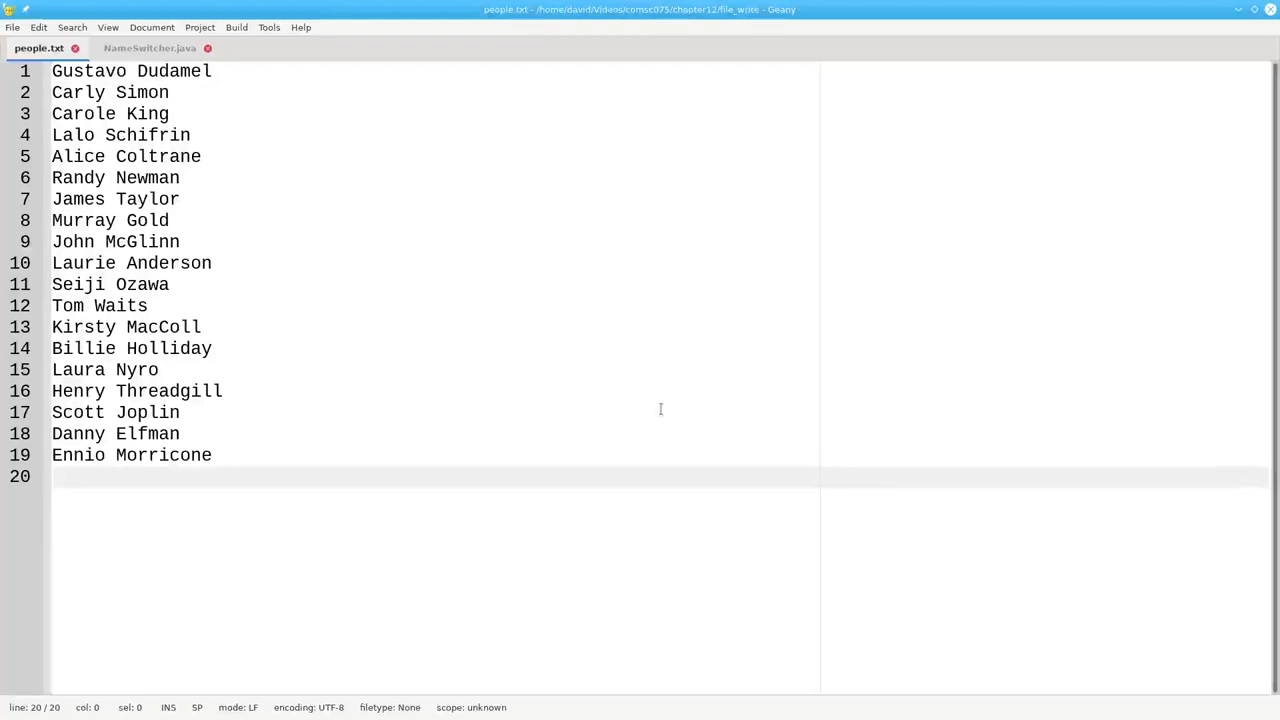
{"action": "mouse_move", "coordinate": [538, 143]}
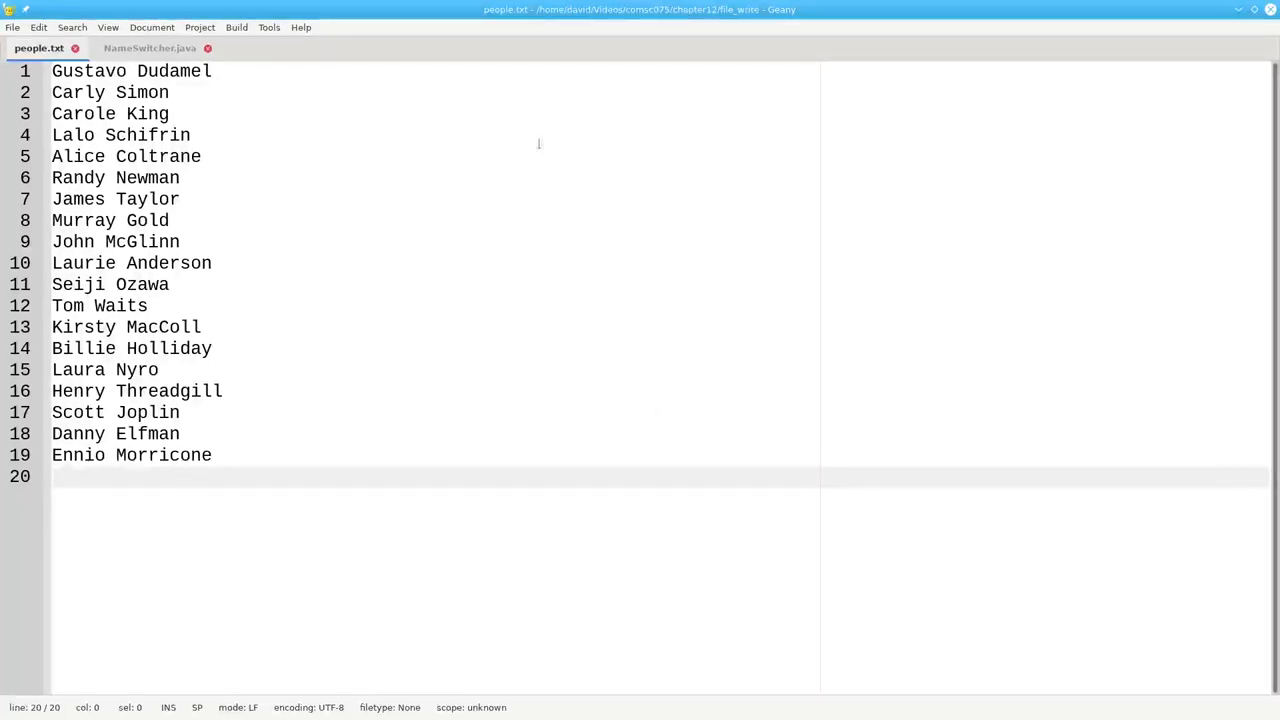
Switch from people.txt to the NameSwitcher.java tab showing the empty main method
{"action": "left_click", "coordinate": [150, 48]}
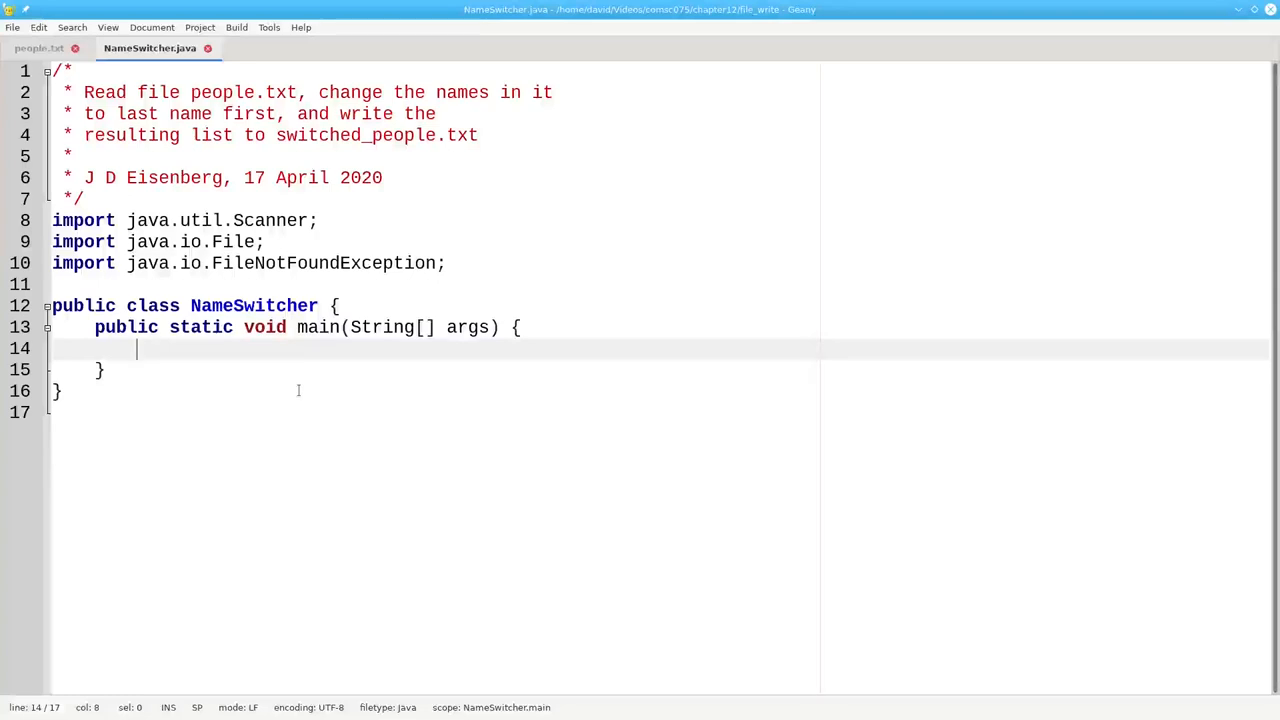
Declare File inFile for "people.txt" and File outFile for "switched_people.txt" in main
{"action": "type", "text": "File inFile ="}
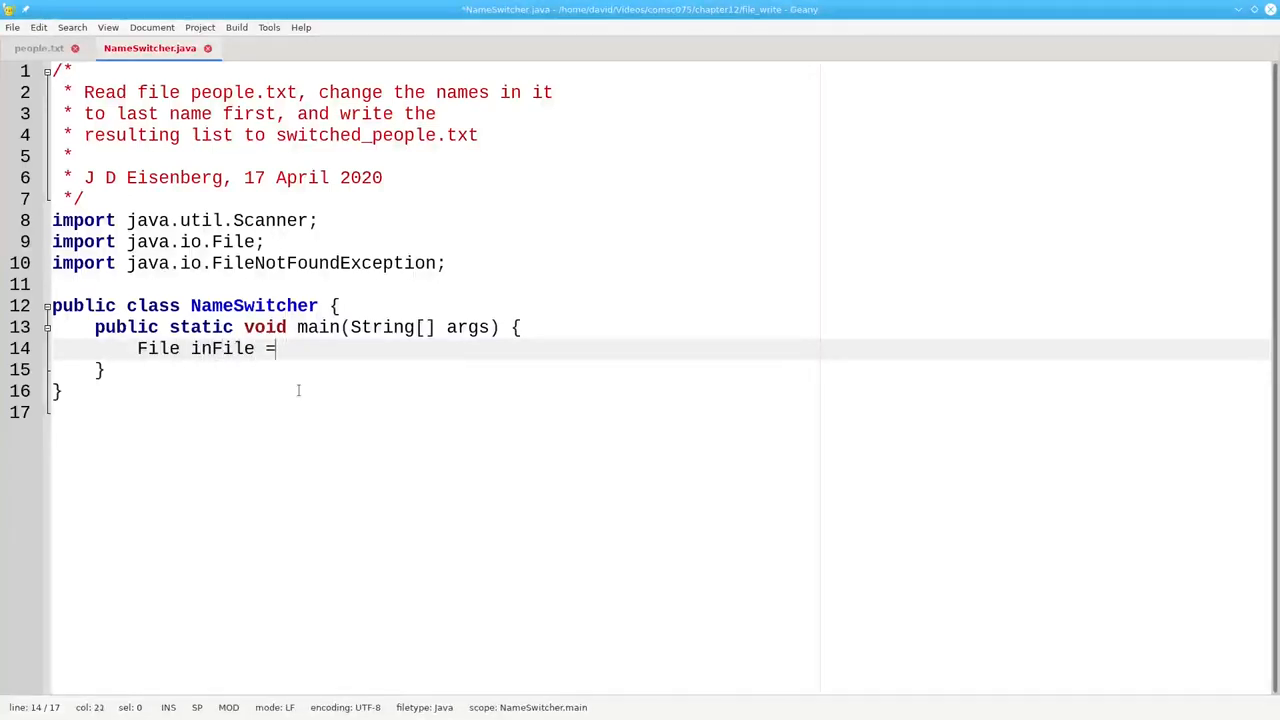
{"action": "type", "text": "new File("}
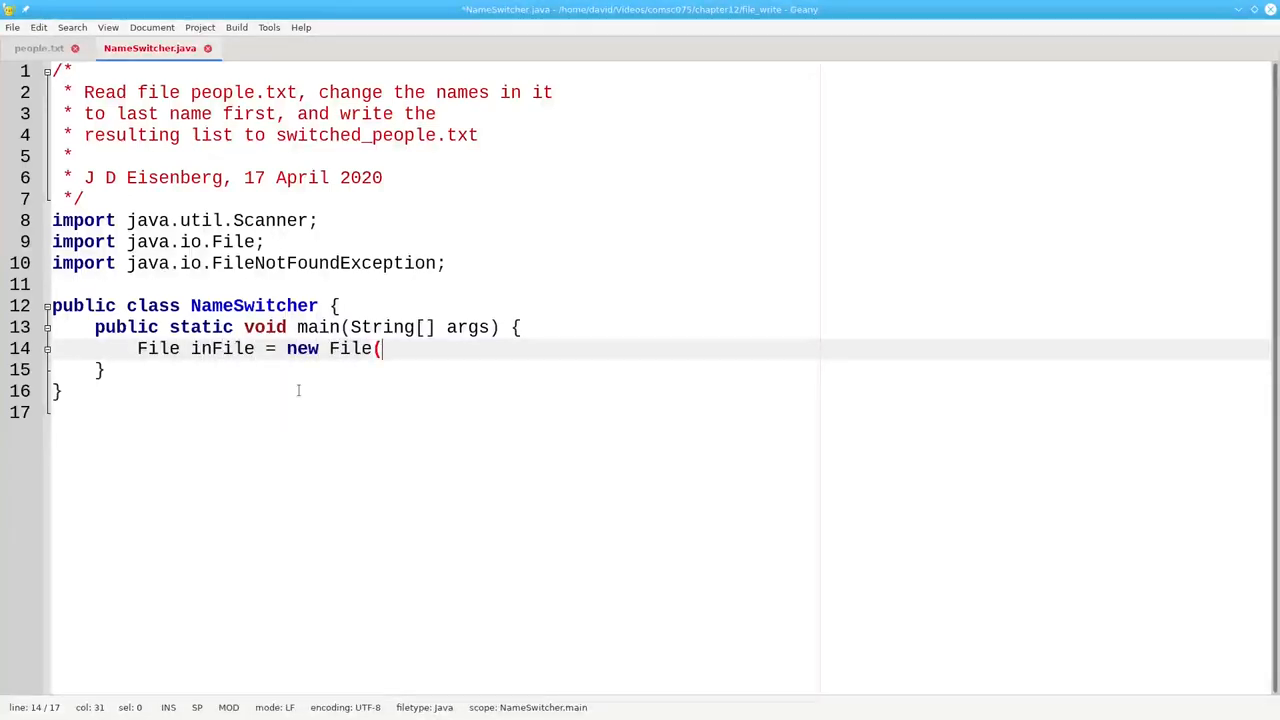
{"action": "type", "text": "\"people.txt\");"}
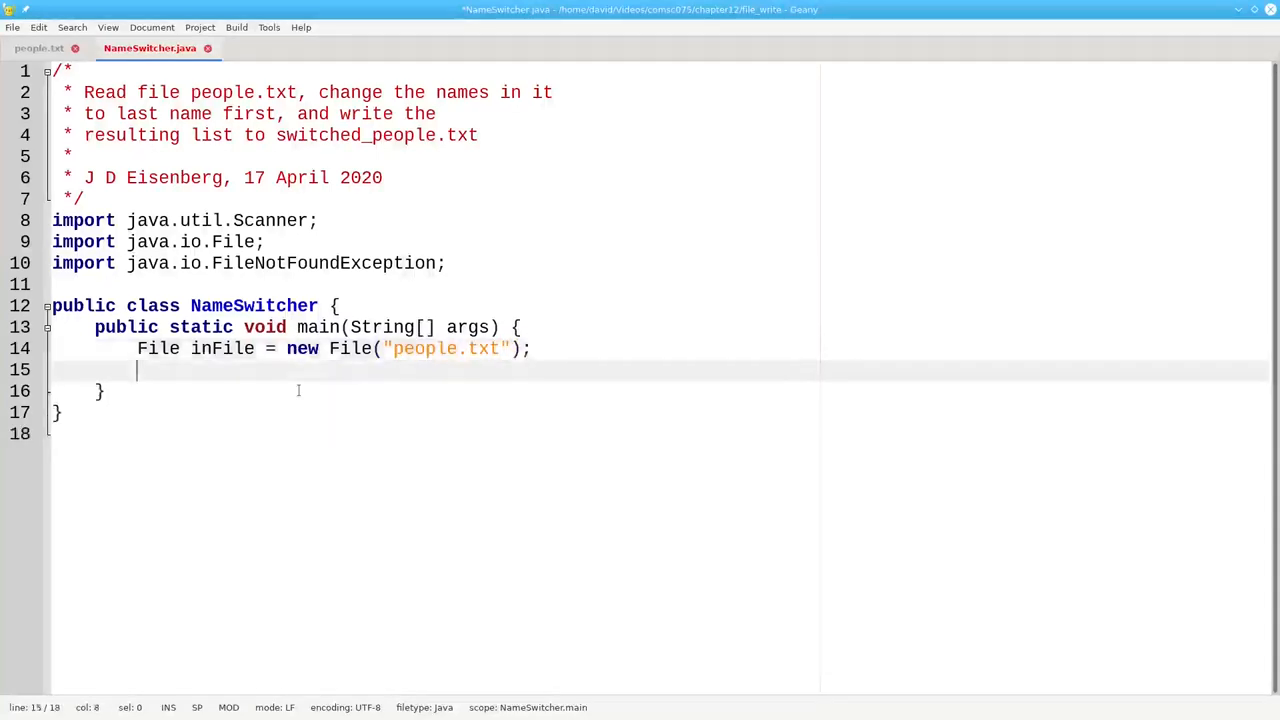
{"action": "type", "text": "File outFile = new"}
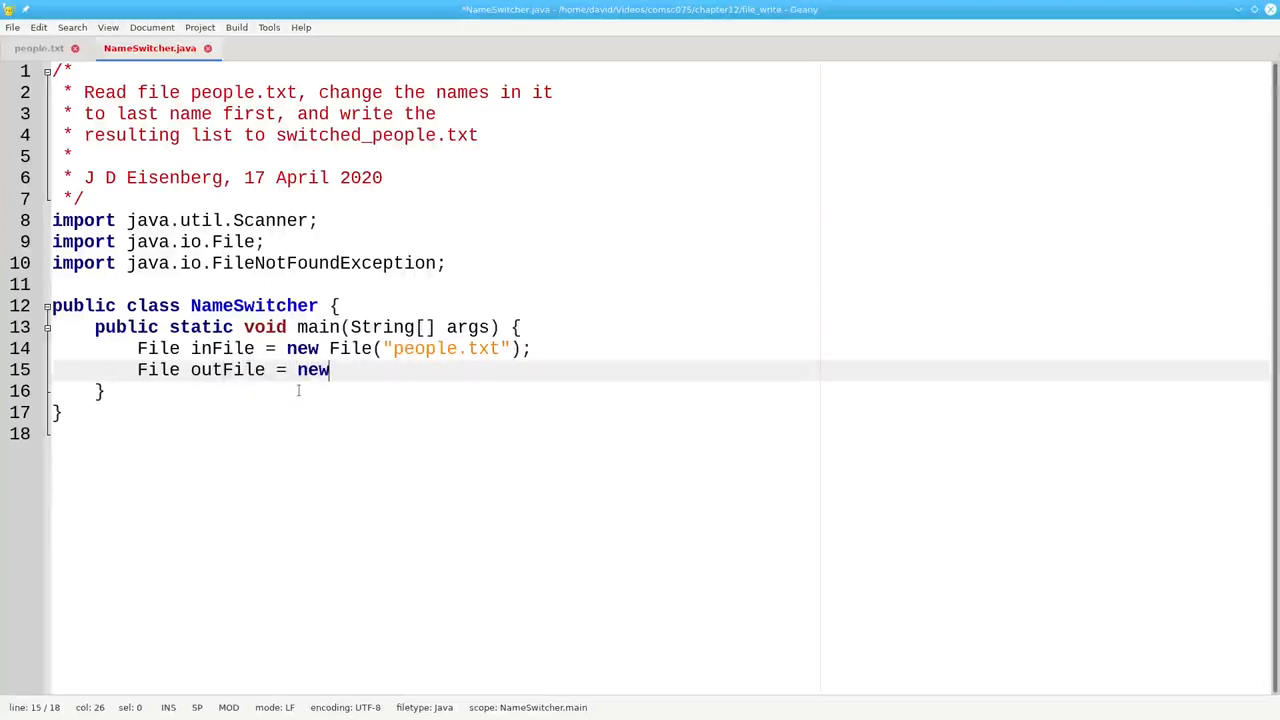
{"action": "type", "text": "File(\"sw"}
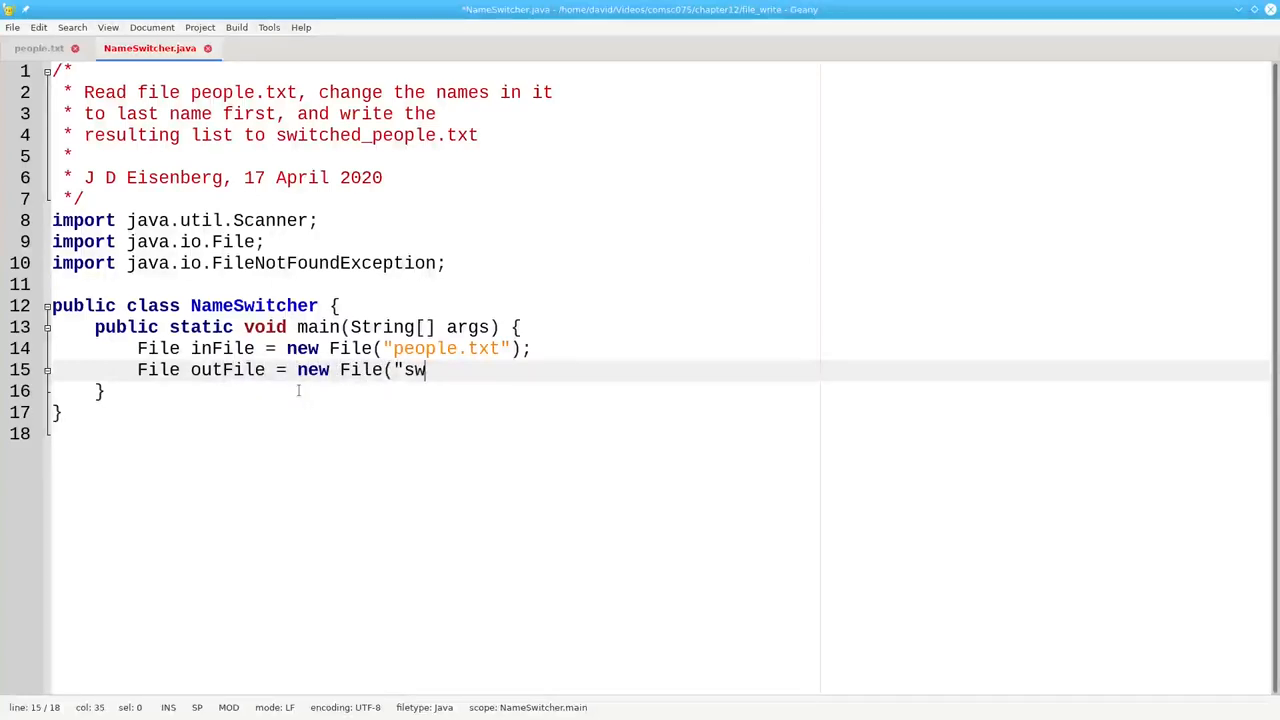
{"action": "type", "text": "itched_peop"}
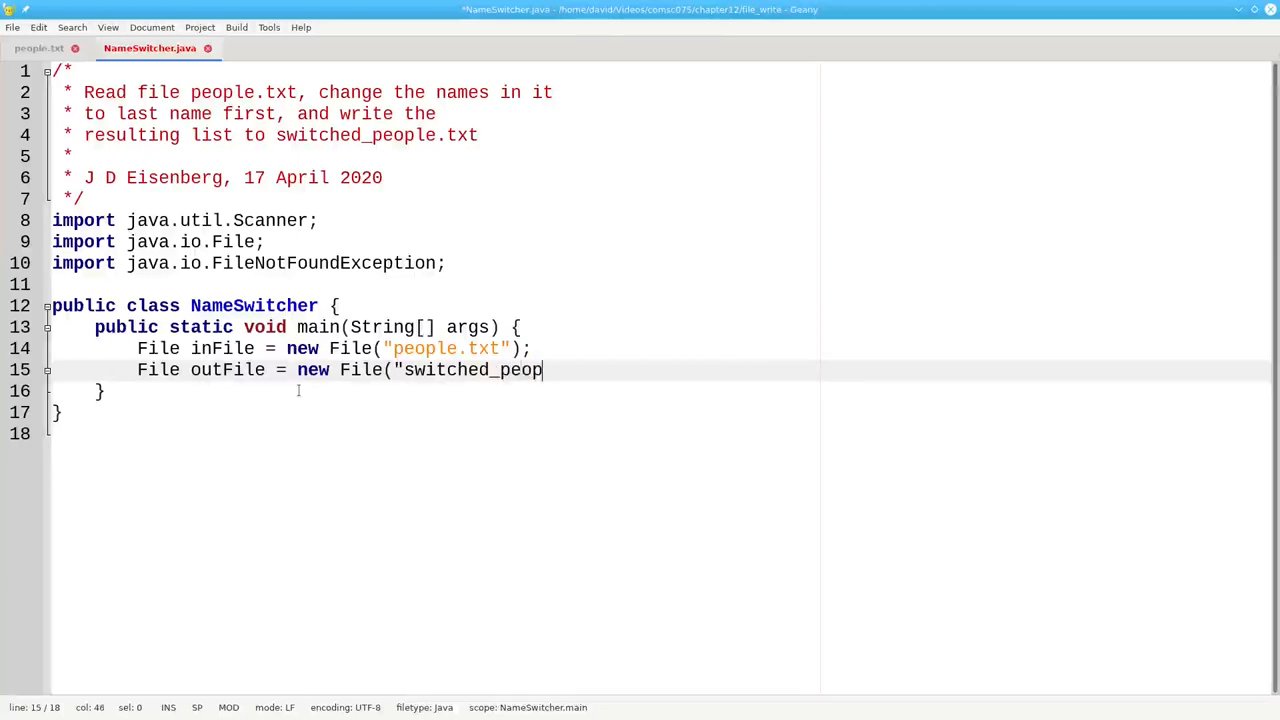
{"action": "type", "text": "le.txt\");"}
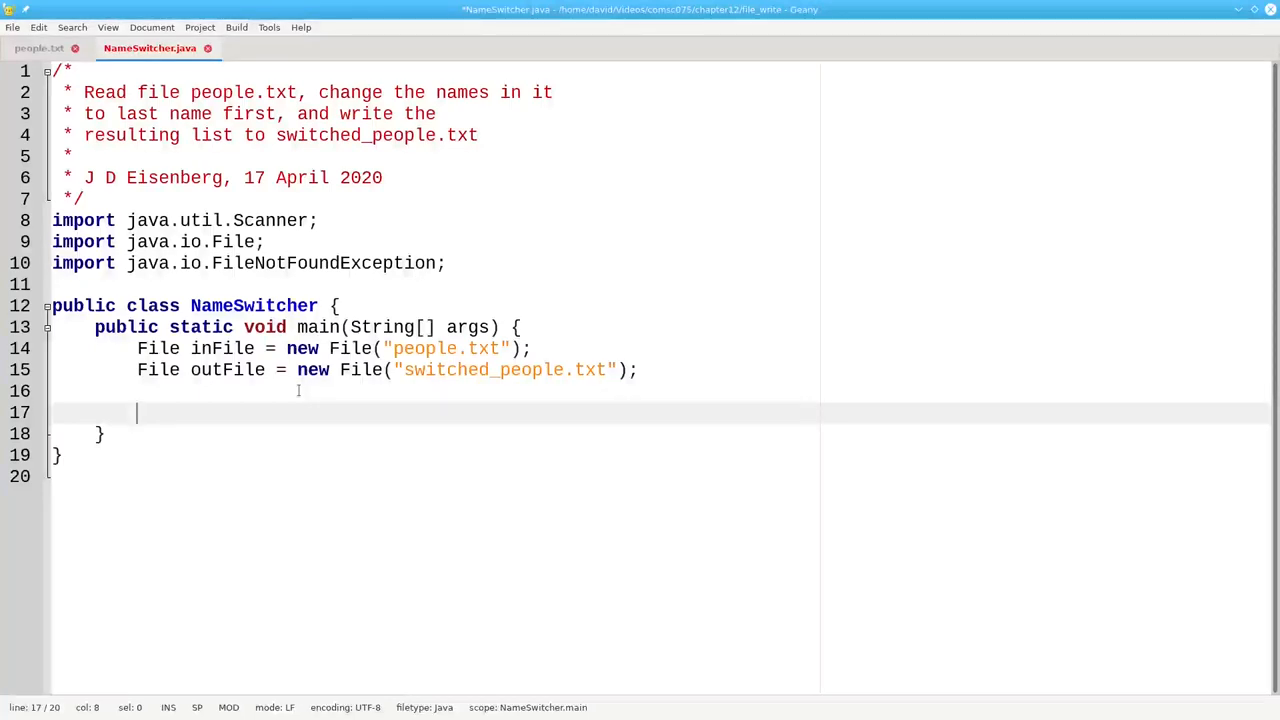
Open a try block that creates Scanner input = new Scanner(inFile)
{"action": "type", "text": "try {"}
{"action": "type", "text": "Sca"}
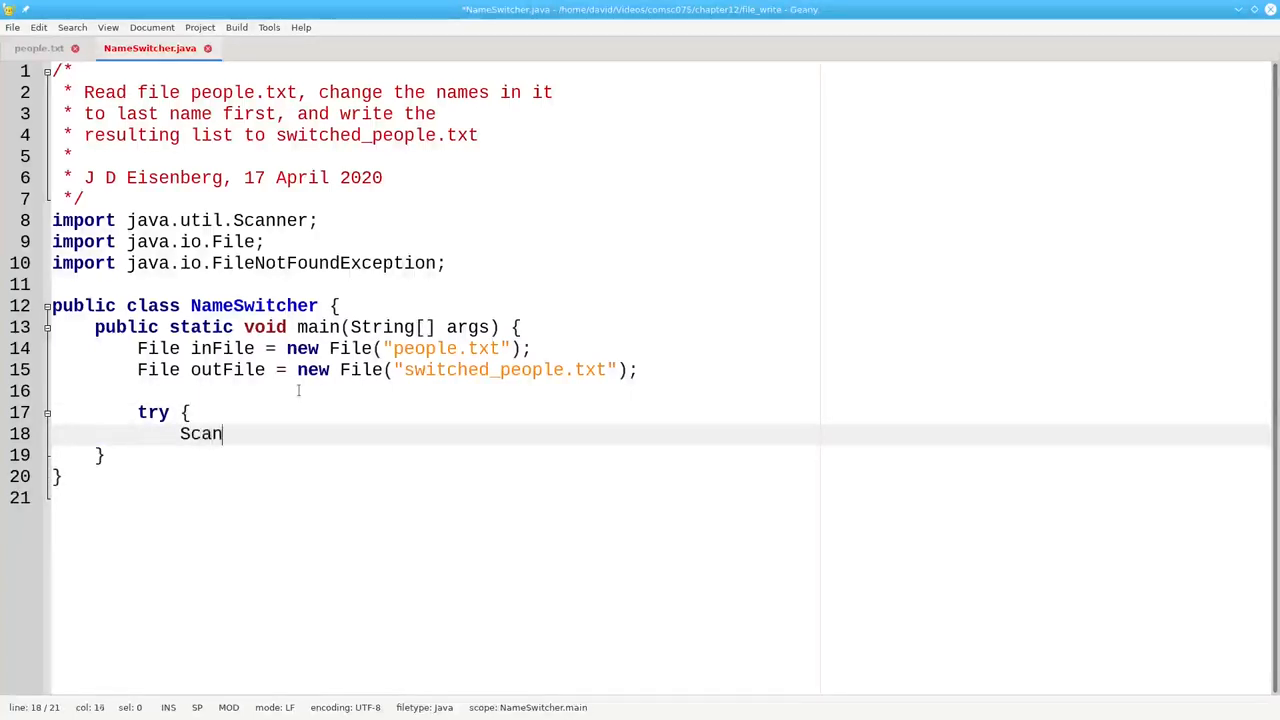
{"action": "type", "text": "ner input = new"}
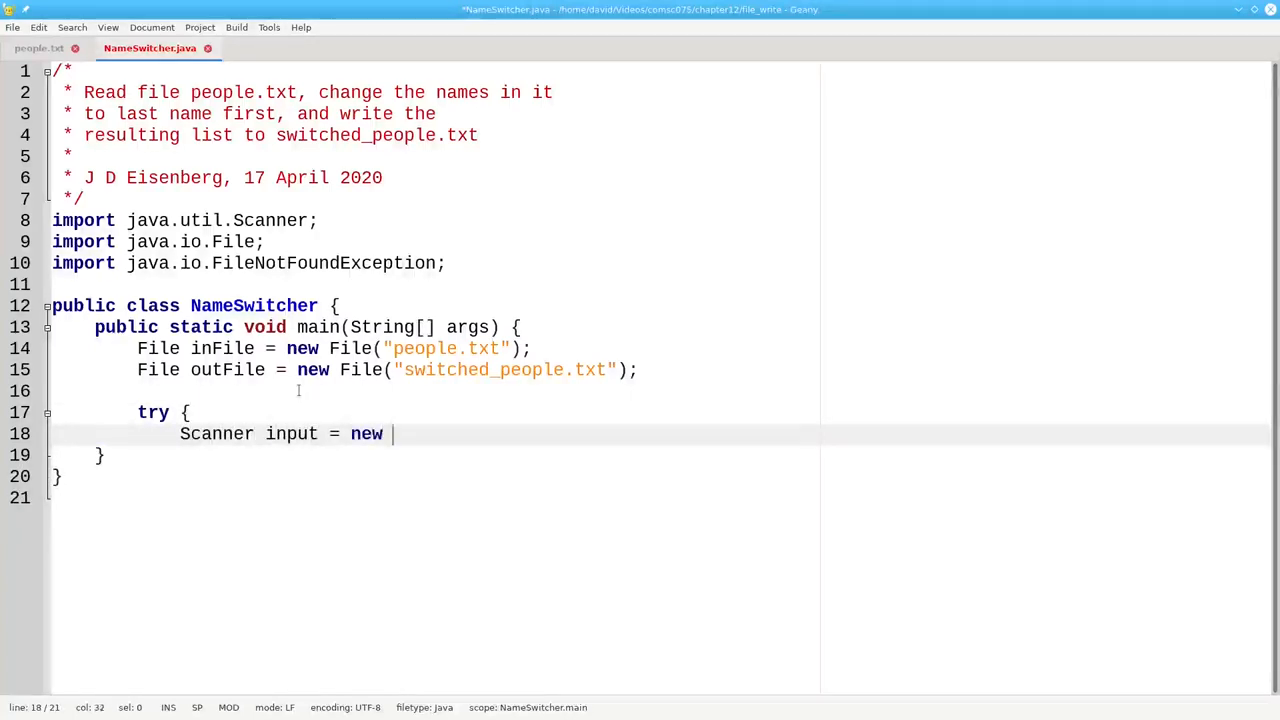
{"action": "type", "text": "Scanner("}
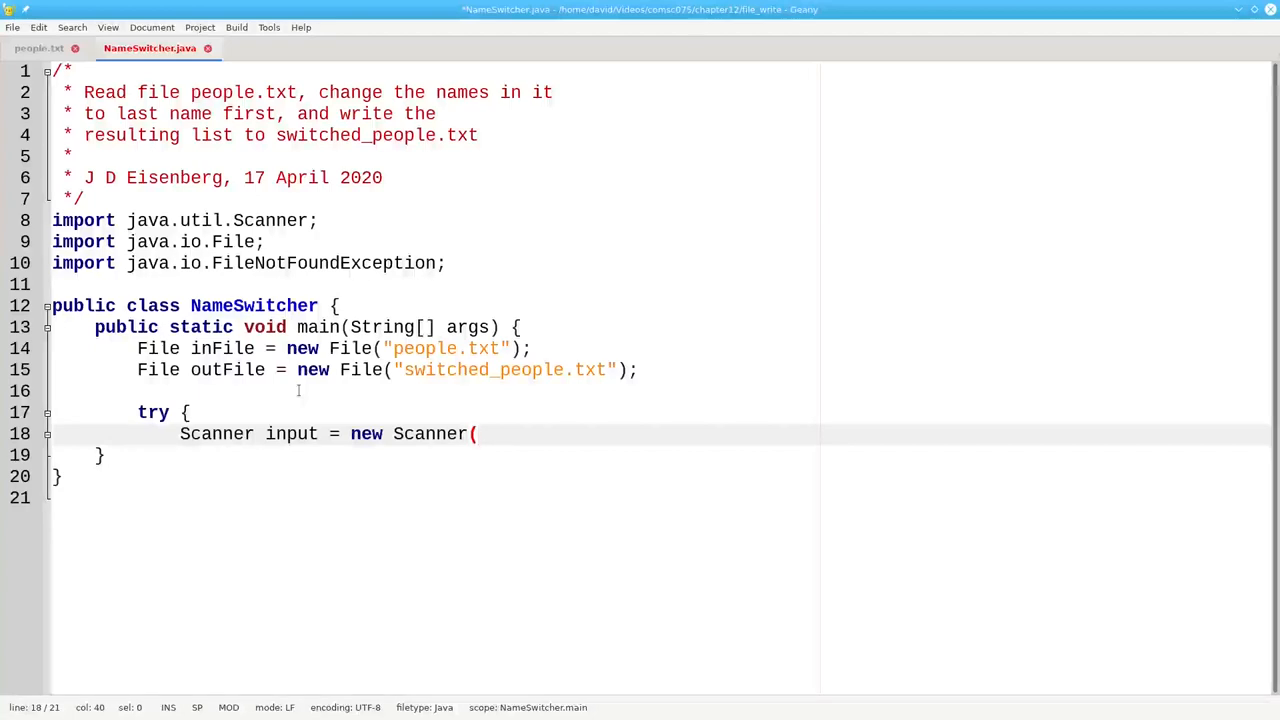
{"action": "type", "text": "inFile);"}
{"action": "type", "text": "catch ("}
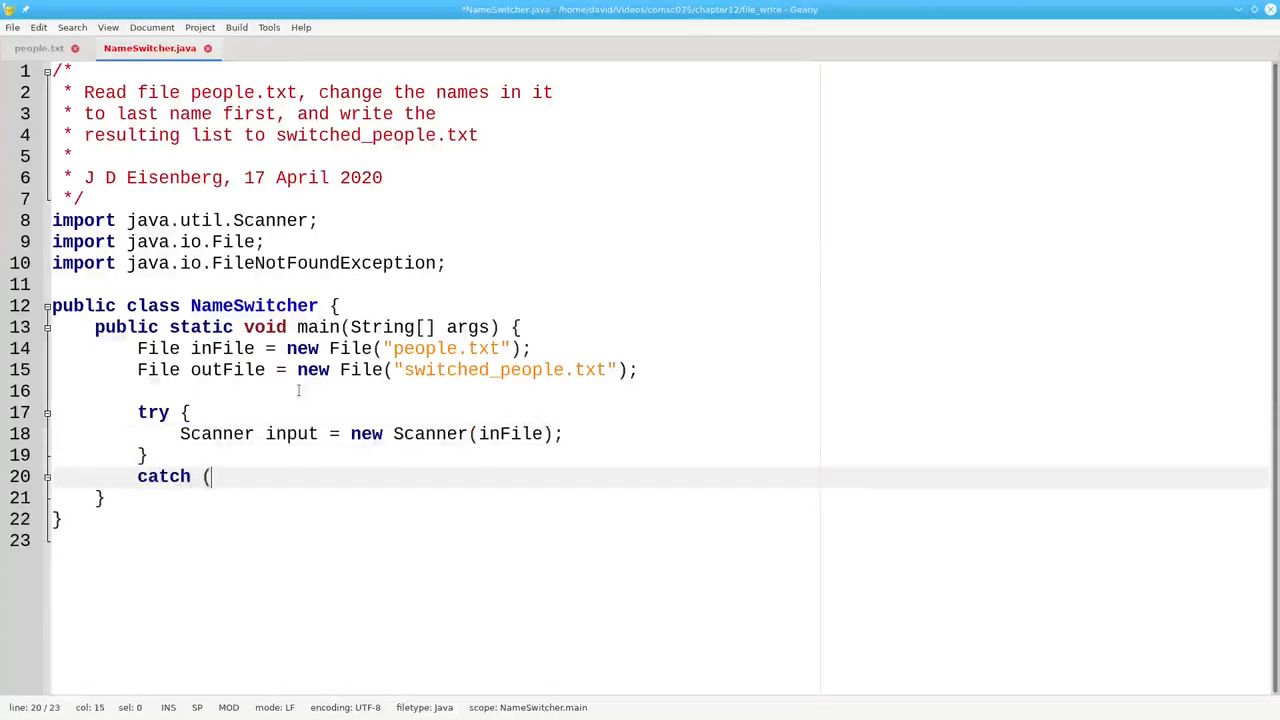
Add a FileNotFoundException catch that prints ex.getMessage()
{"action": "type", "text": "FileNotFound"}
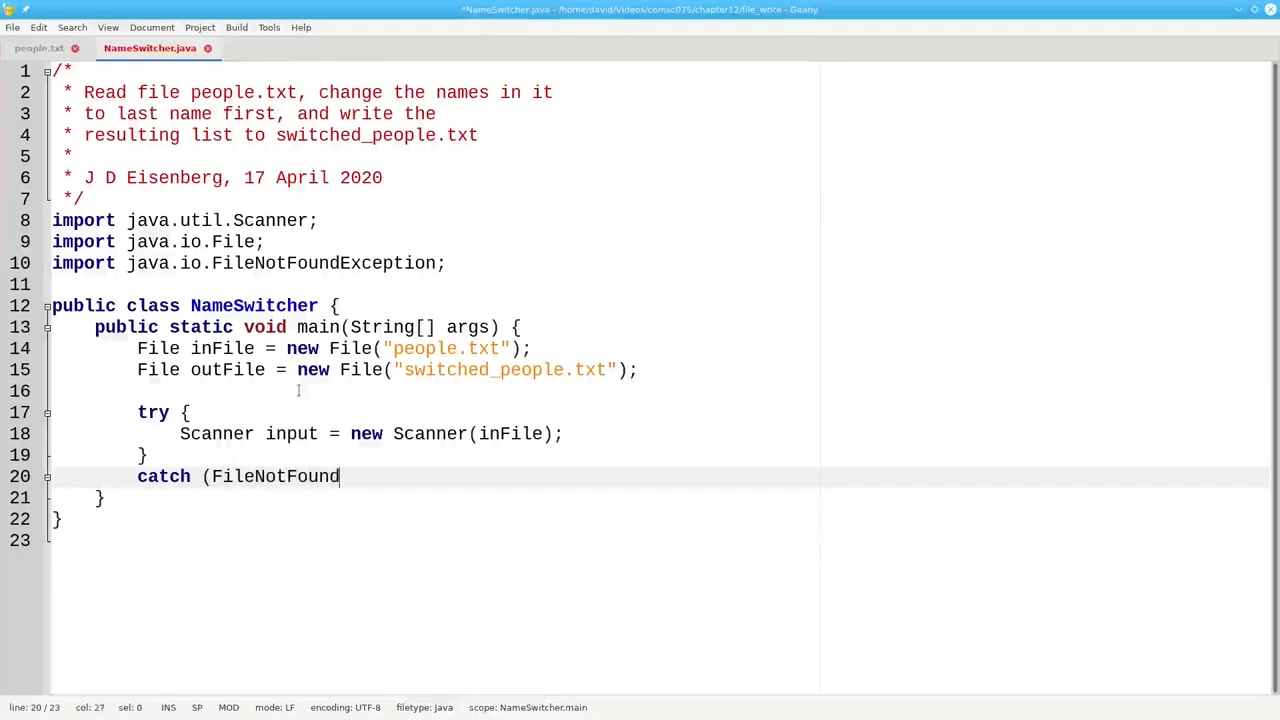
{"action": "type", "text": "Exception ex"}
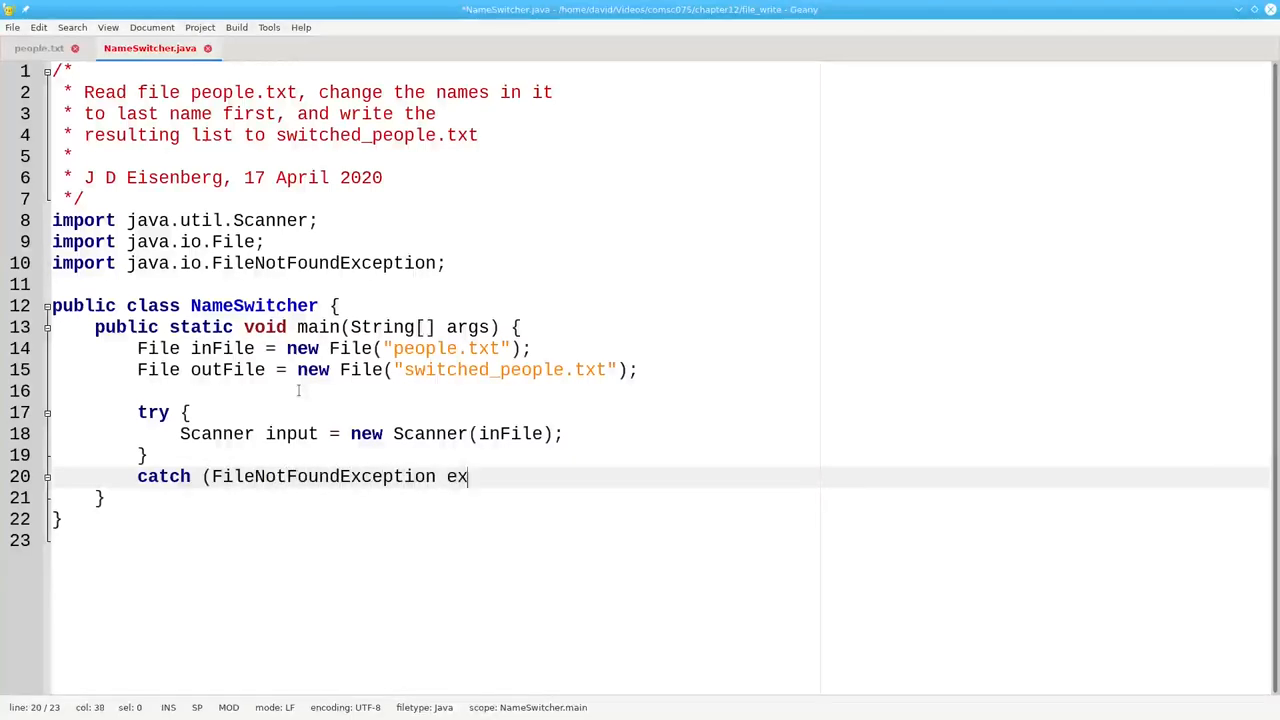
{"action": "type", "text": ") {"}
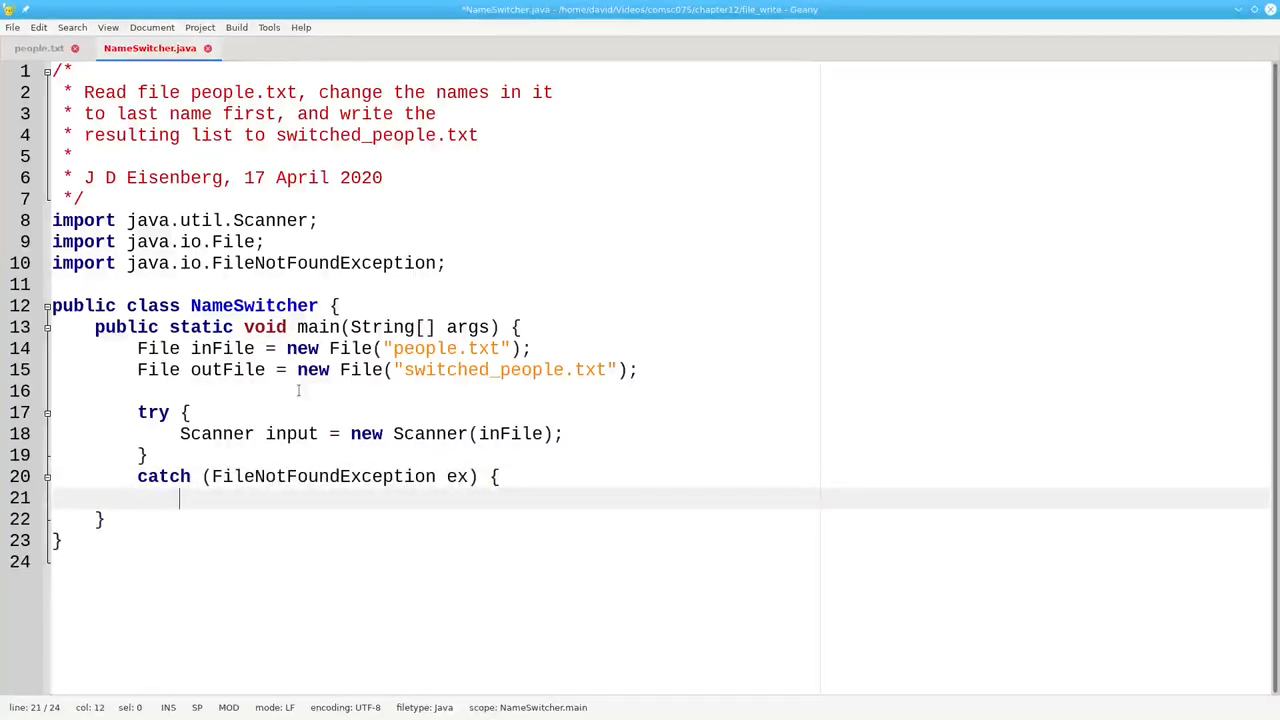
{"action": "type", "text": "System.out.p"}
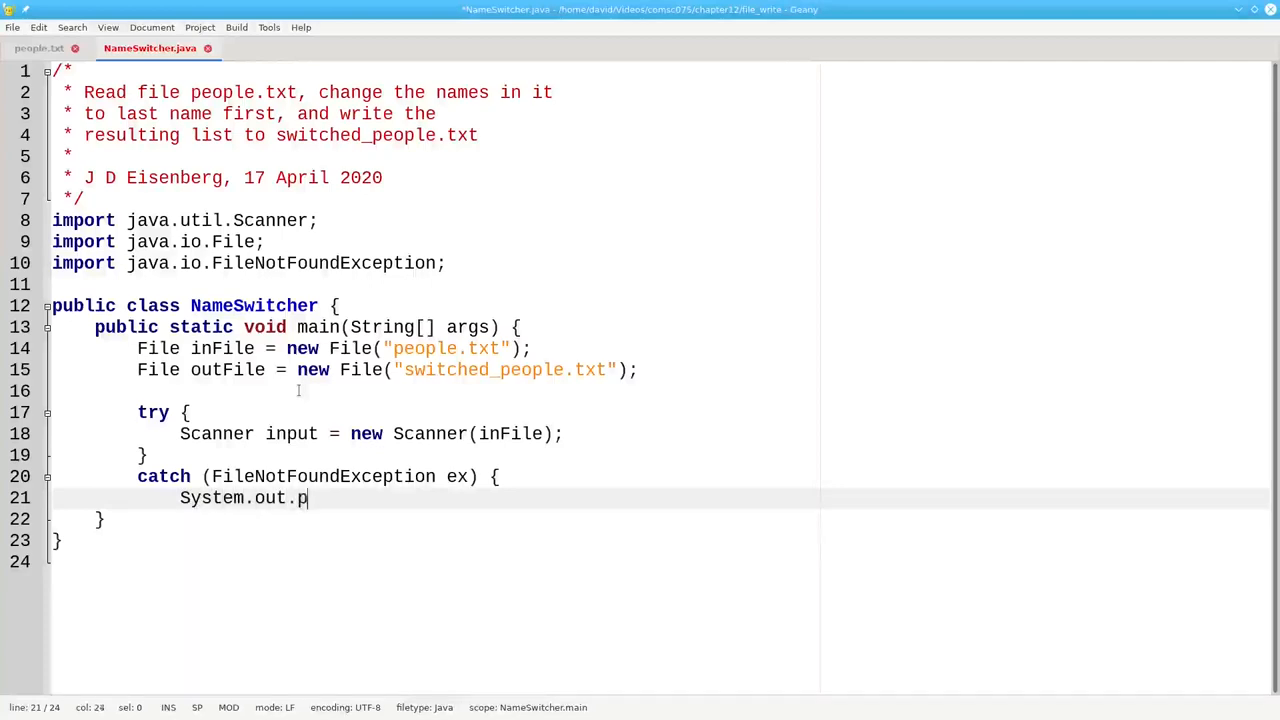
{"action": "type", "text": "rintln(ex."}
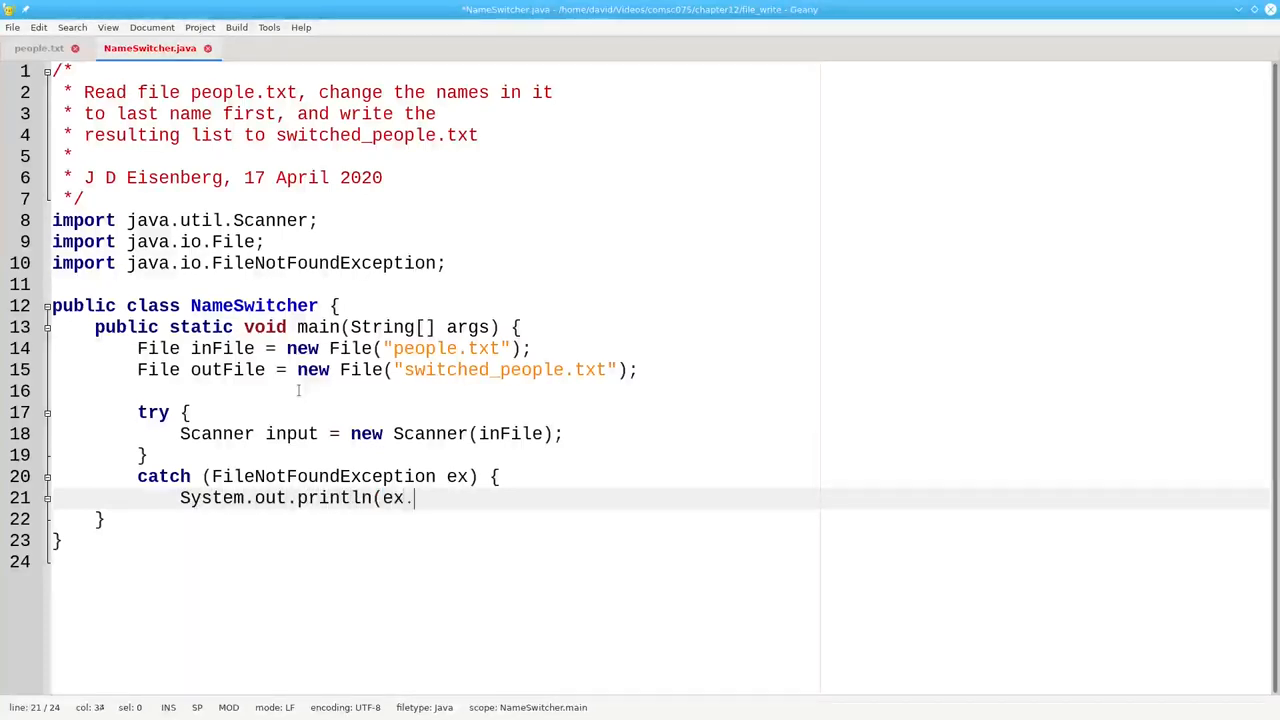
{"action": "type", "text": "getMessage"}
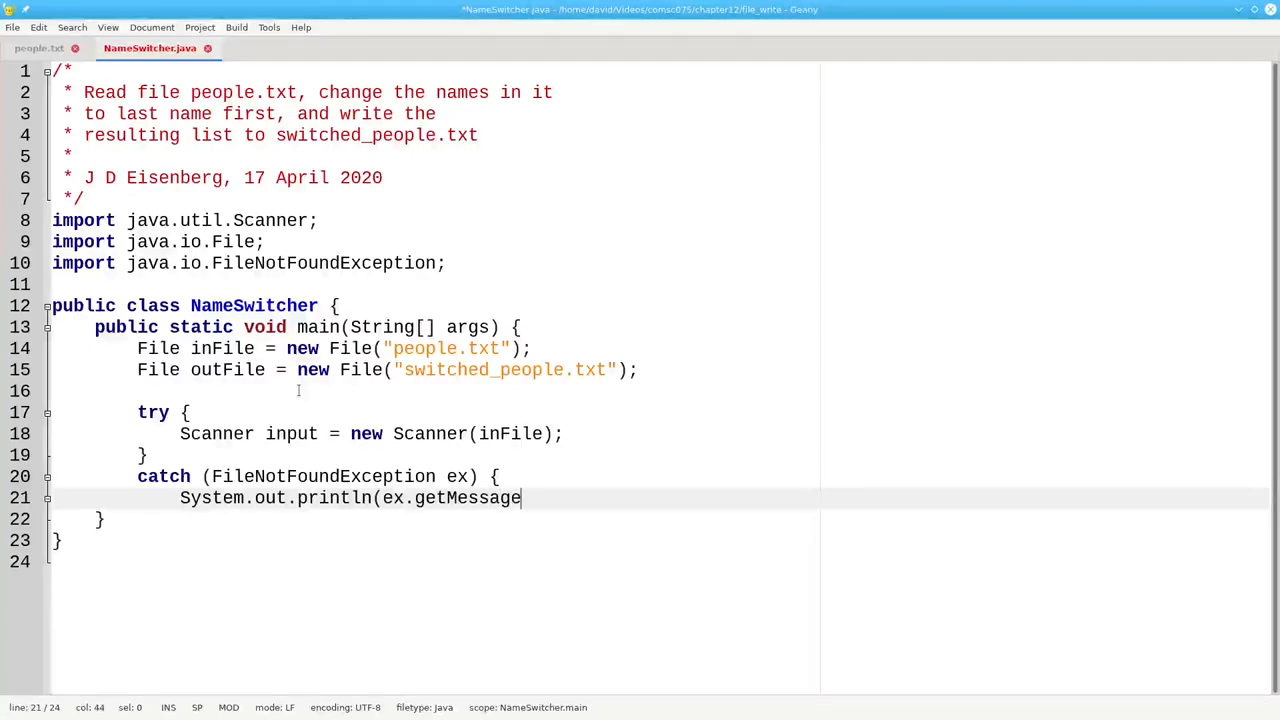
{"action": "type", "text": "());"}
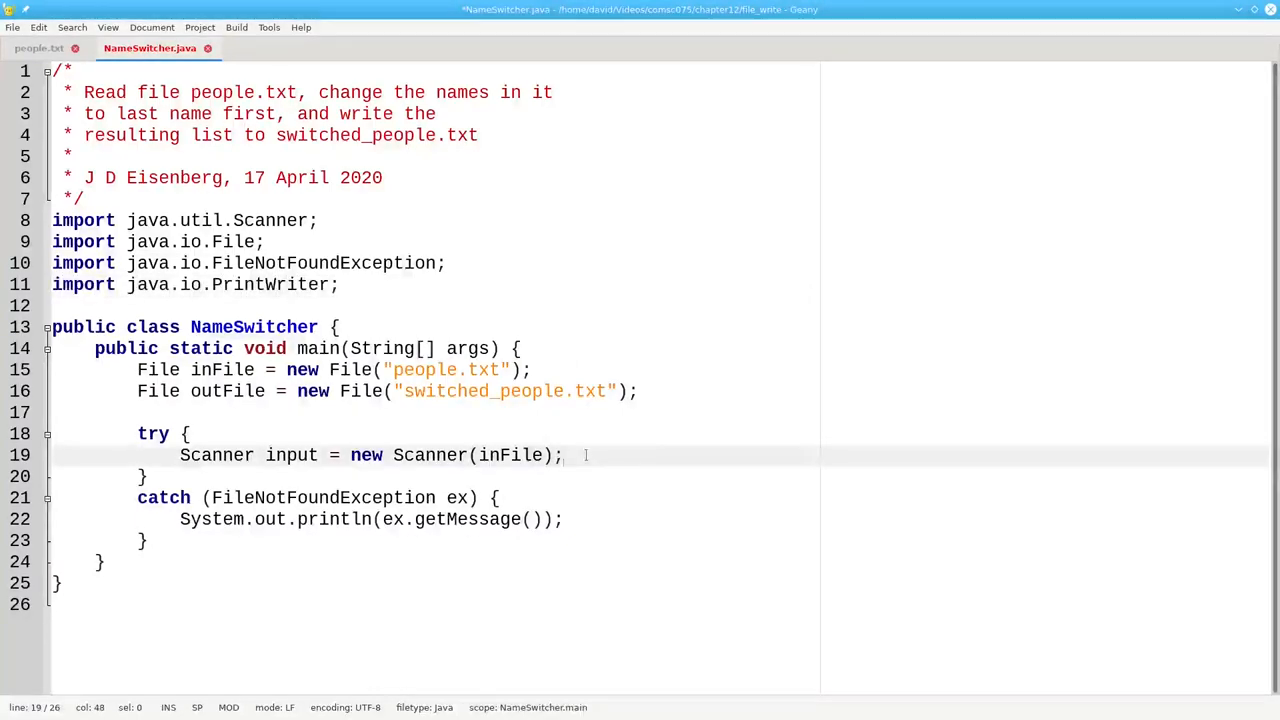
Add PrintWriter output = new PrintWriter(outFile); right after the Scanner line
{"action": "type", "text": "Print"}
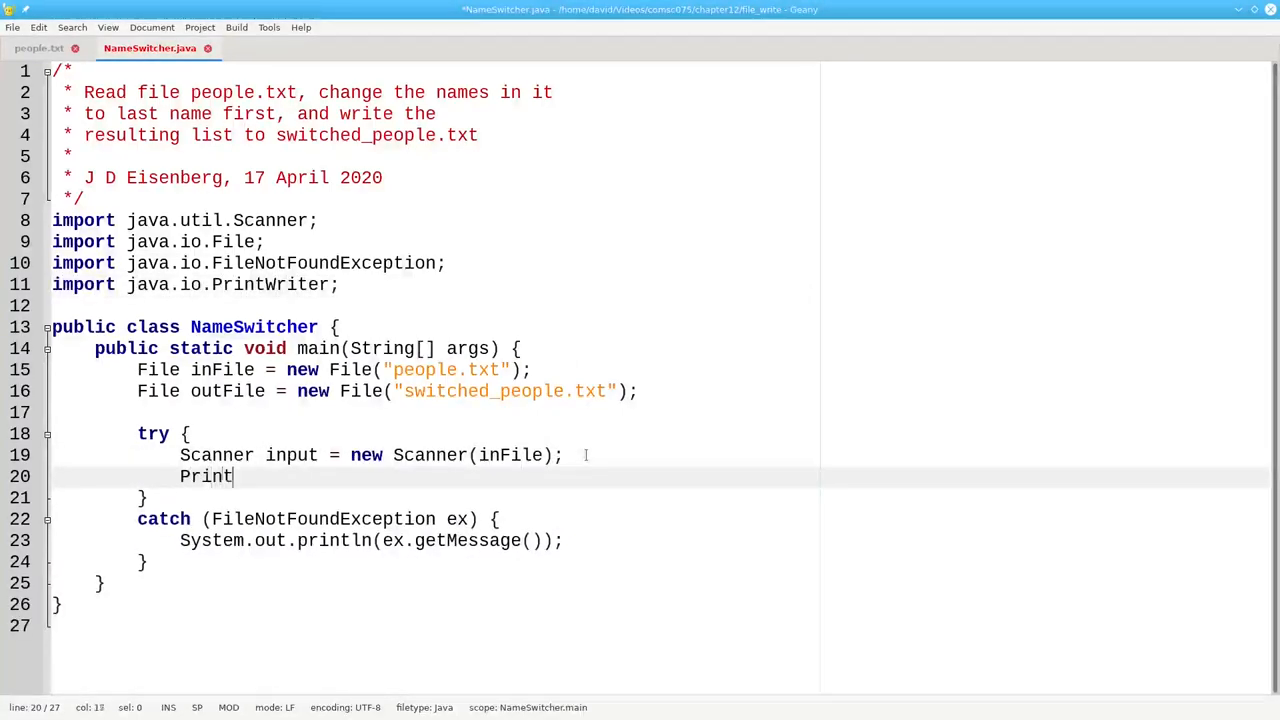
{"action": "type", "text": "Writer output = new"}
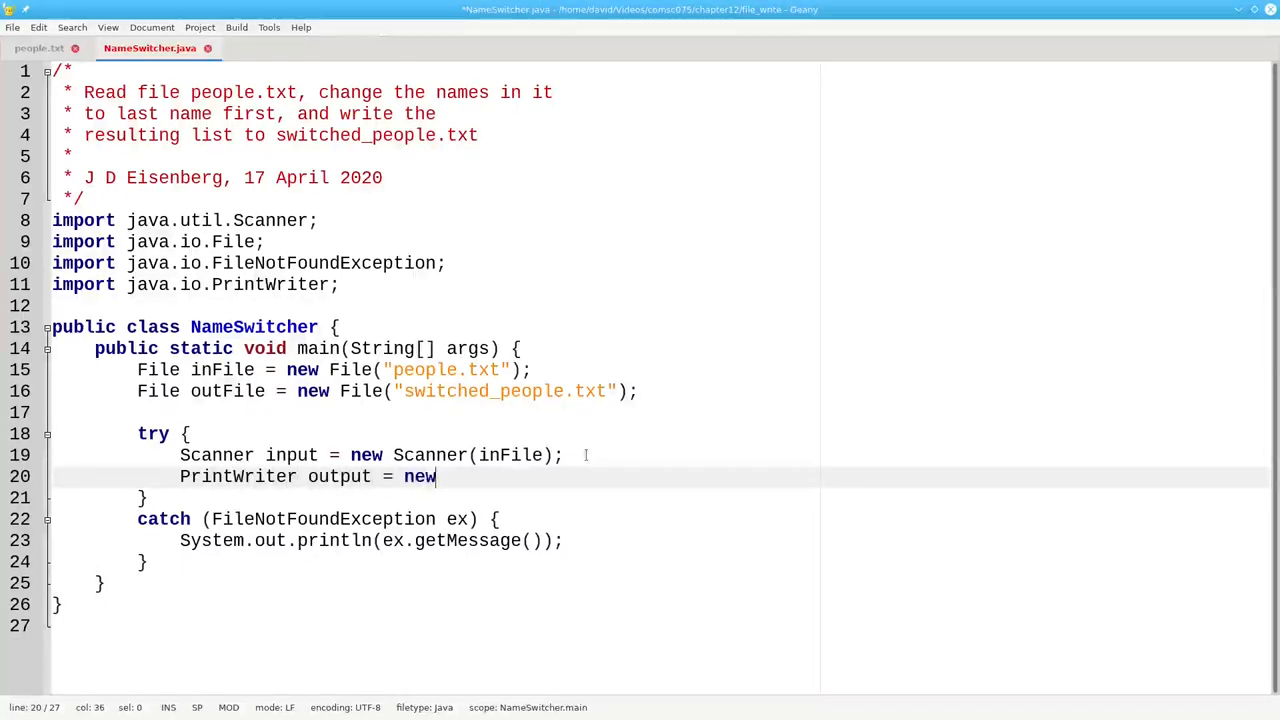
{"action": "type", "text": "PrintWrite"}
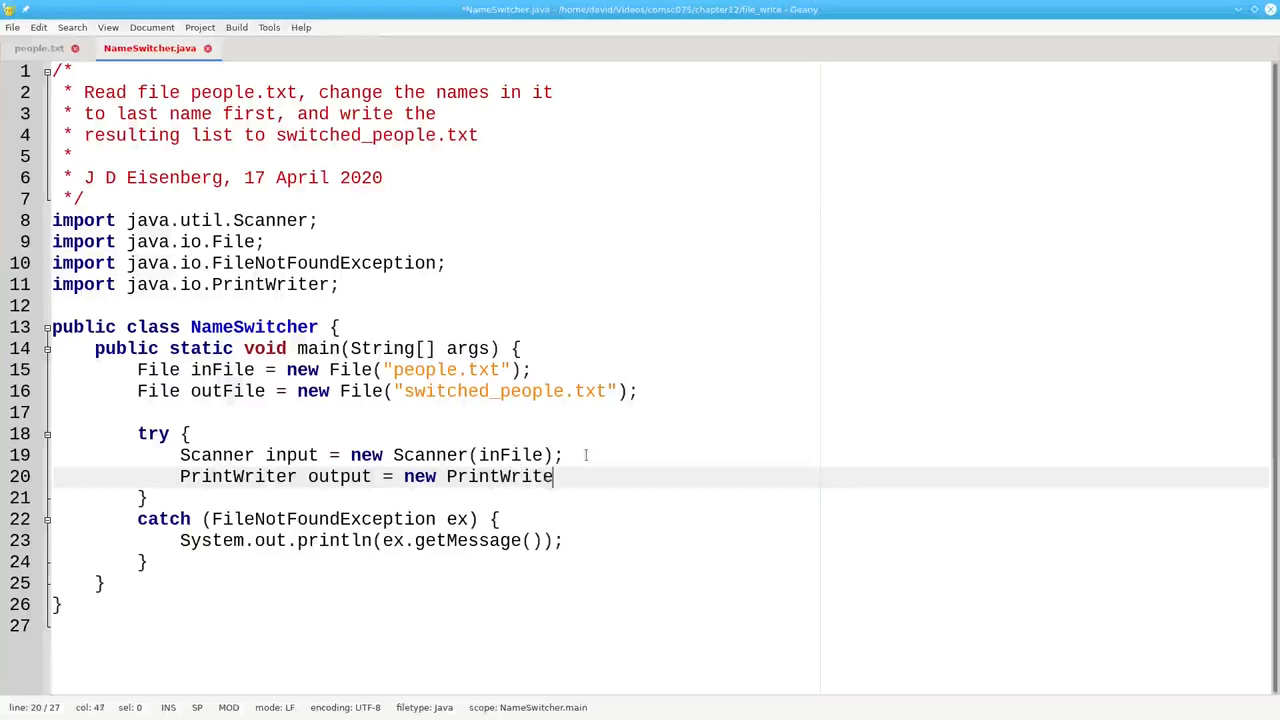
{"action": "type", "text": "r(outFil"}
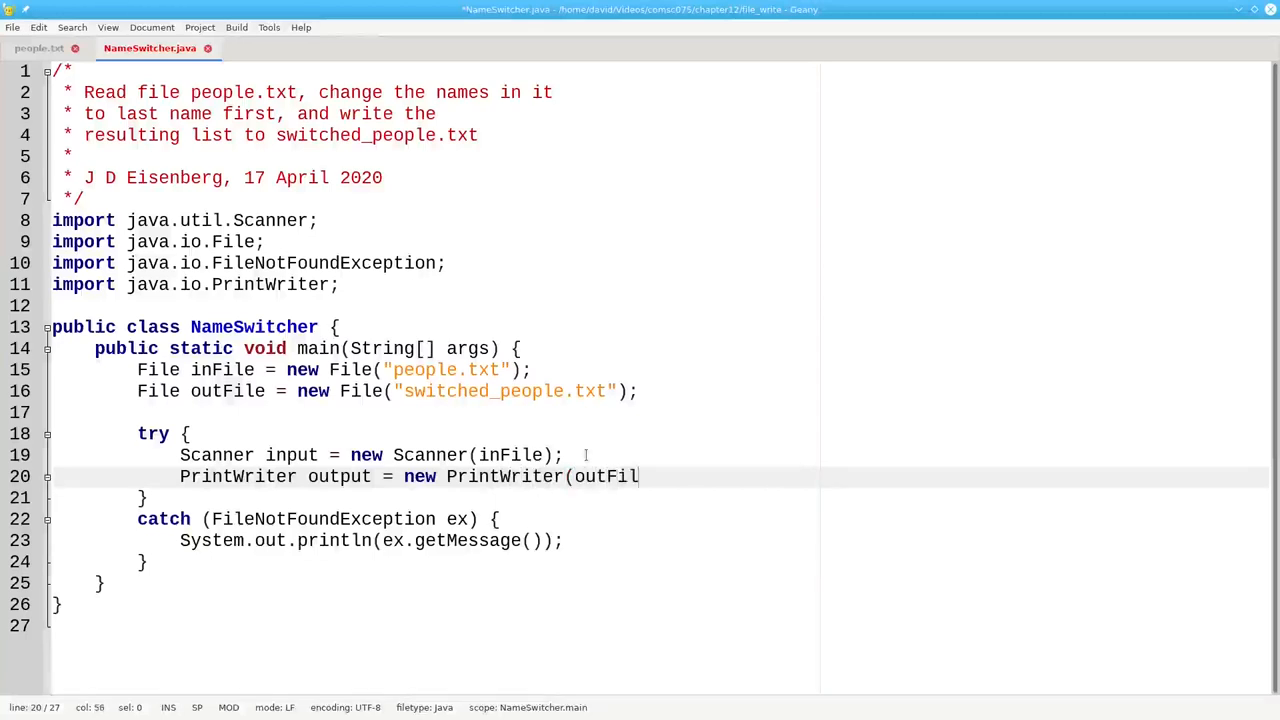
{"action": "type", "text": "e);"}
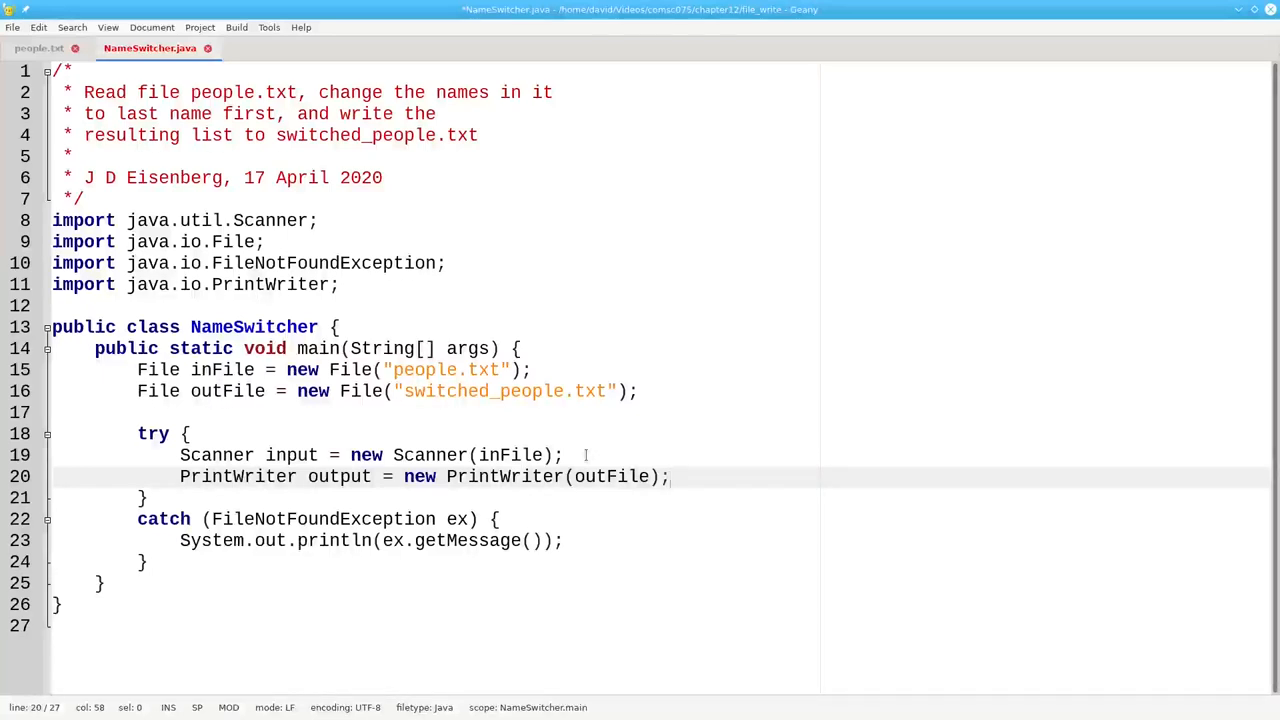
Start a while (input.hasNext()) loop reading each line with input.nextLine()
{"action": "key", "text": "Return"}
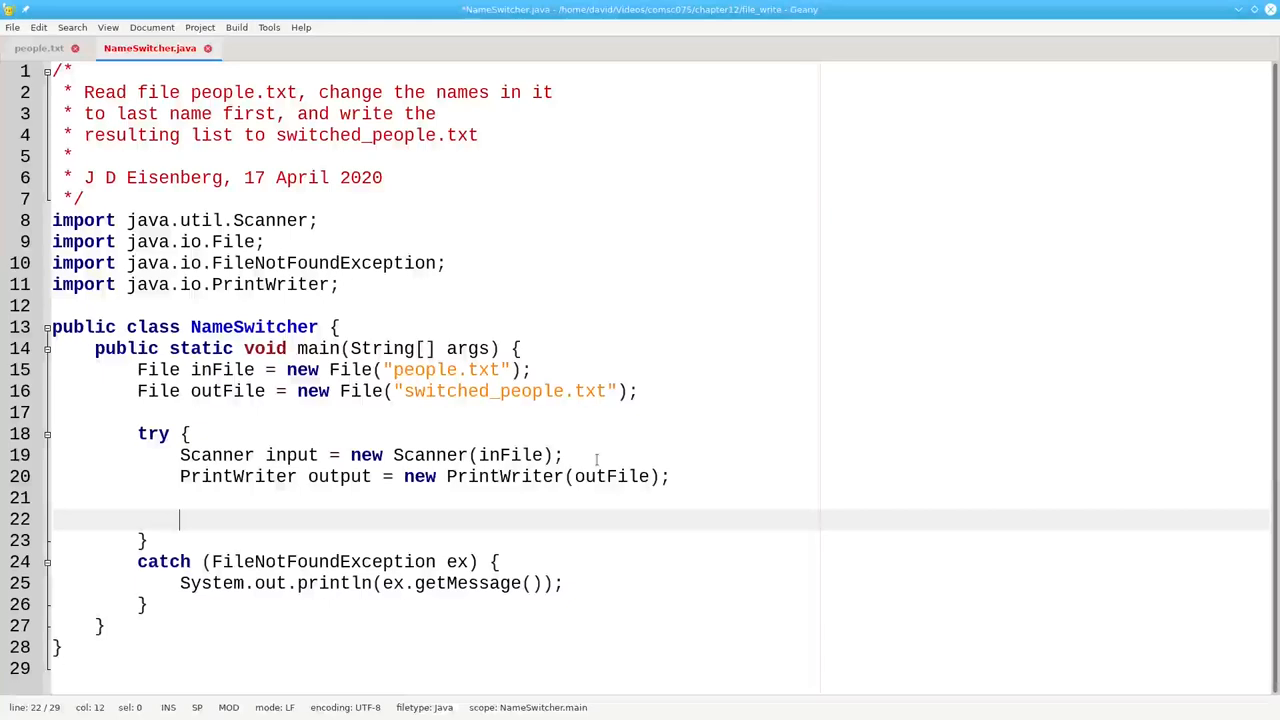
{"action": "type", "text": "while"}
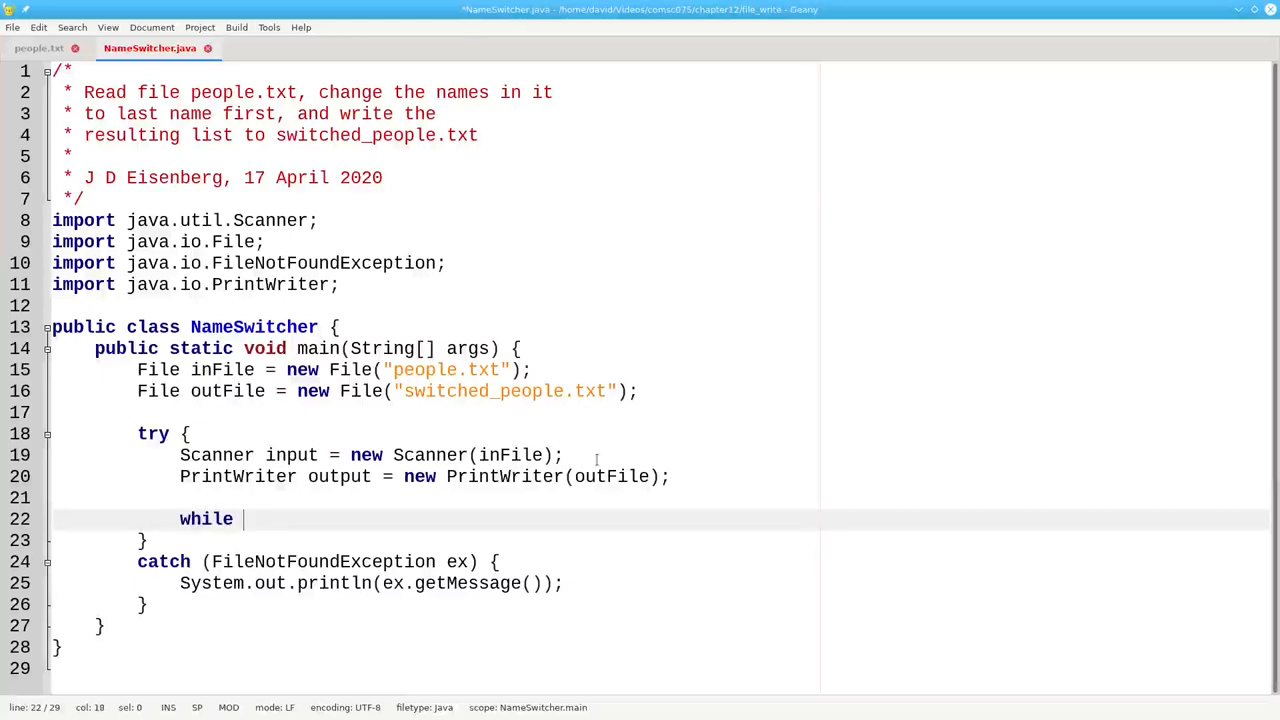
{"action": "type", "text": "(input.hasNe"}
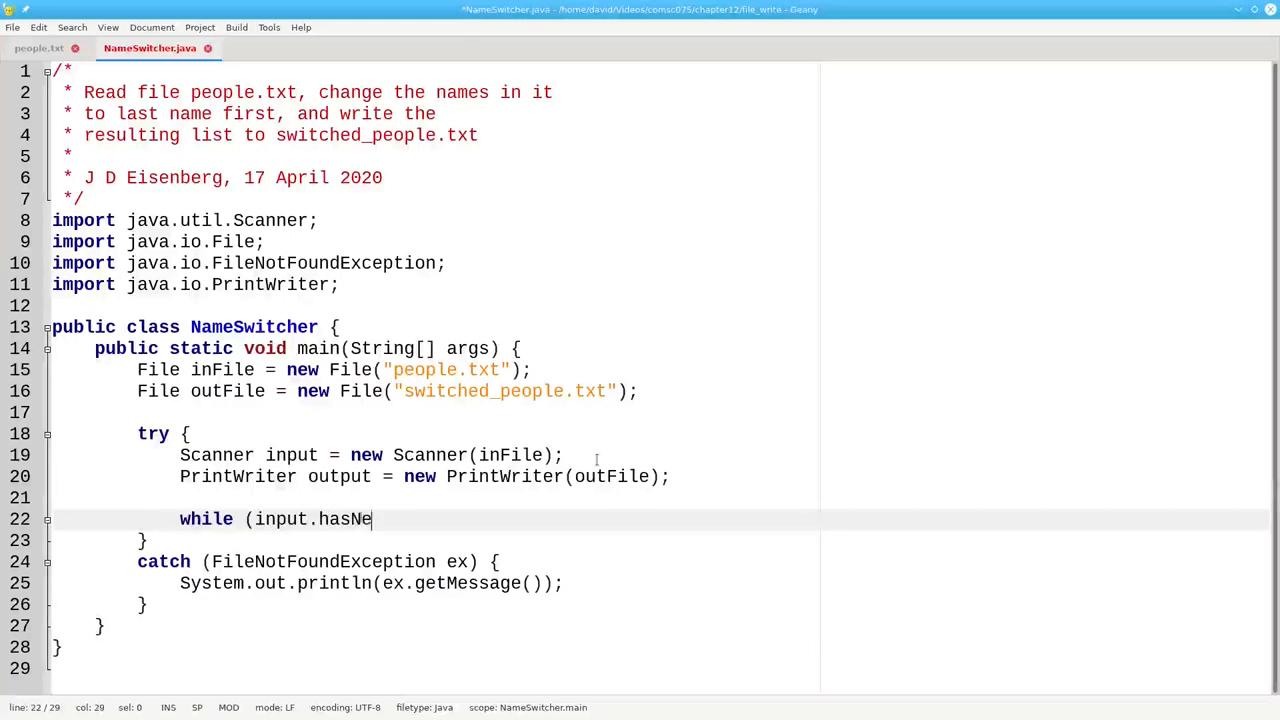
{"action": "type", "text": "xt()) {"}
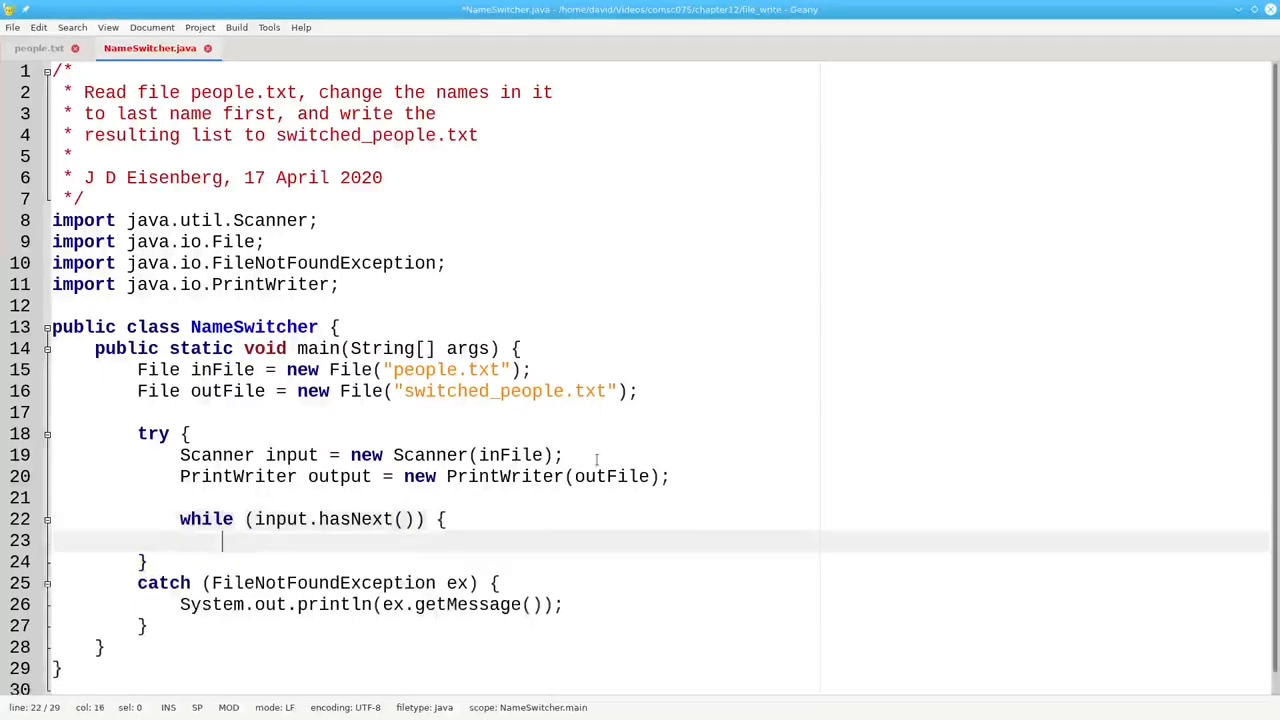
{"action": "type", "text": "Strin"}
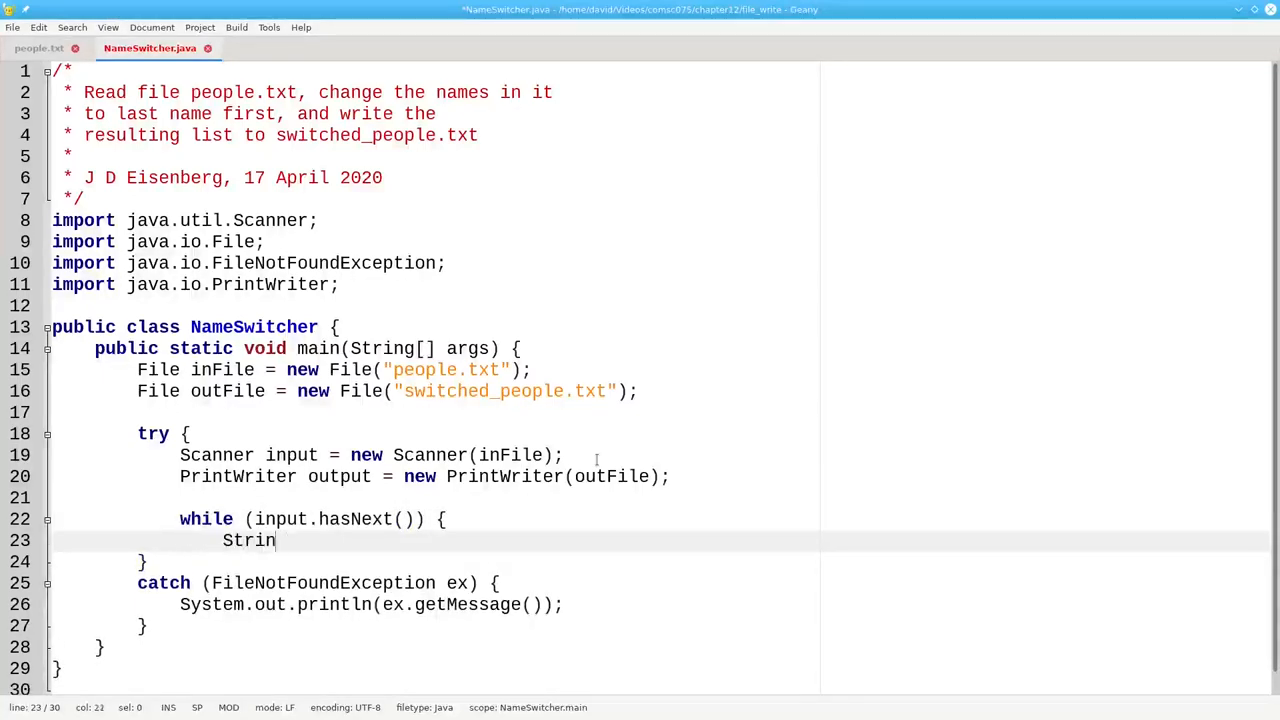
{"action": "type", "text": "g line ="}
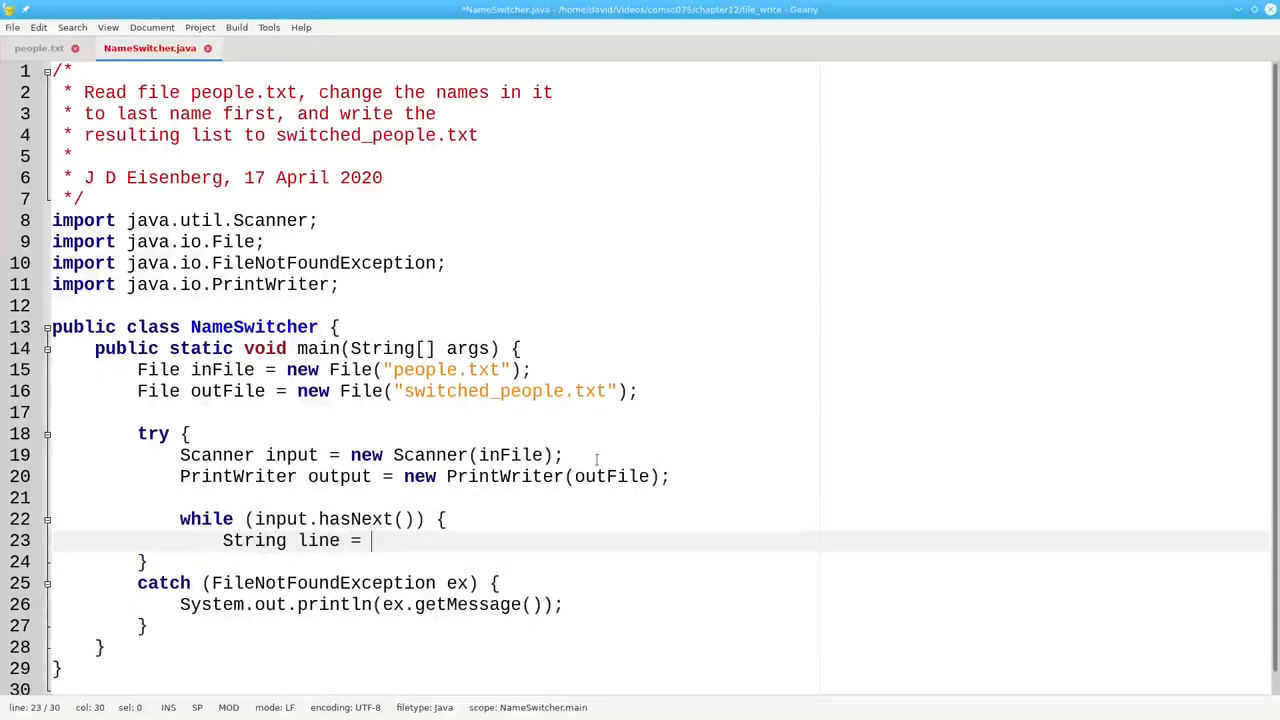
{"action": "type", "text": "input.next"}
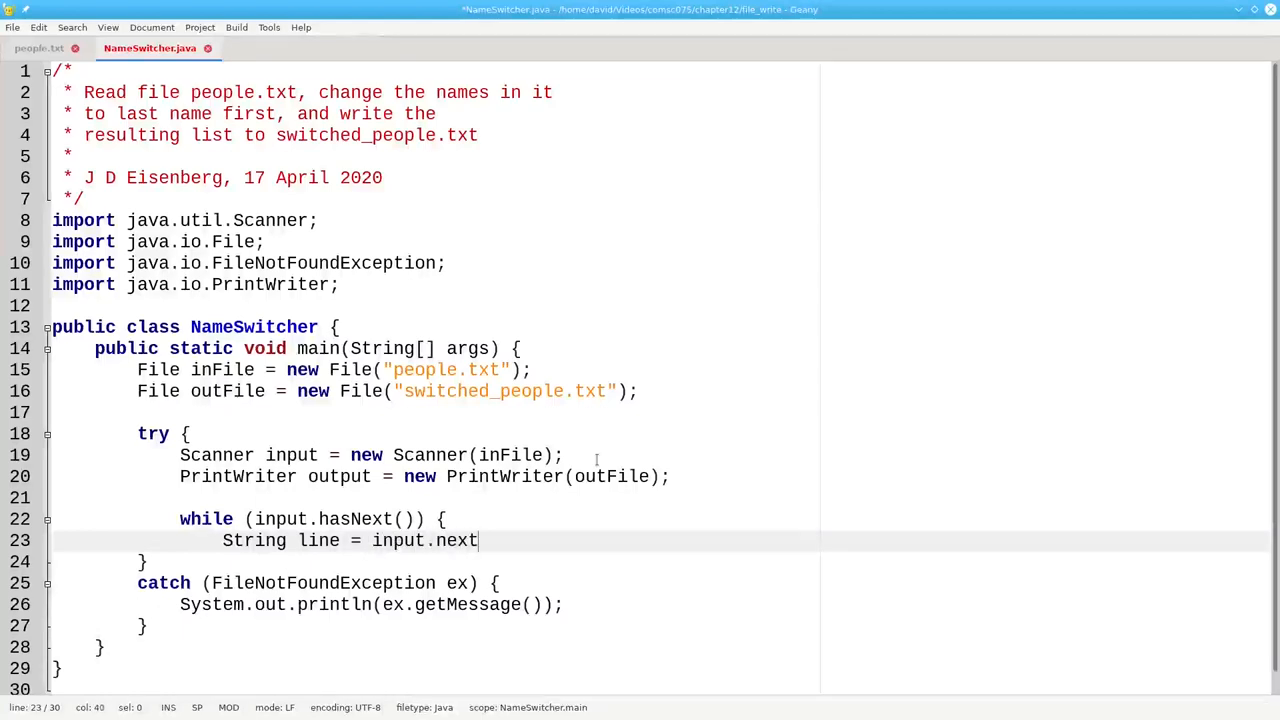
{"action": "type", "text": "Line();"}
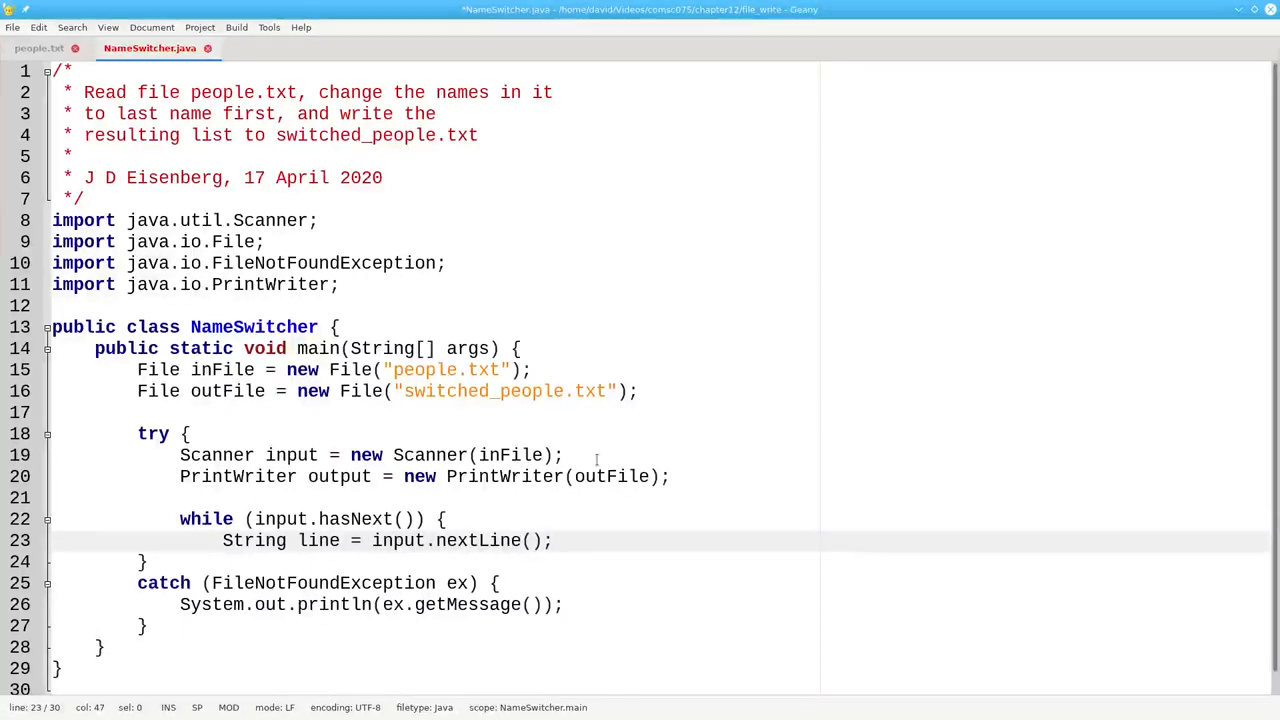
Split the line on spaces into nameParts and build newName from nameParts[1] and nameParts[0]
{"action": "type", "text": "String[] name"}
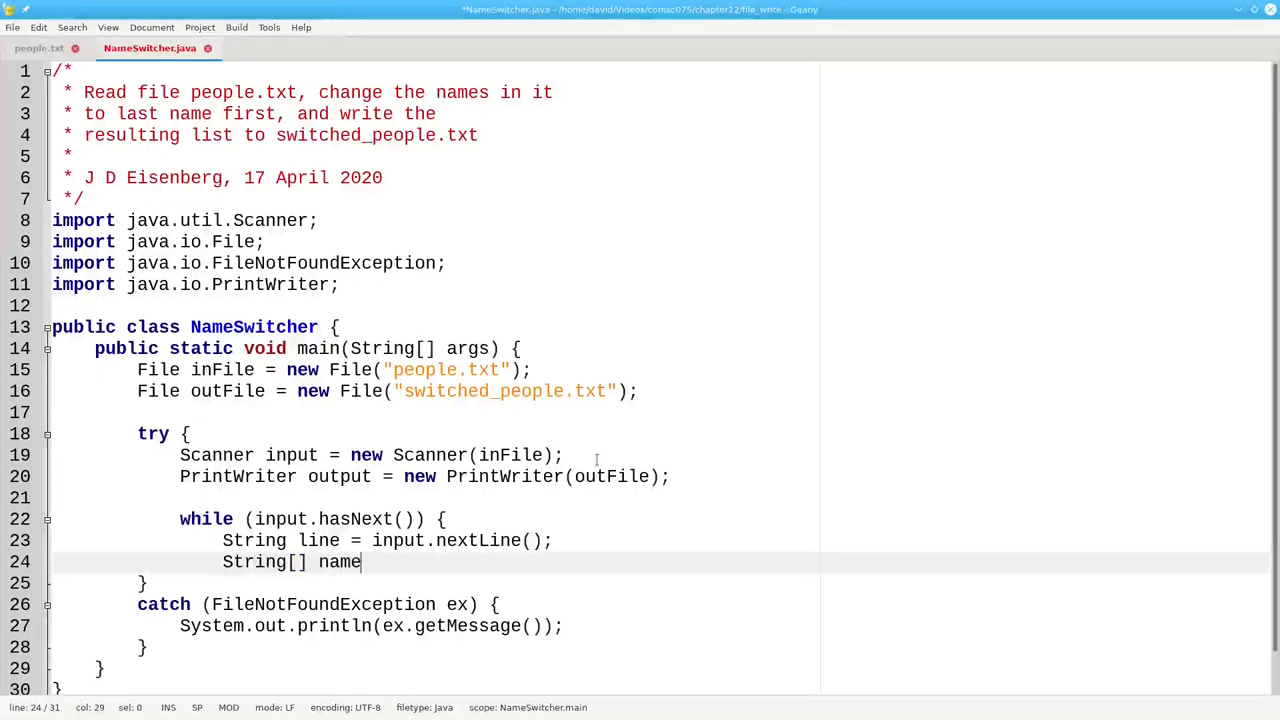
{"action": "type", "text": "Parts ="}
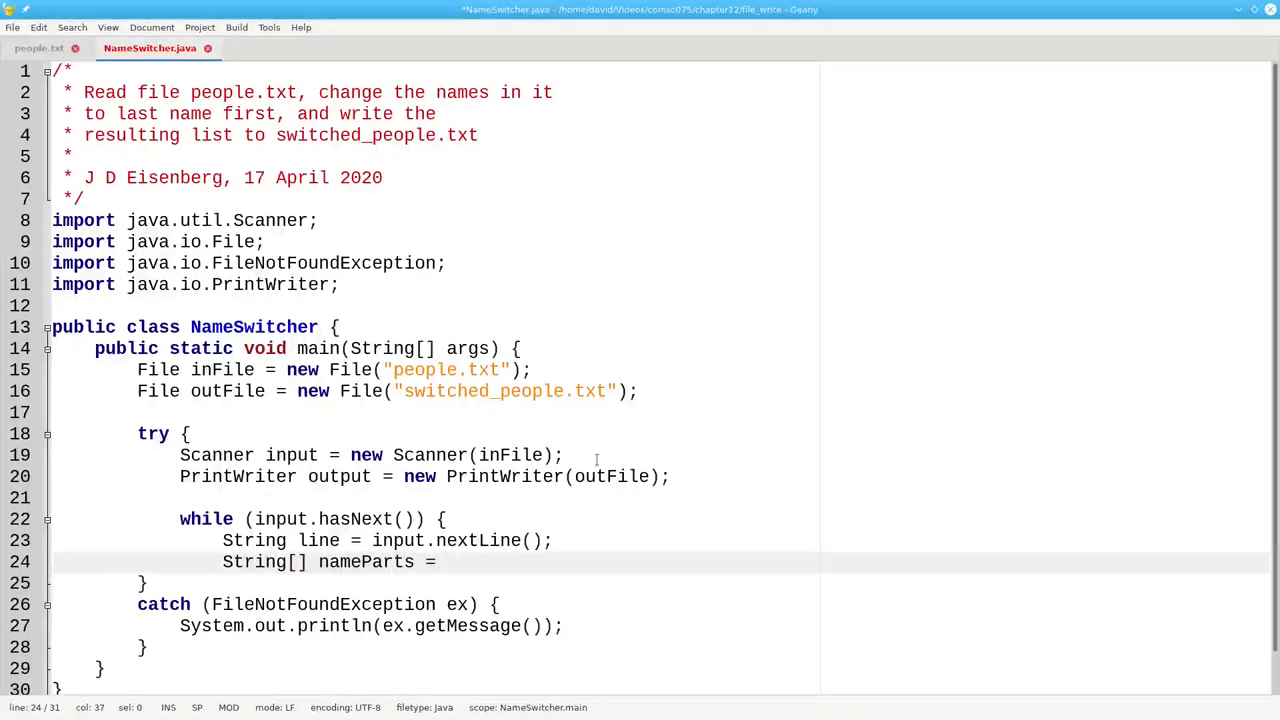
{"action": "type", "text": "line.spl"}
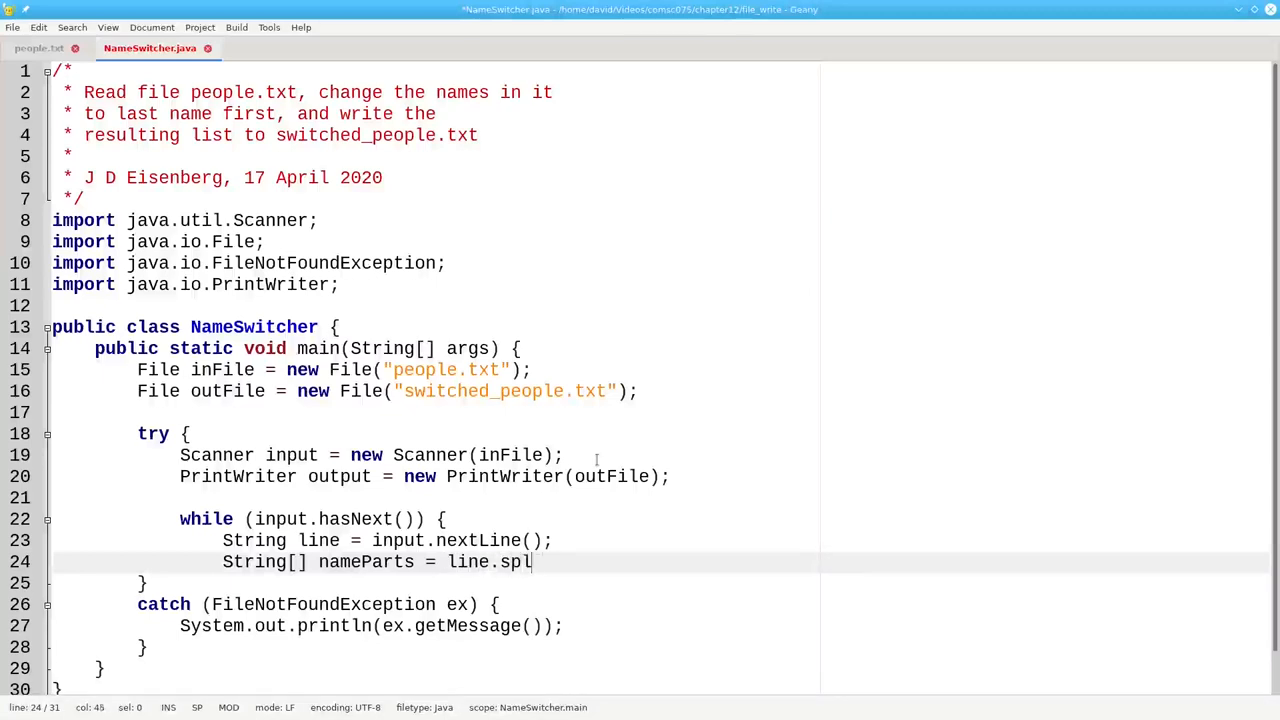
{"action": "type", "text": "it(\" \");"}
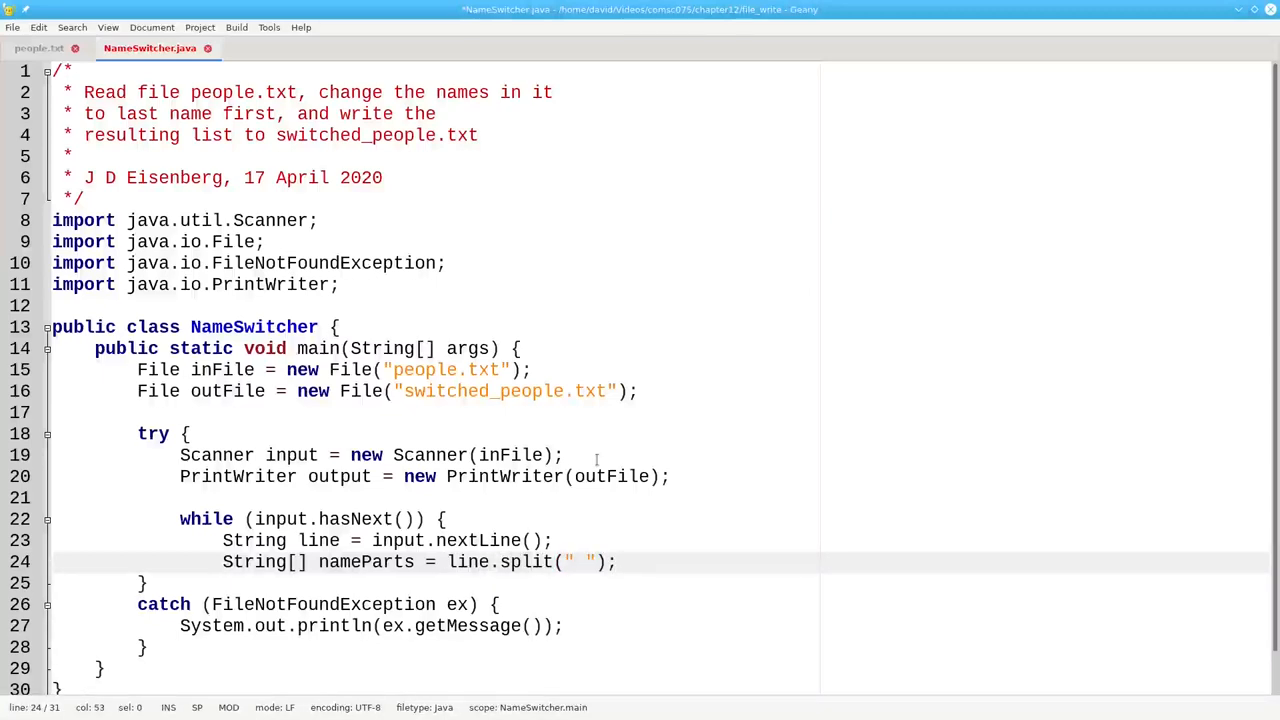
{"action": "type", "text": "String newName = nam"}
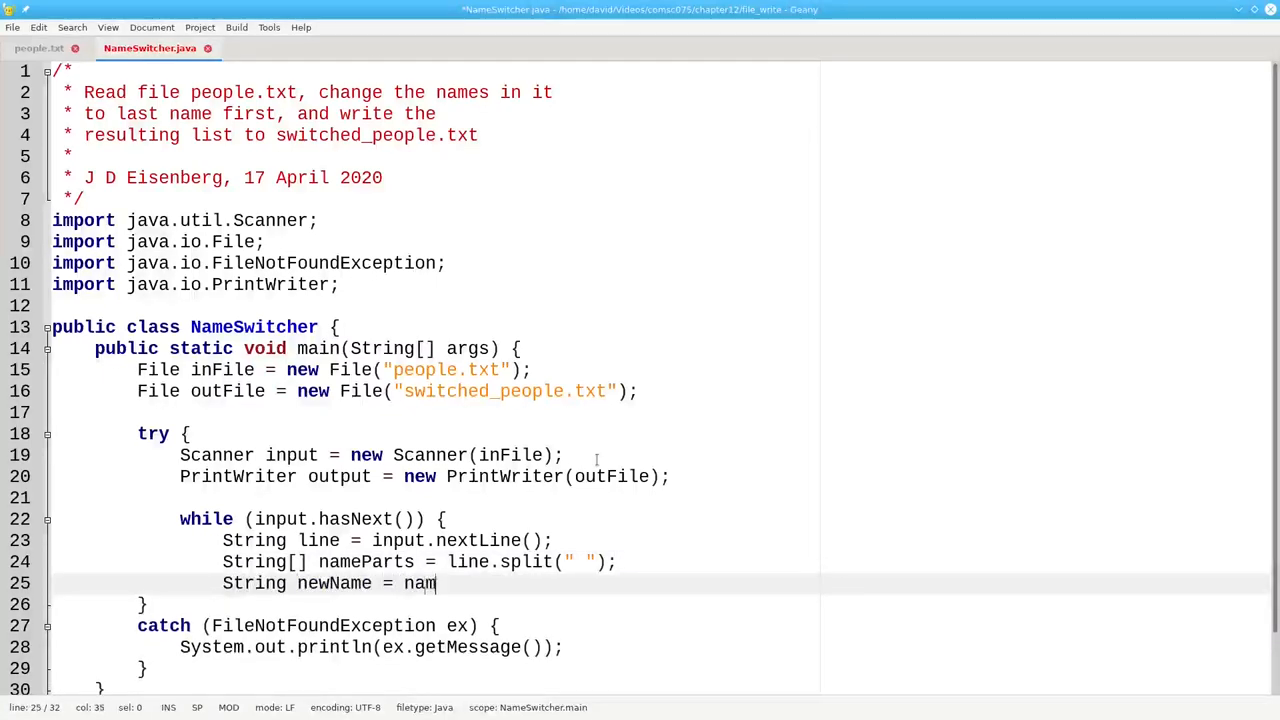
{"action": "type", "text": "eParts"}
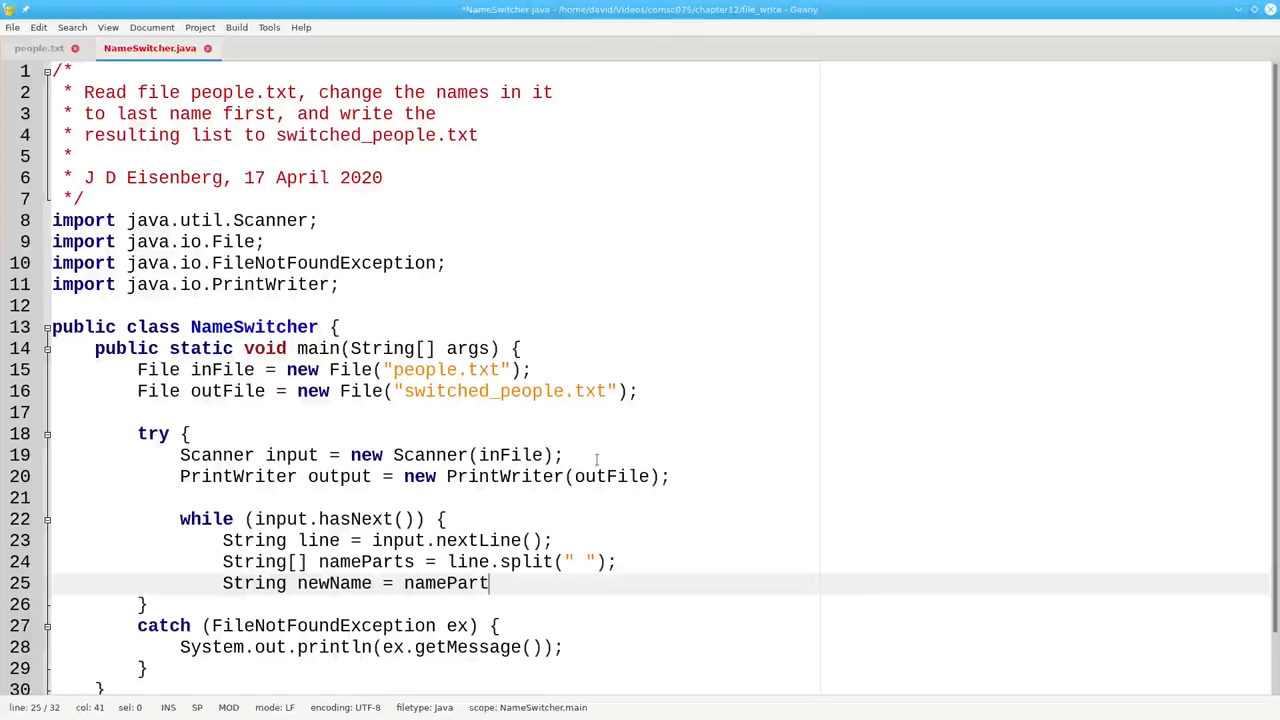
{"action": "type", "text": "[1] + \","}
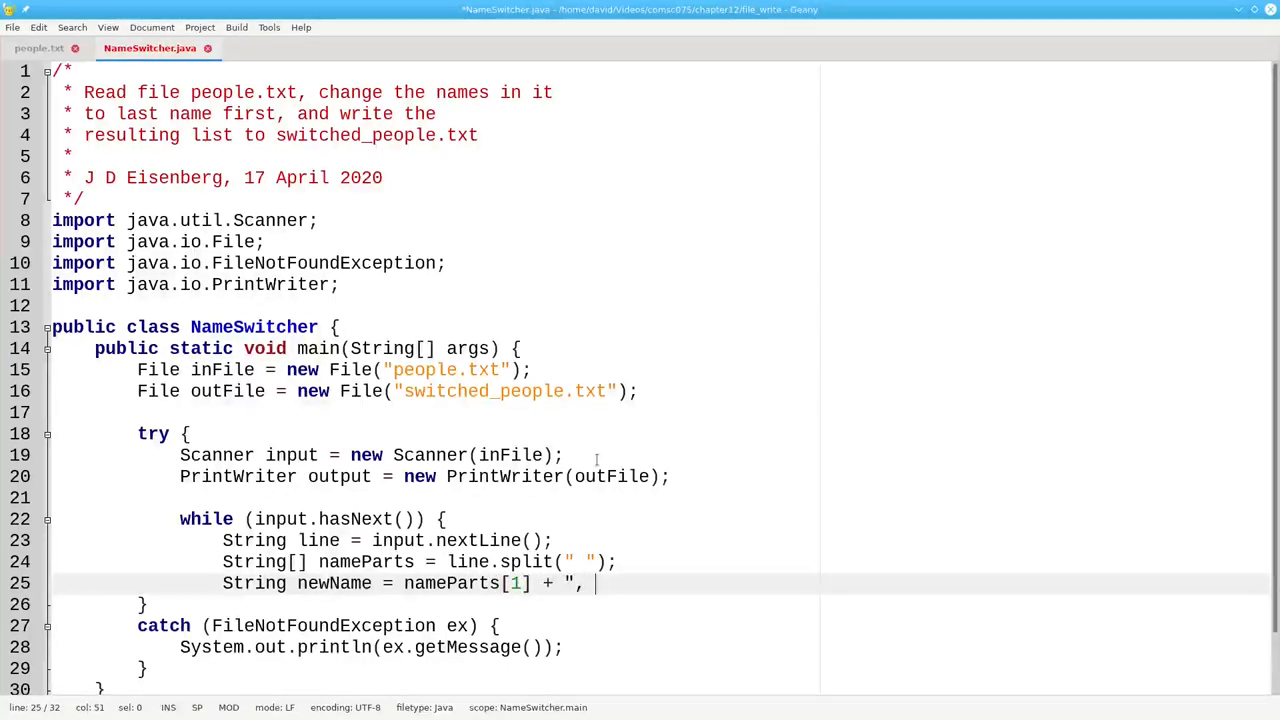
{"action": "type", "text": "\" + na"}
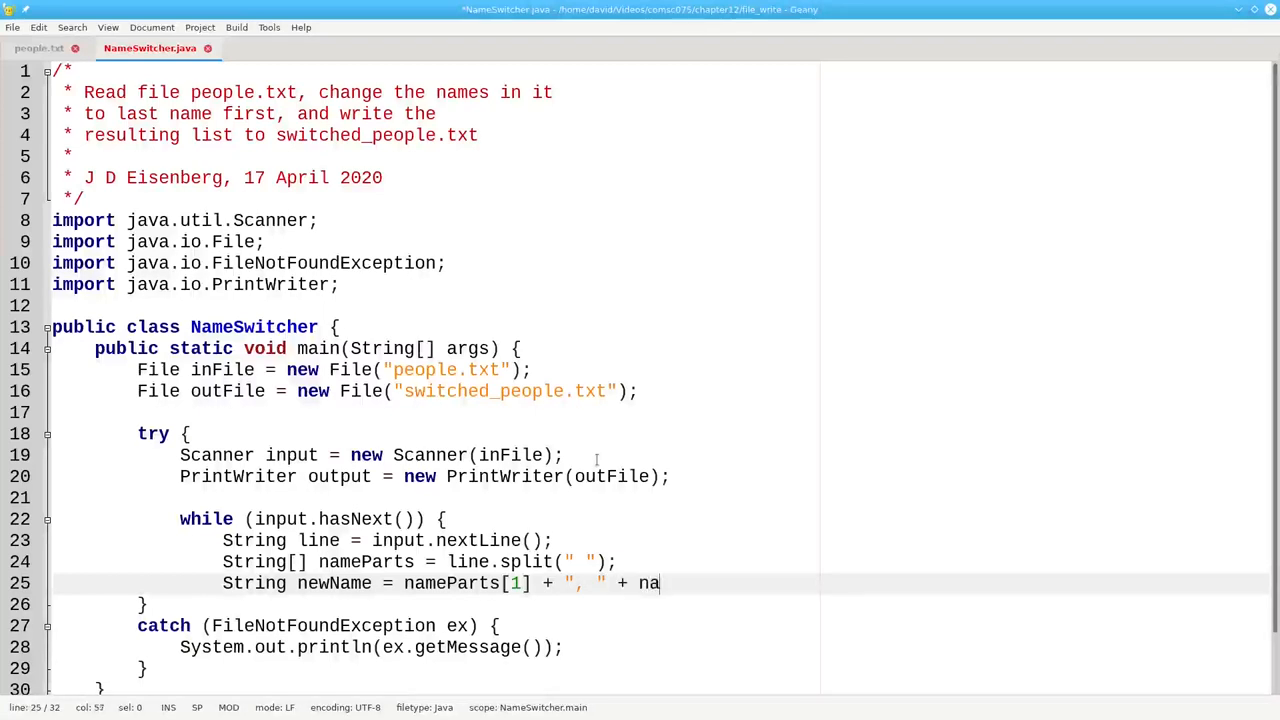
{"action": "type", "text": "mePart"}
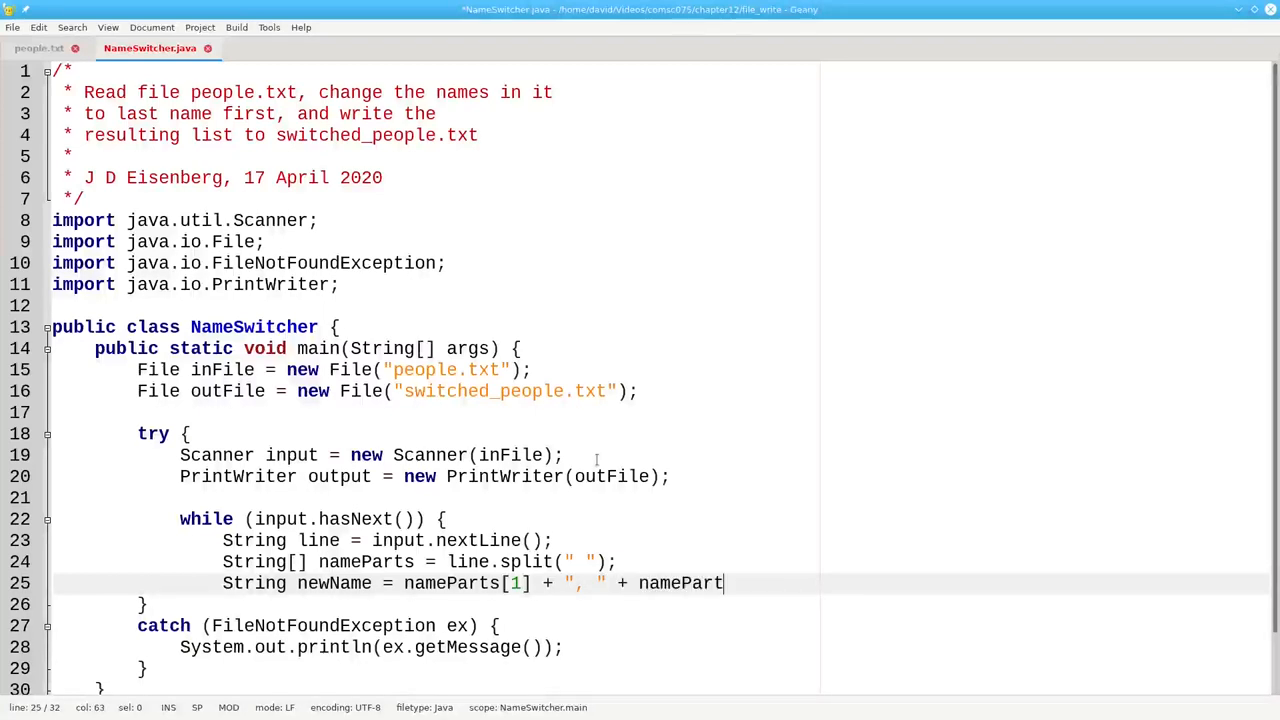
{"action": "type", "text": "s[0]"}
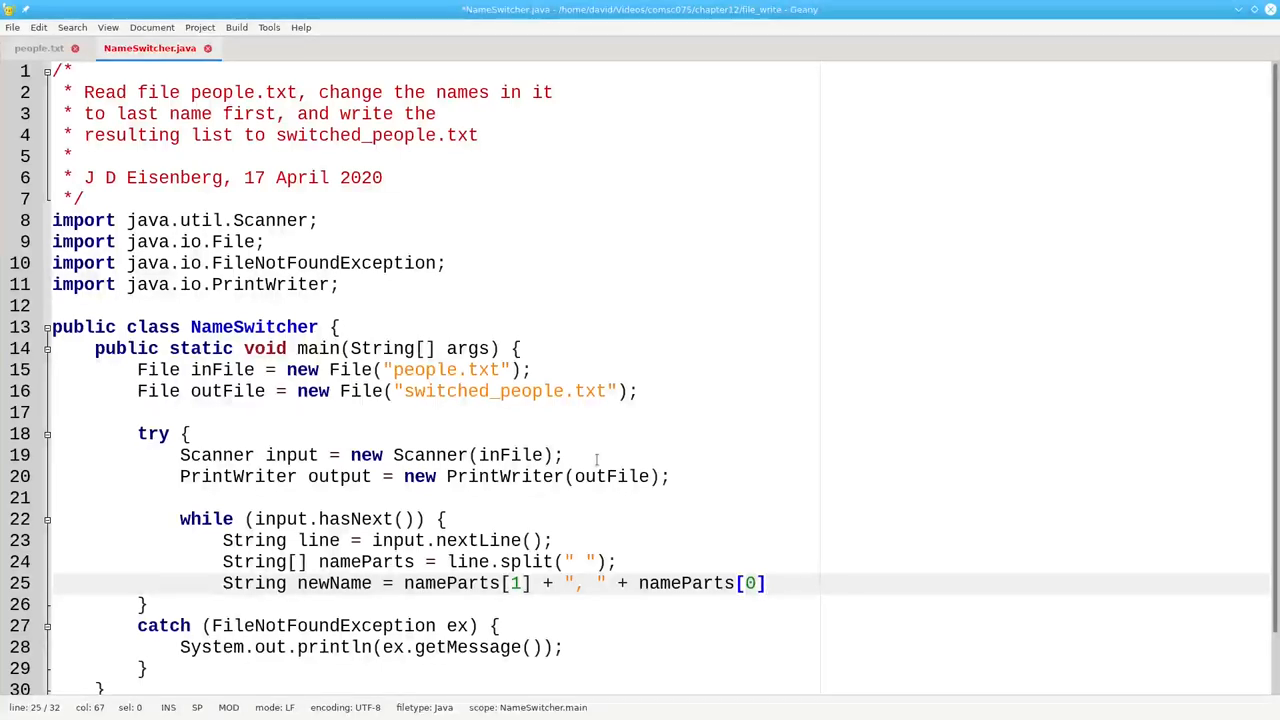
{"action": "key", "text": "Return"}
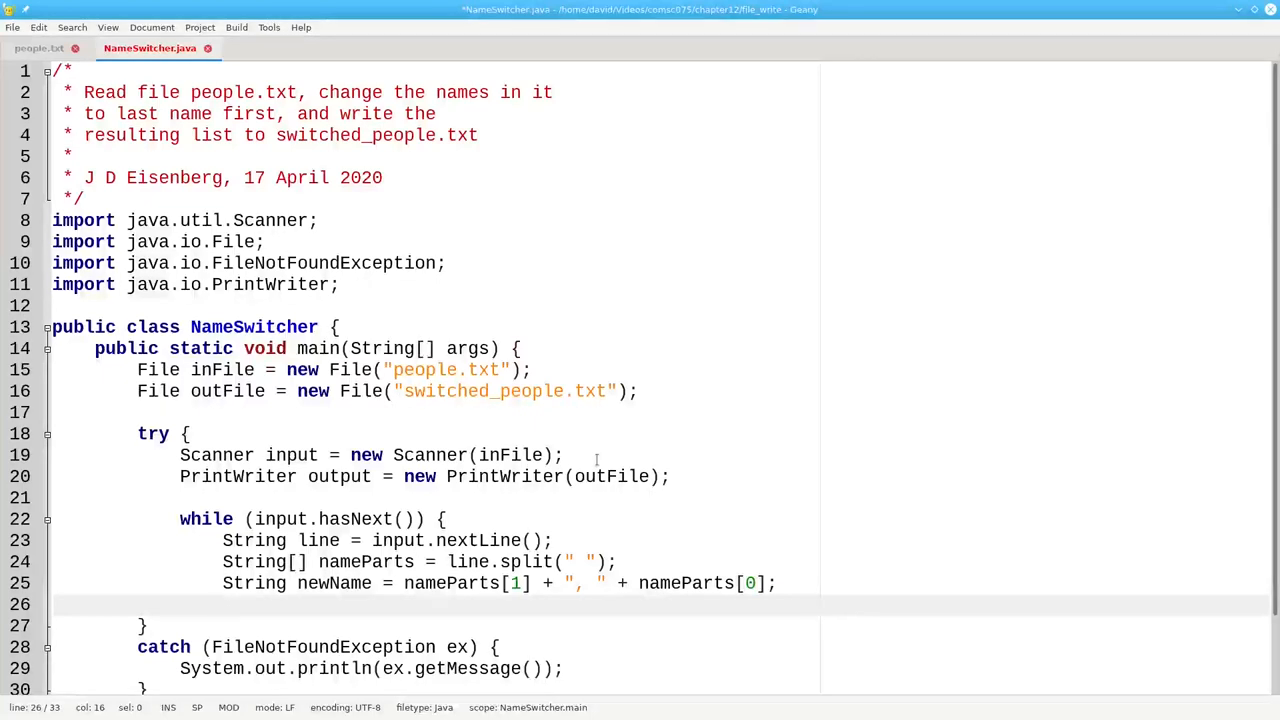
Write each name to the file with output.write(newName + "\n")
{"action": "type", "text": "output"}
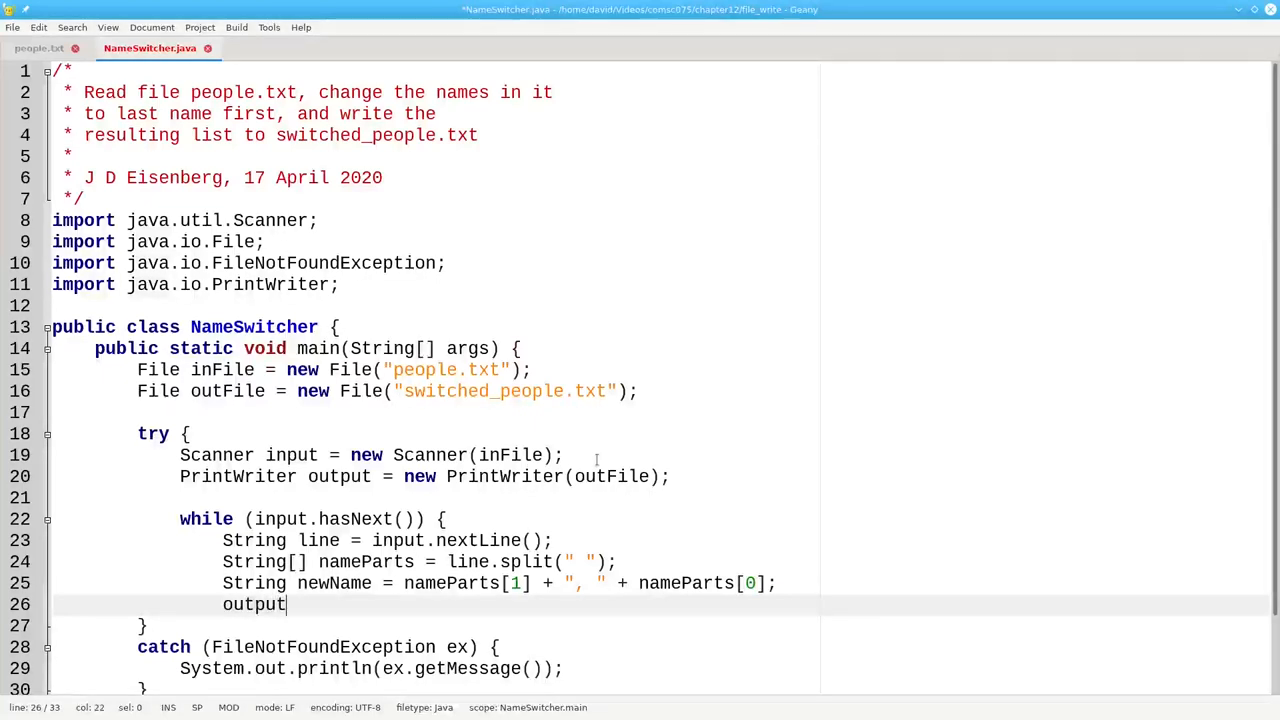
{"action": "type", "text": ".write("}
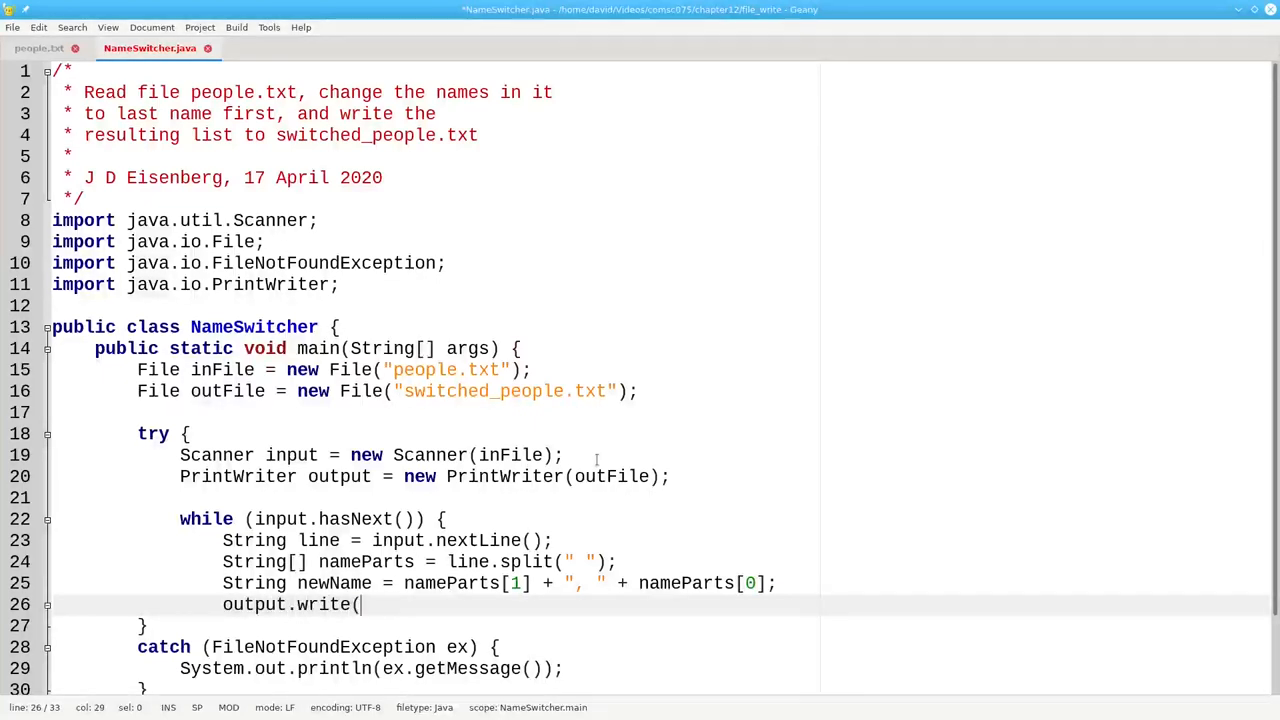
{"action": "type", "text": "newName"}
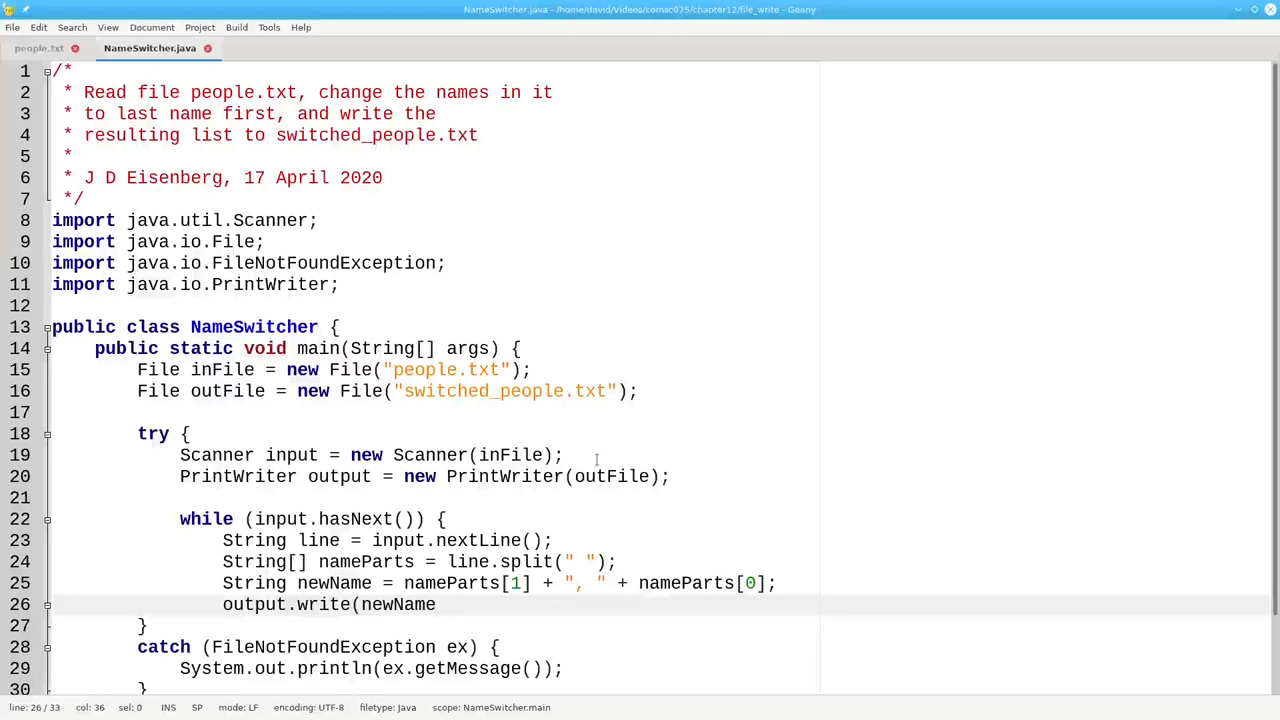
{"action": "left_click", "coordinate": [435, 604]}
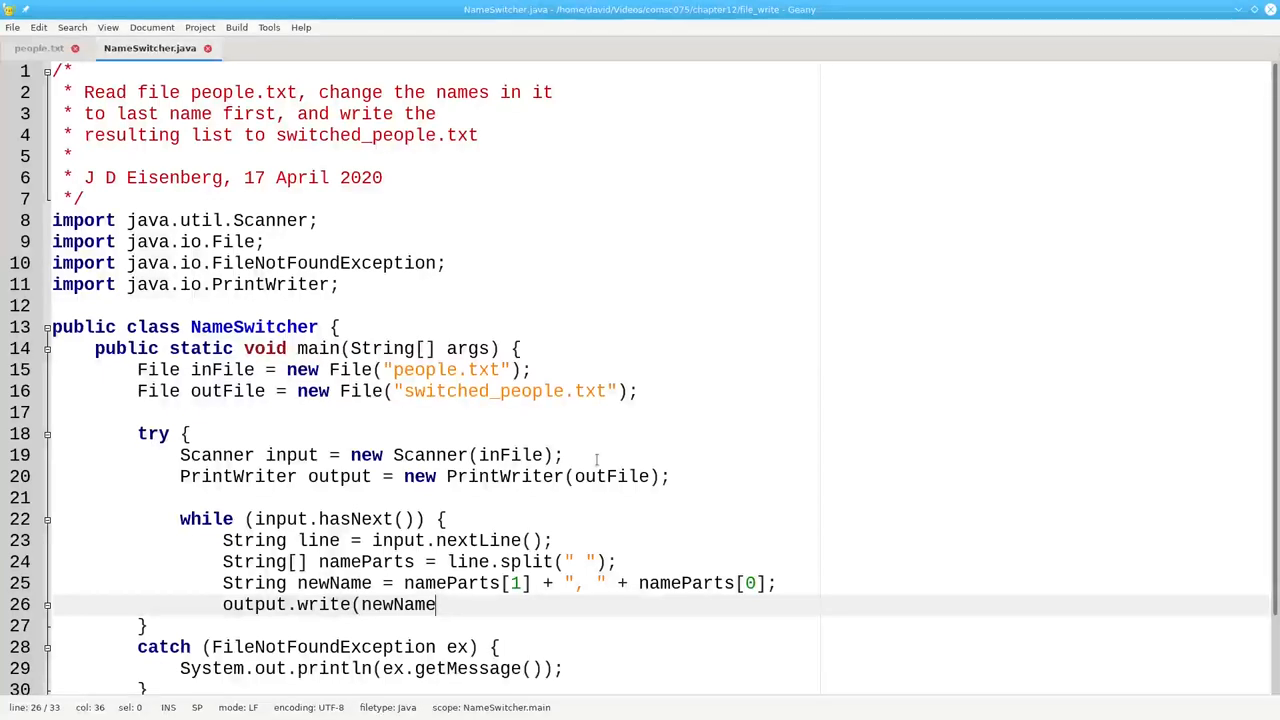
{"action": "type", "text": "+"}
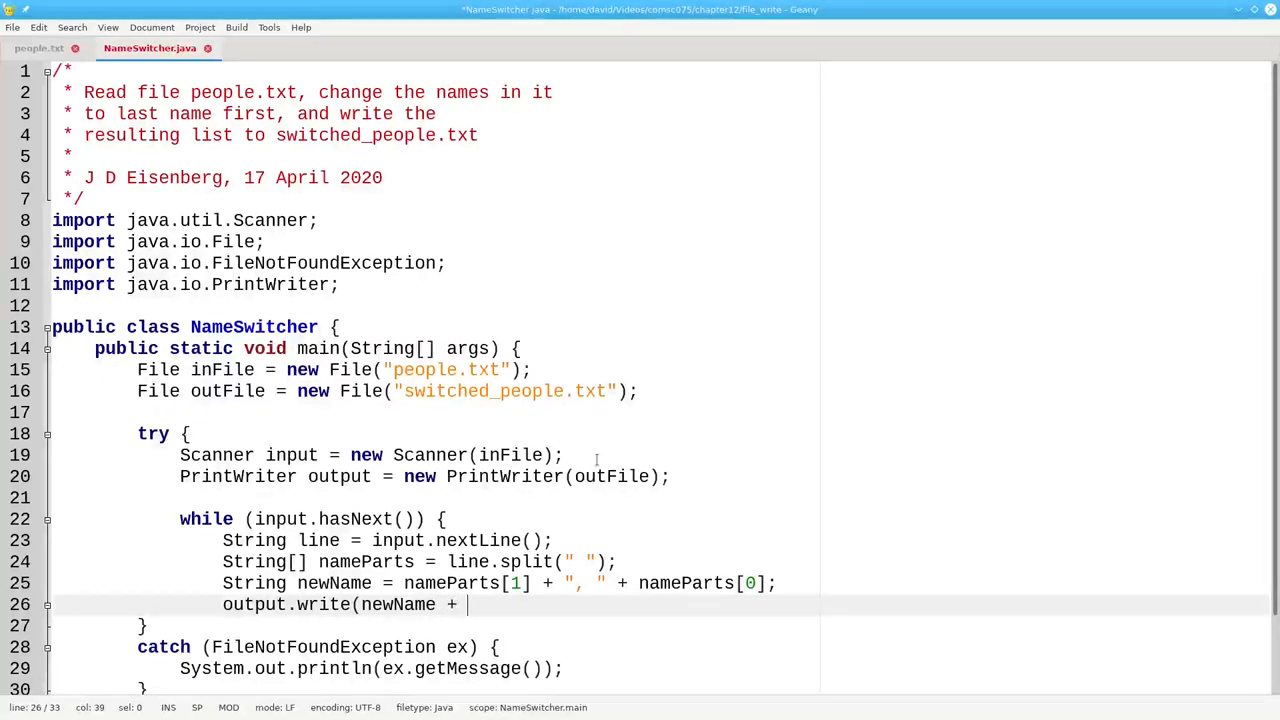
{"action": "type", "text": "\"\\n\");"}
{"action": "type", "text": "}"}
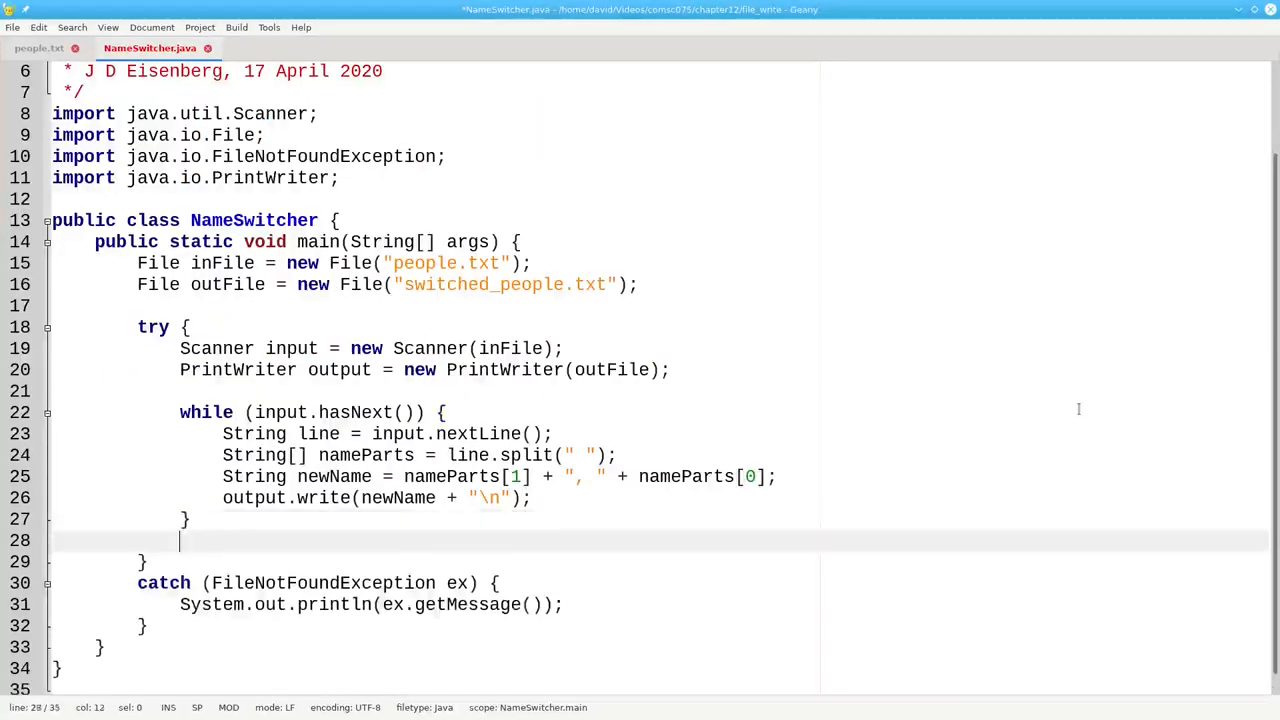
Close both files with input.close() and output.close()
{"action": "type", "text": "input.clo"}
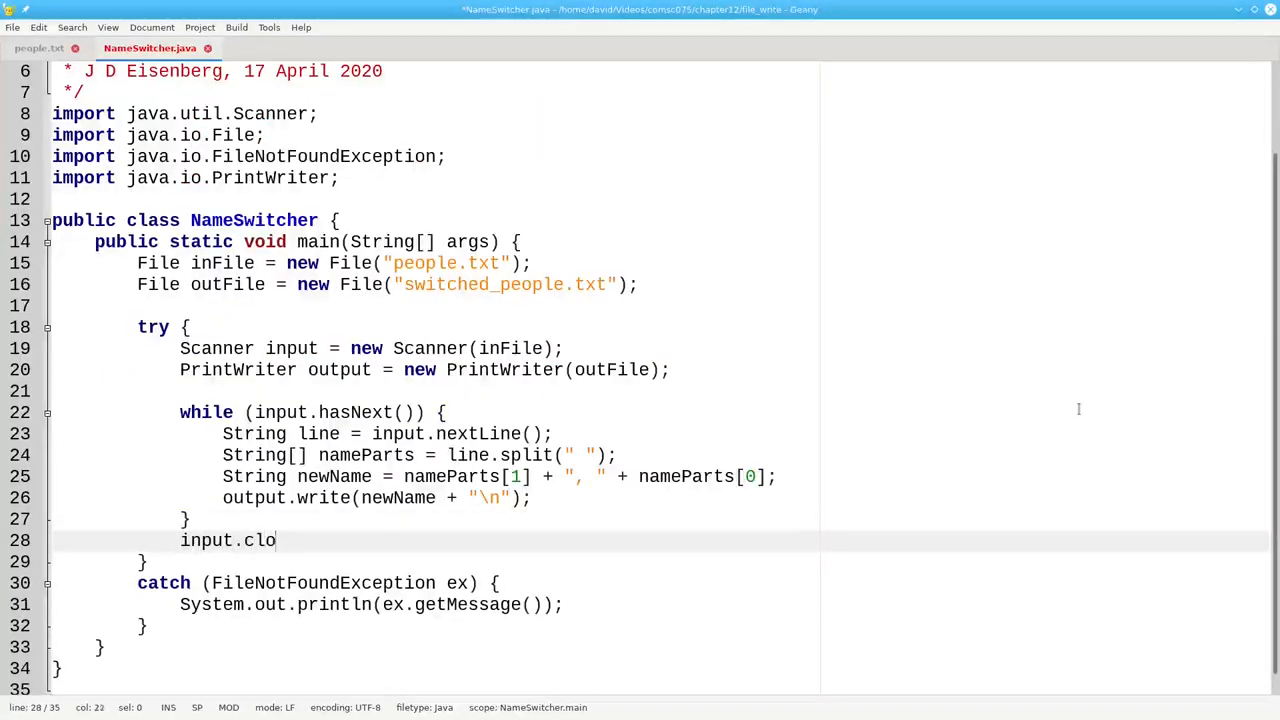
{"action": "type", "text": "se();"}
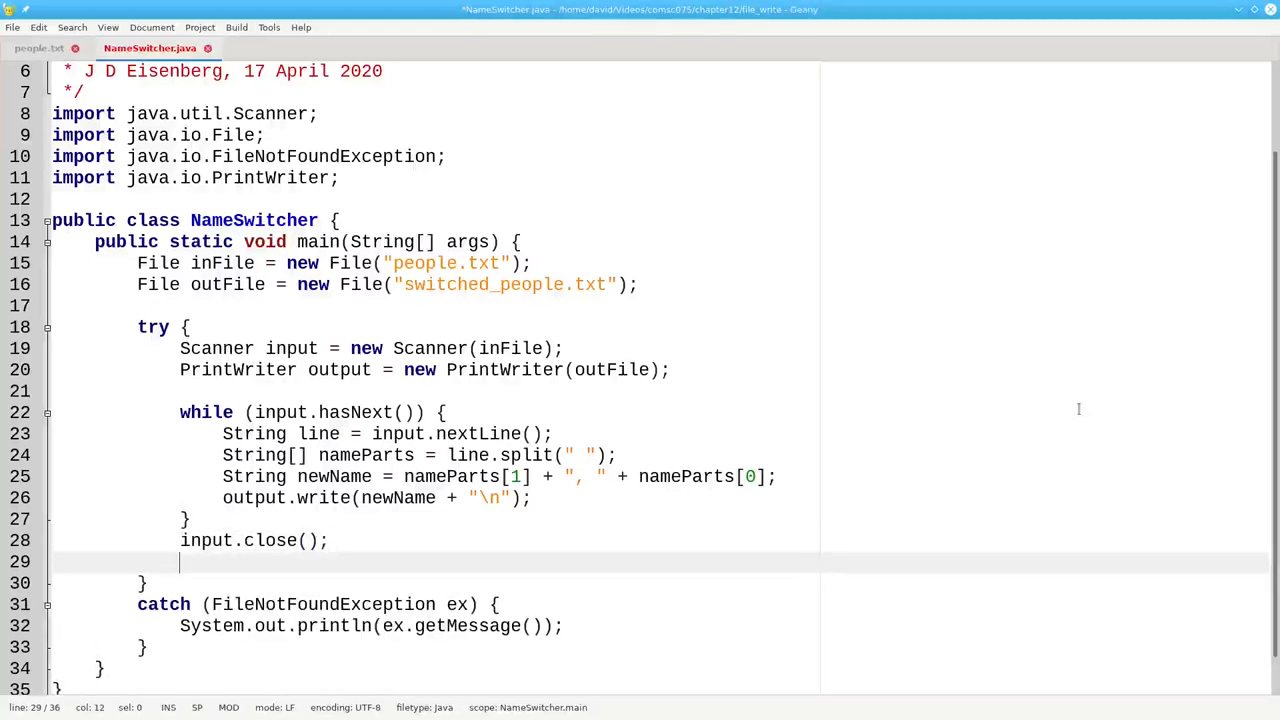
{"action": "type", "text": "output"}
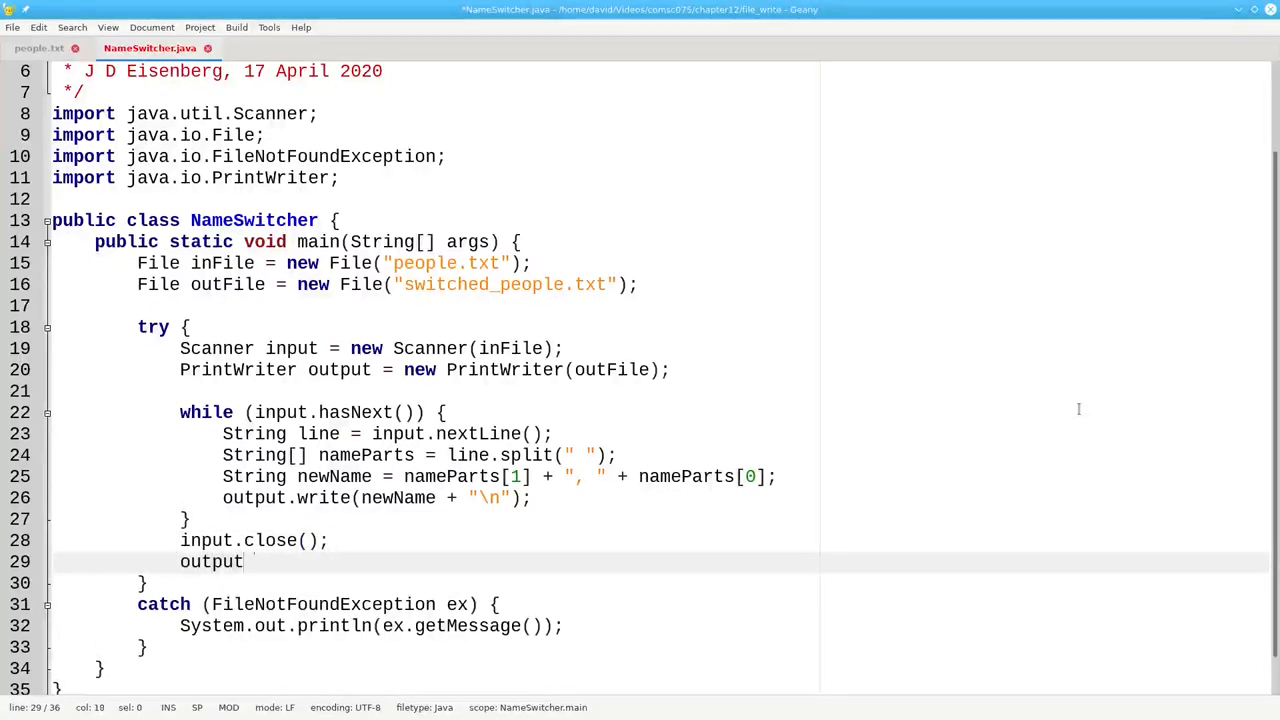
{"action": "type", "text": ".close();"}
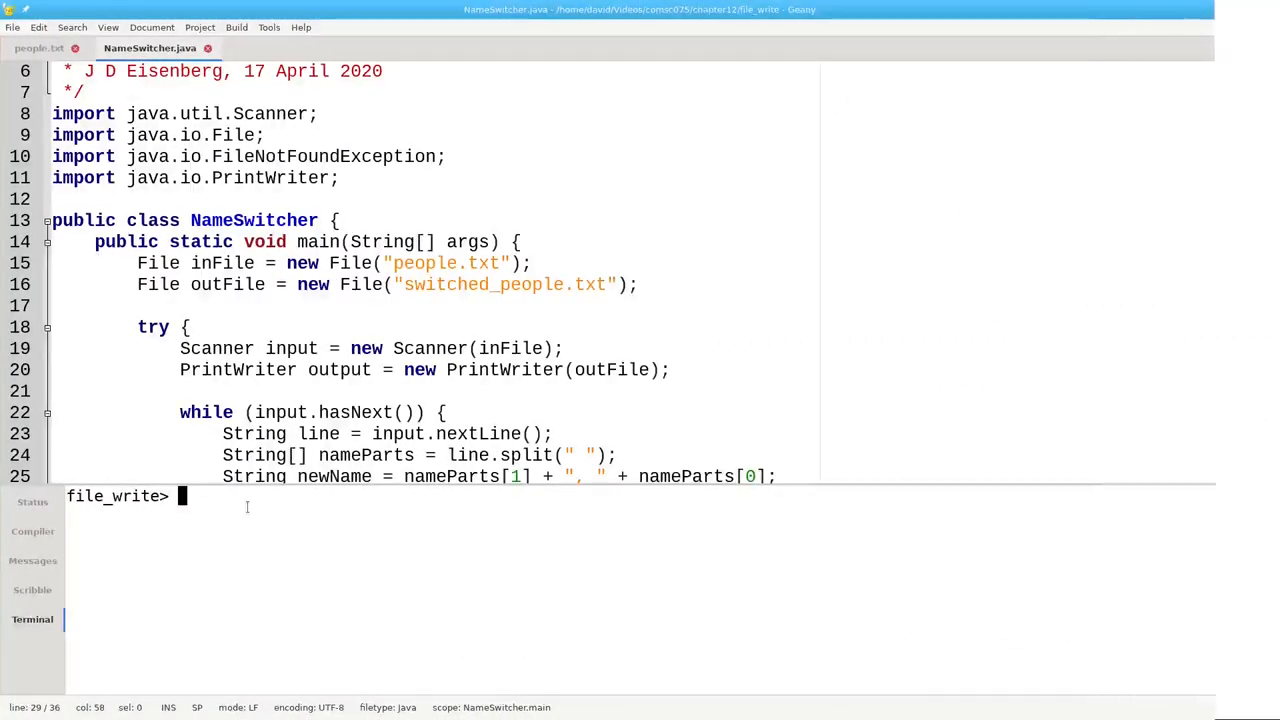
Compile with javac NameSwitcher.java and run java NameSwitcher in the terminal
{"action": "type", "text": "javac"}
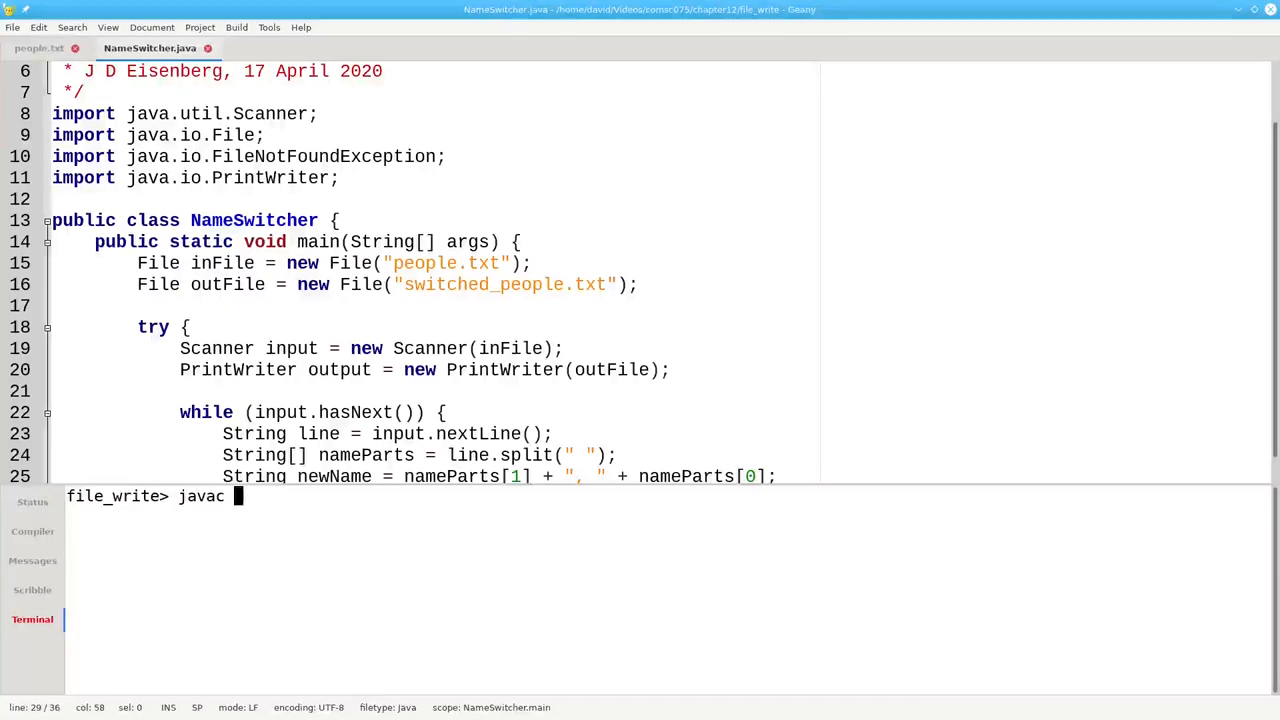
{"action": "type", "text": "NameSwitcher.java"}
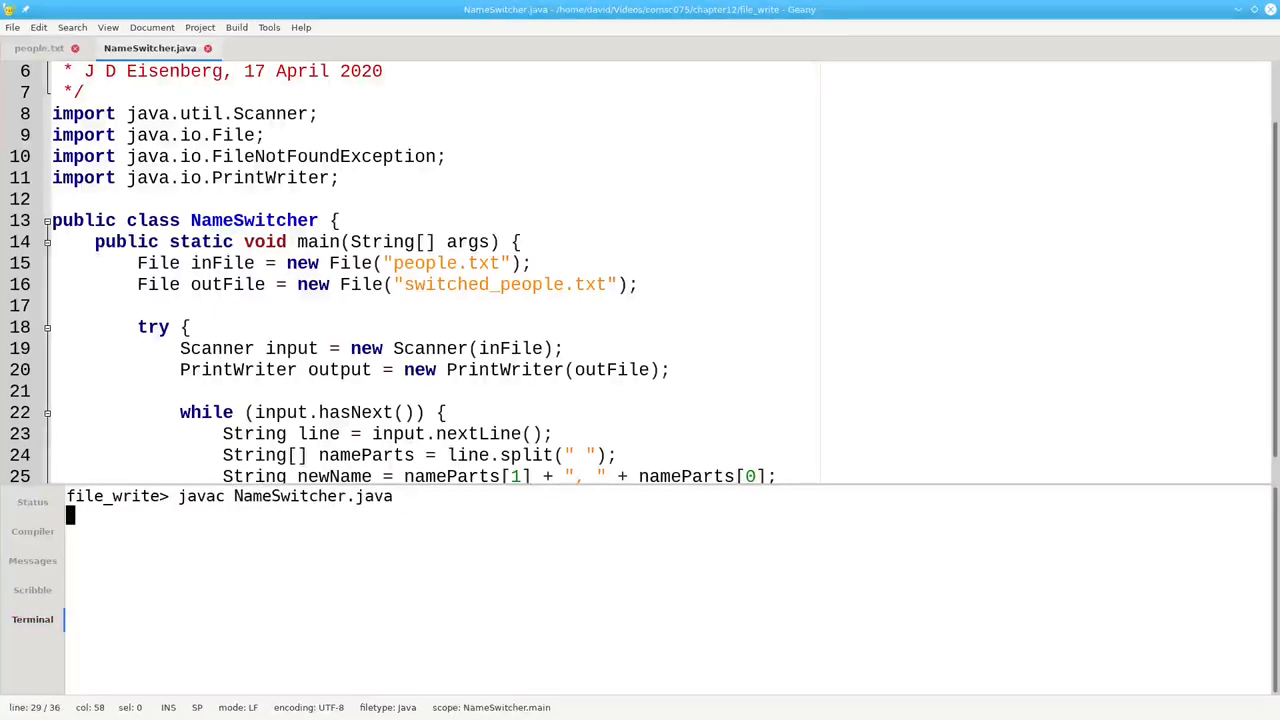
{"action": "type", "text": "java"}
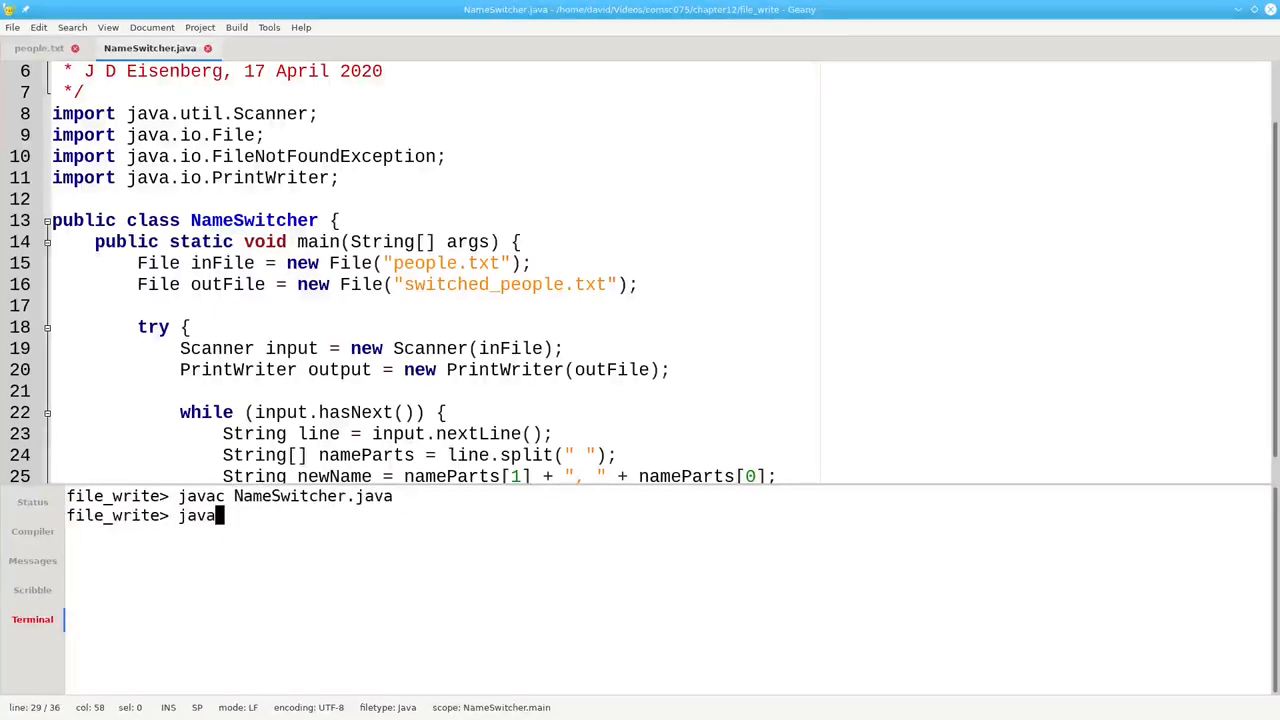
{"action": "type", "text": "NameSwitcher"}
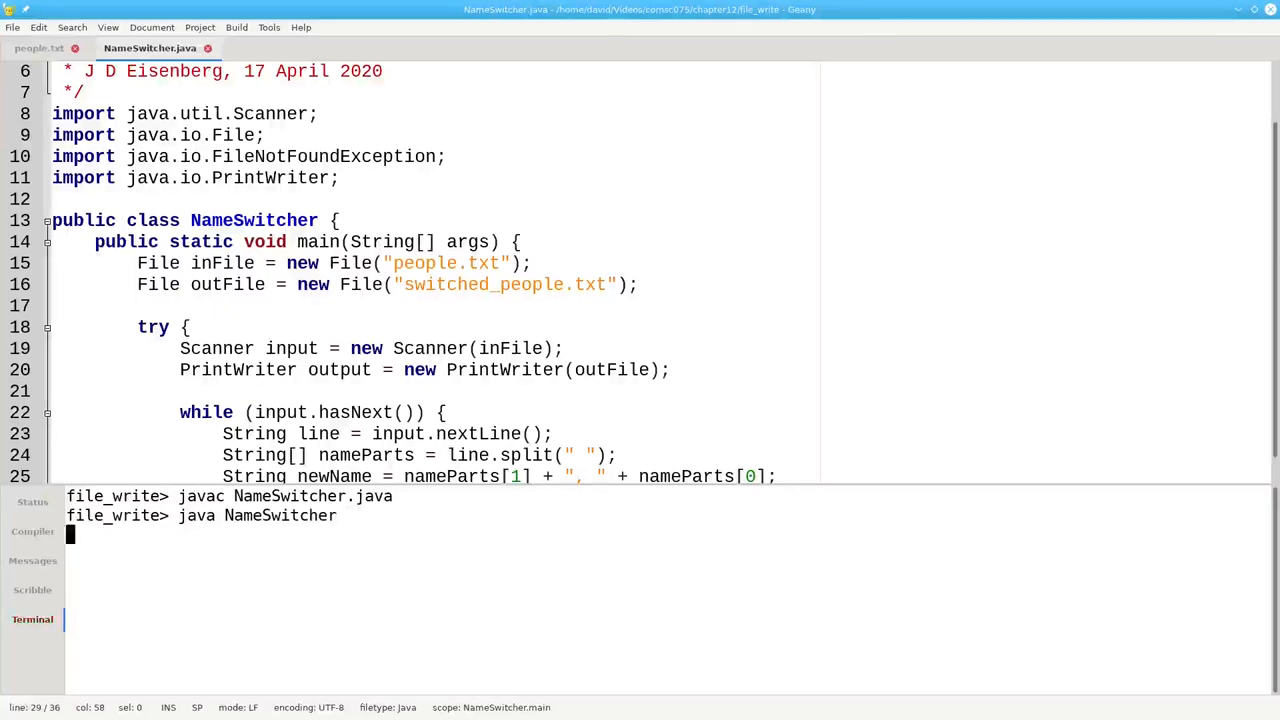
{"action": "key", "text": "Return"}
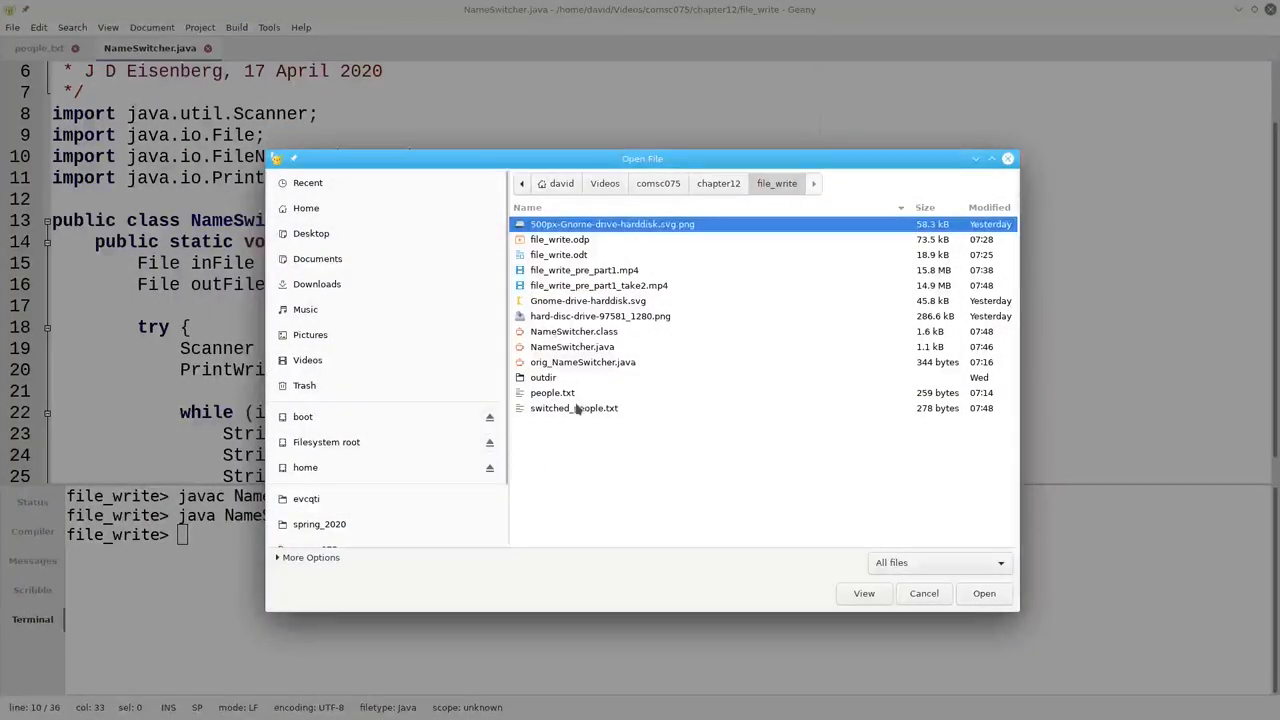
Open switched_people.txt and compare it against people.txt by switching between their tabs
{"action": "double_click", "coordinate": [573, 408]}
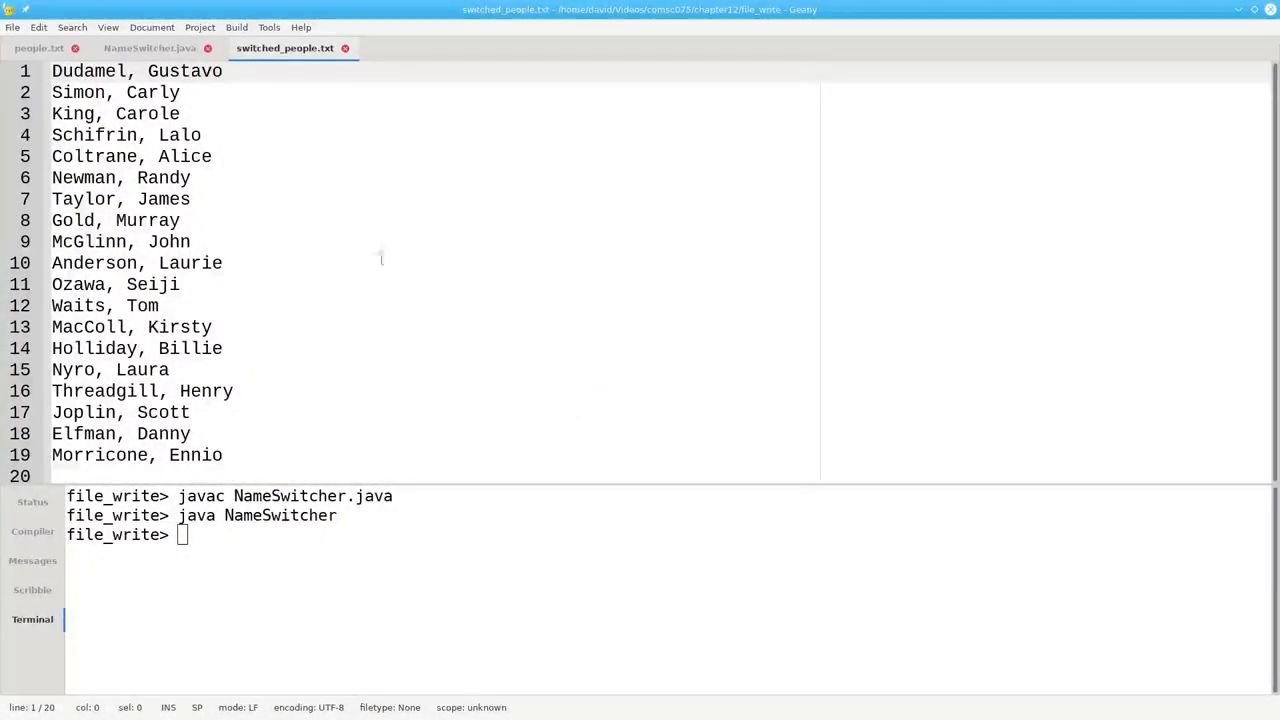
{"action": "left_click", "coordinate": [39, 48]}
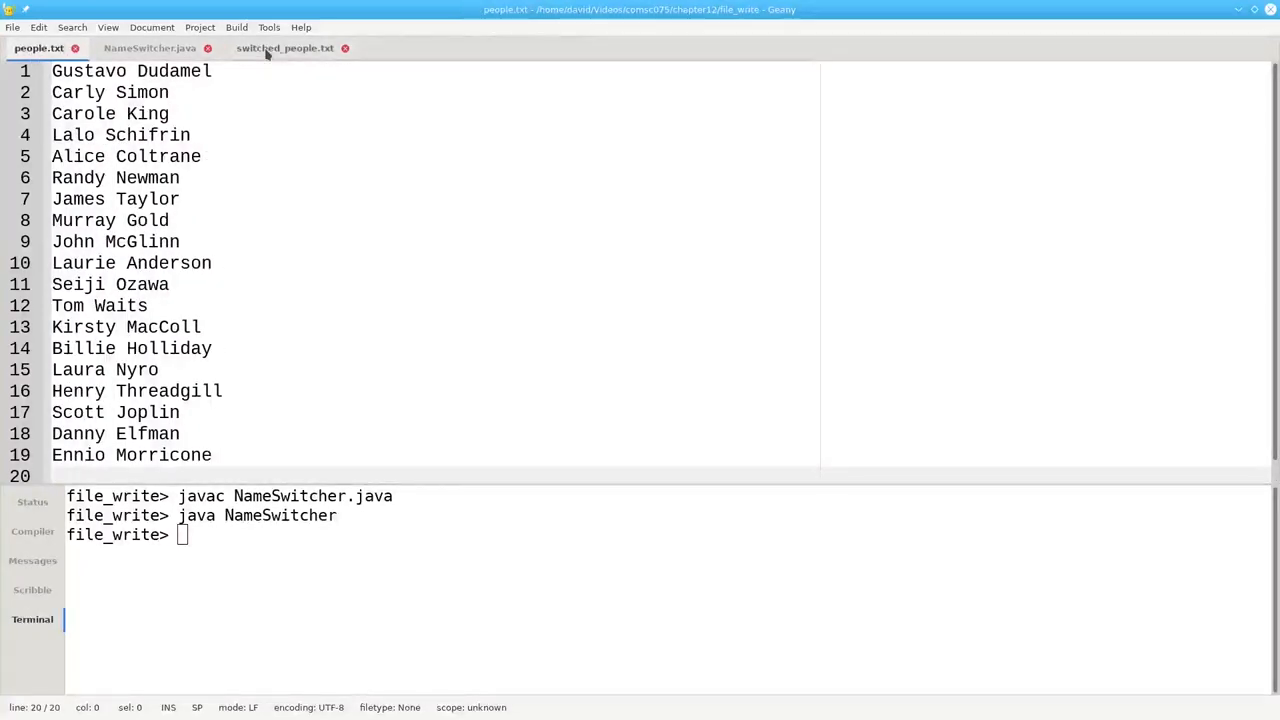
{"action": "left_click", "coordinate": [285, 48]}
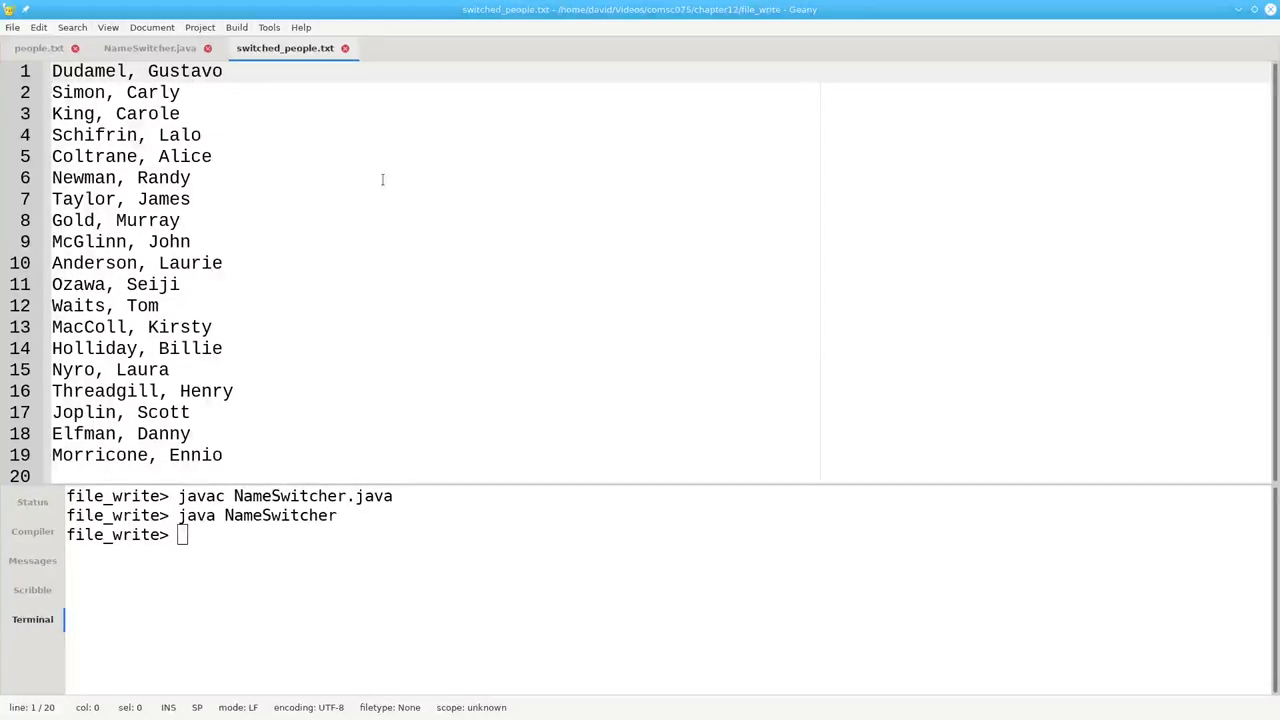
{"action": "left_click", "coordinate": [39, 48]}
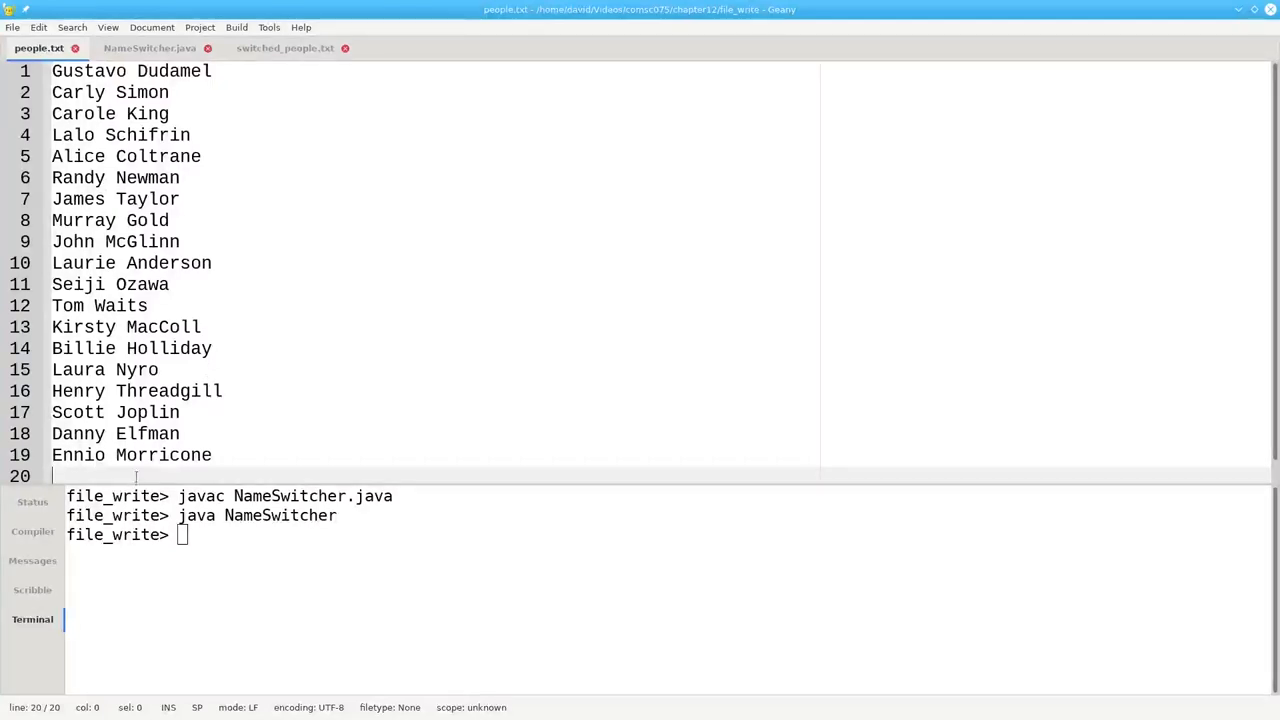
{"action": "scroll", "scroll_direction": "down", "scroll_amount": 3}
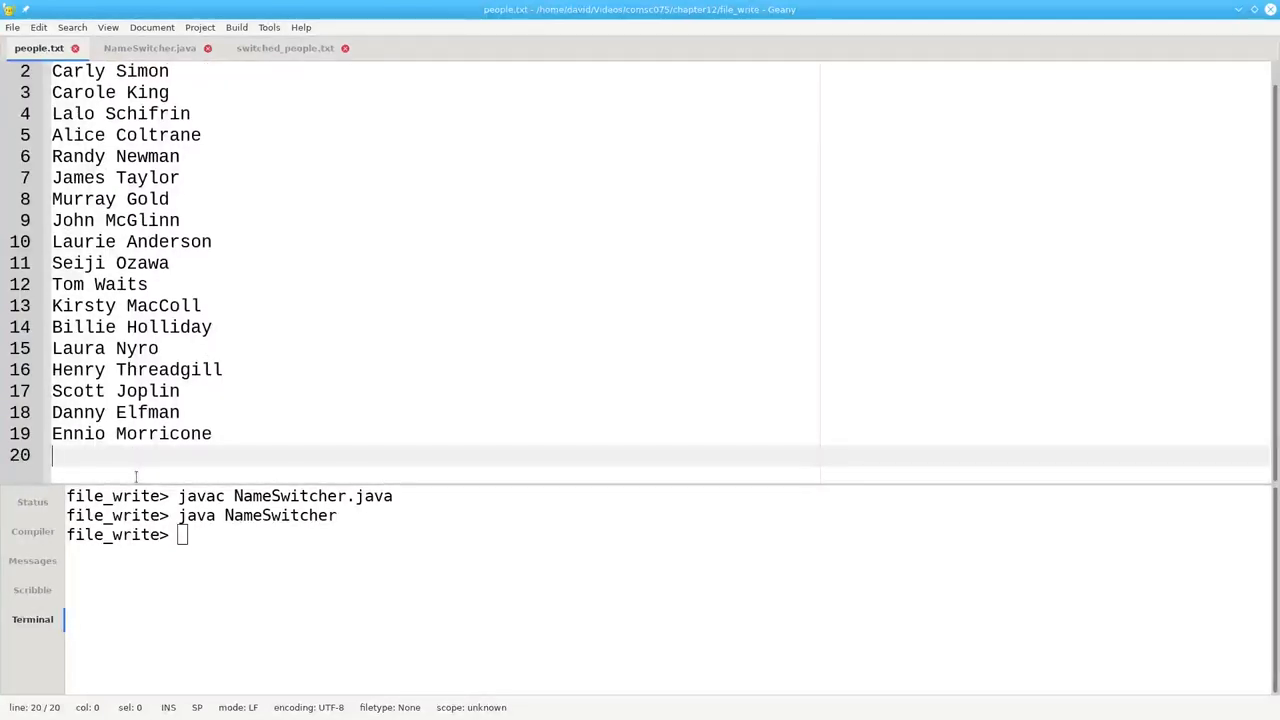
Append Arturo Toscanini and Neil Sedaka to people.txt, rerun java NameSwitcher, and view the output
{"action": "type", "text": "Arturo T"}
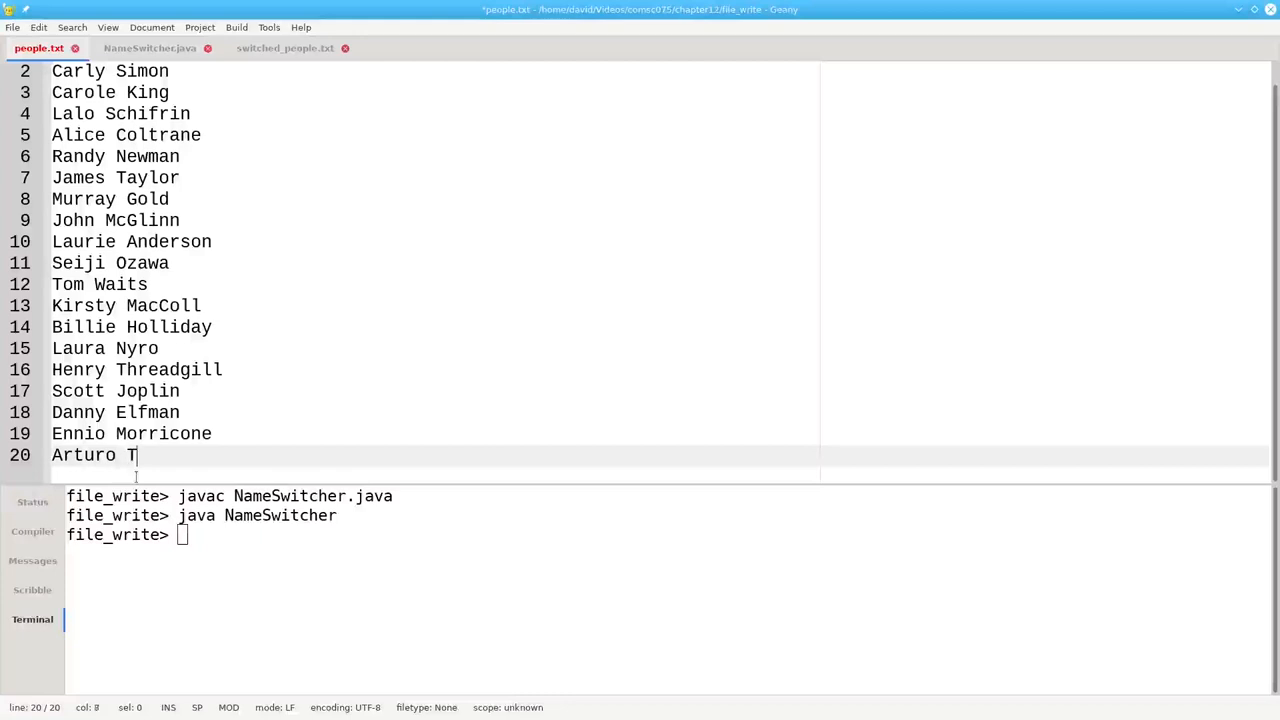
{"action": "type", "text": "oscanini"}
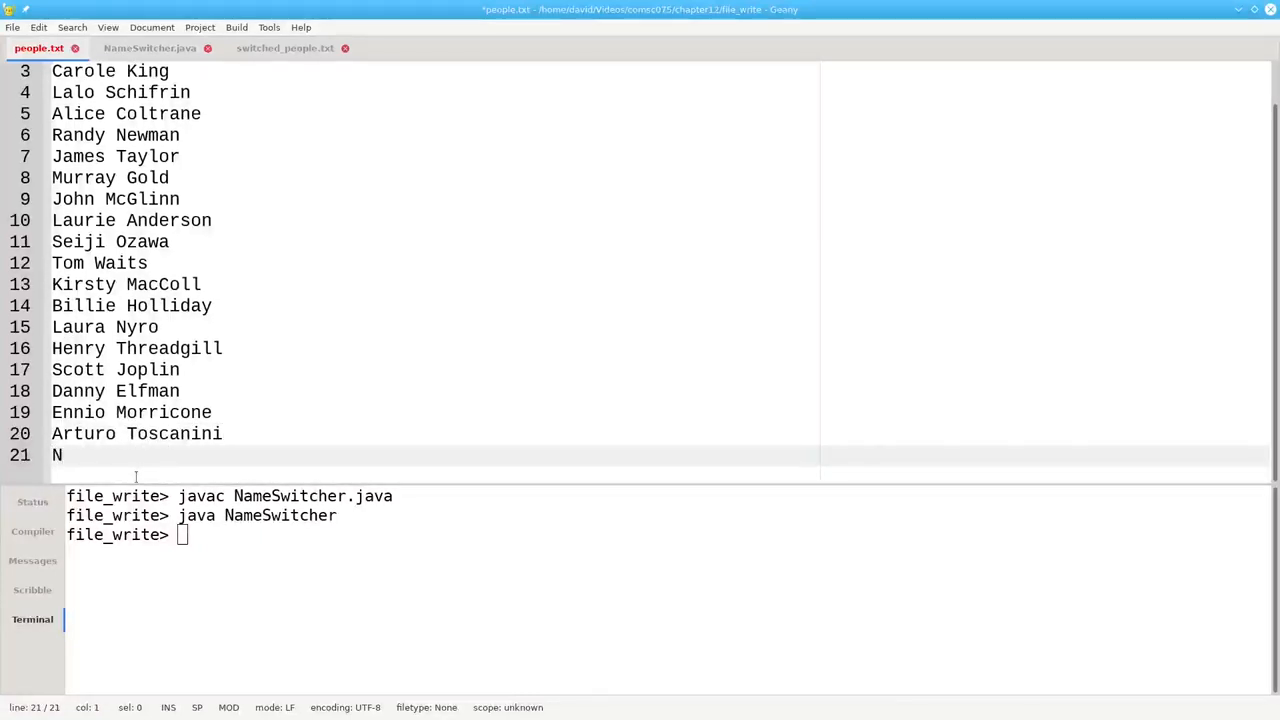
{"action": "type", "text": "eil Sedaka"}
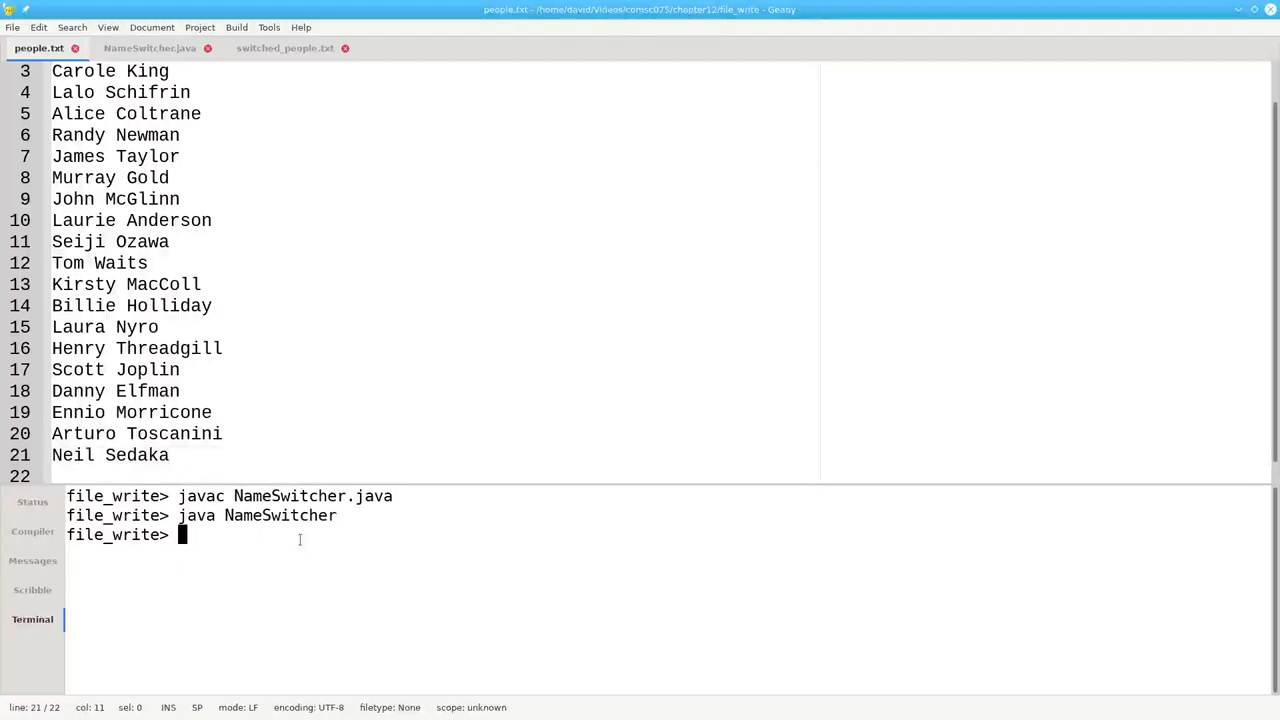
{"action": "type", "text": "java NameSwitcher"}
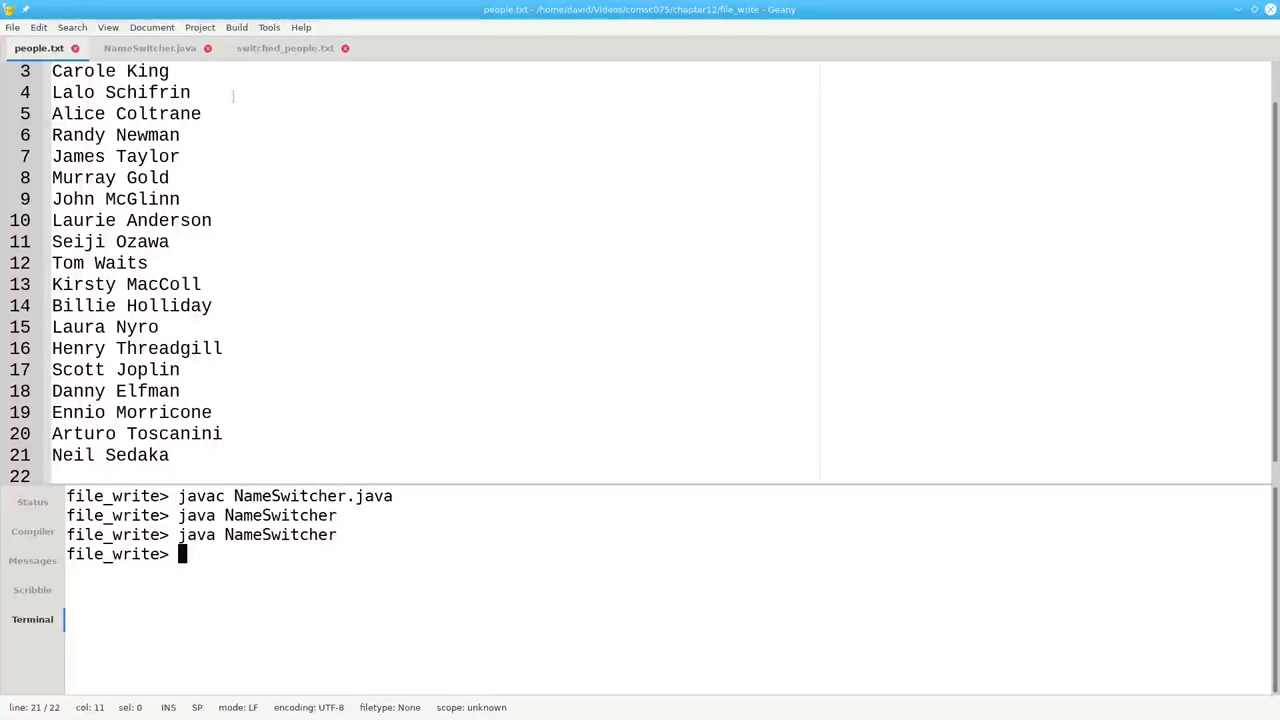
{"action": "left_click", "coordinate": [285, 48]}
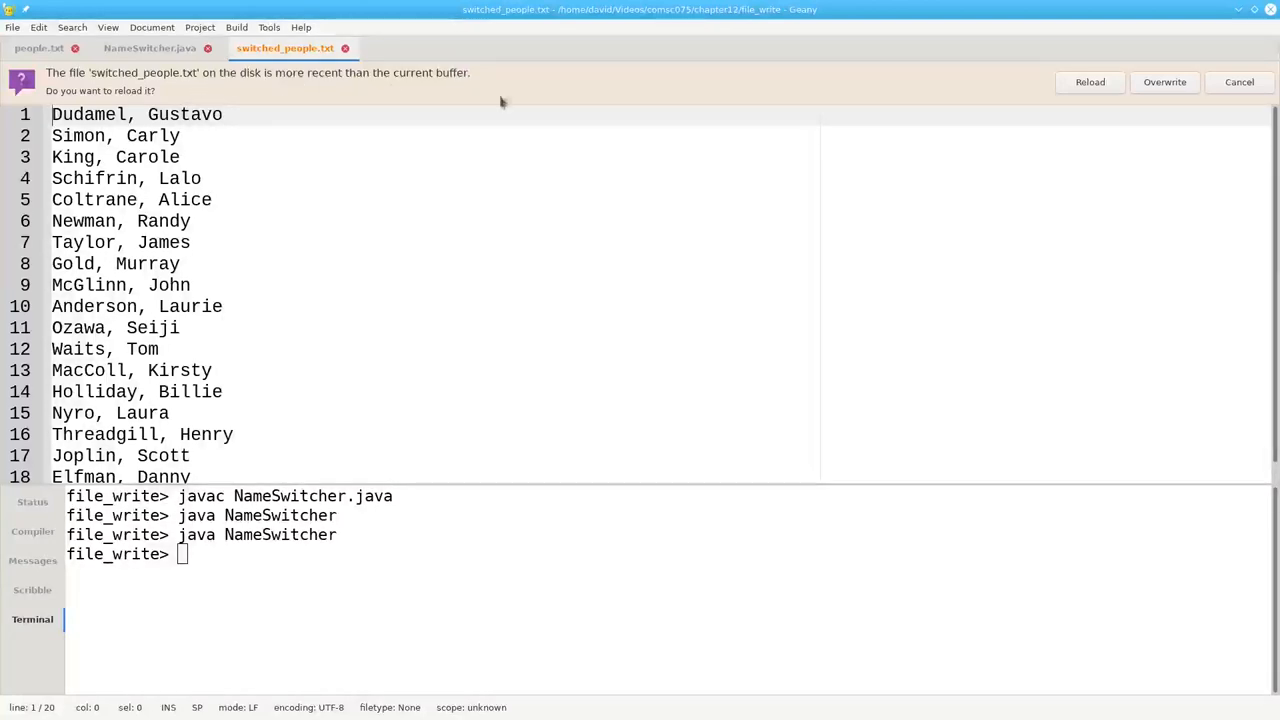
{"action": "mouse_move", "coordinate": [1089, 82]}
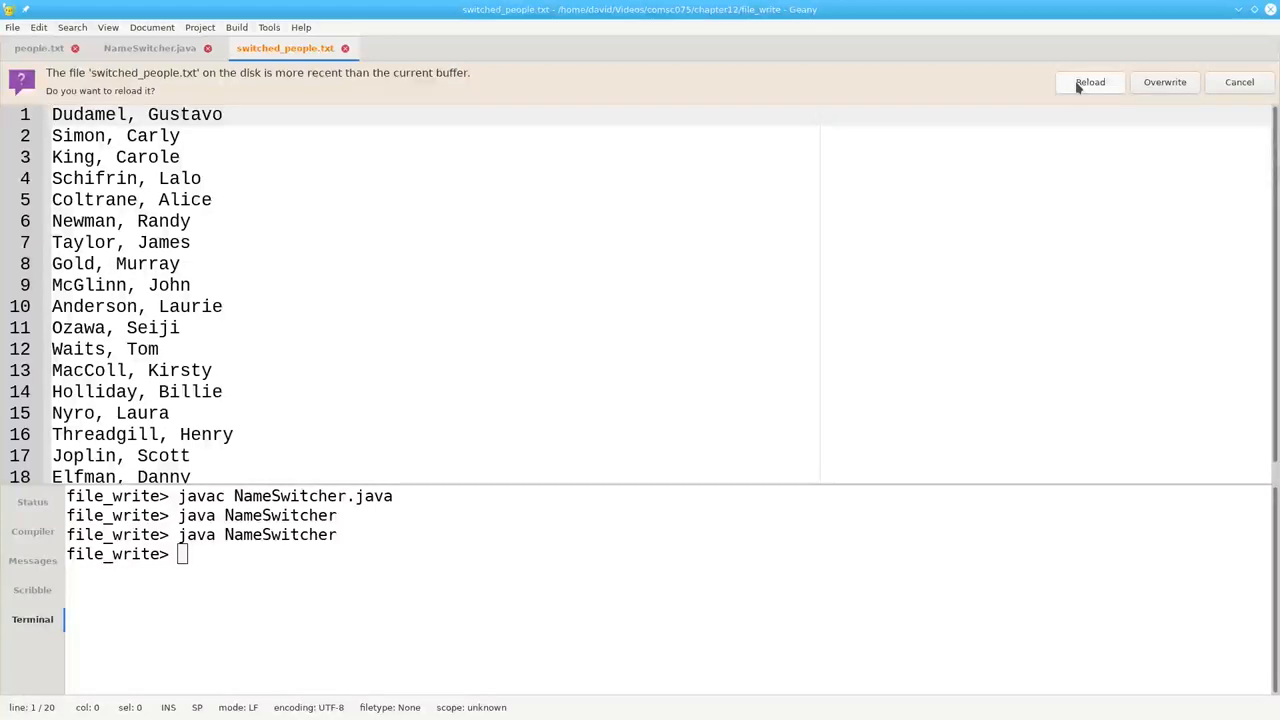
Reload switched_people.txt to show Toscanini, Arturo and Sedaka, Neil, then return to NameSwitcher.java
{"action": "left_click", "coordinate": [1089, 82]}
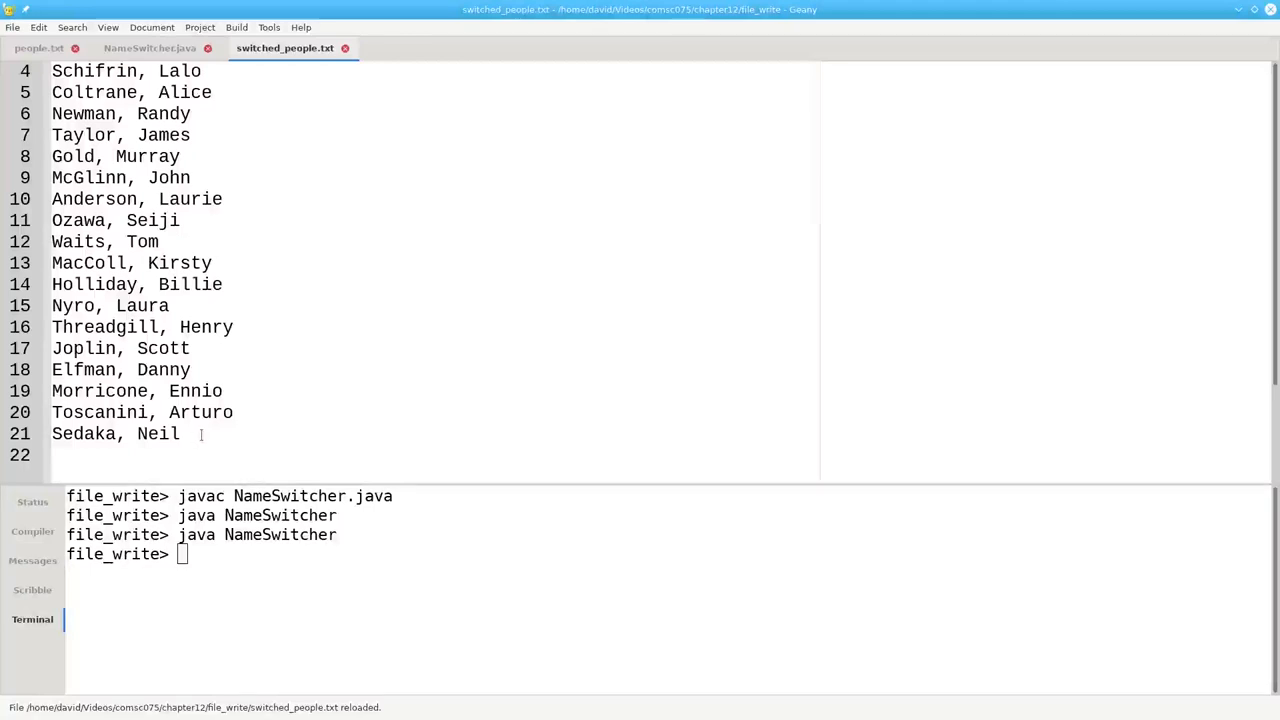
{"action": "left_click", "coordinate": [149, 48]}
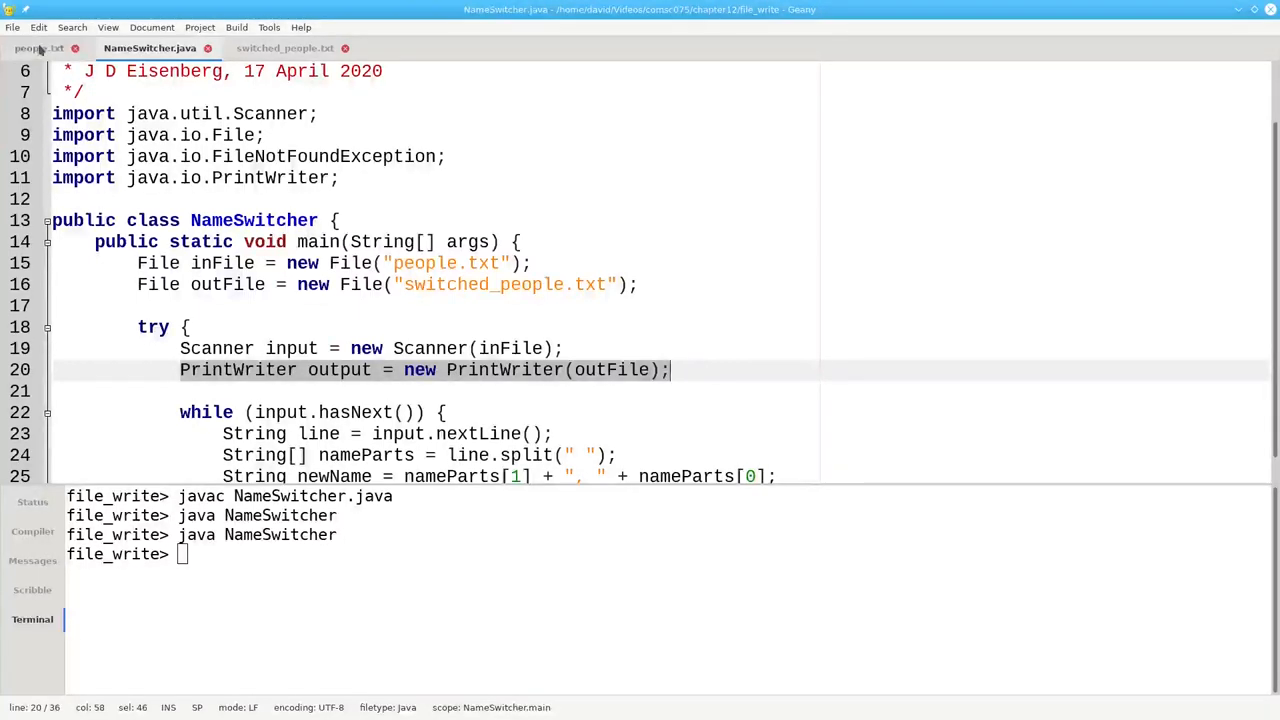
Add a blank line, Prince and Gil Scott Heron to people.txt, then return to NameSwitcher.java
{"action": "left_click", "coordinate": [39, 48]}
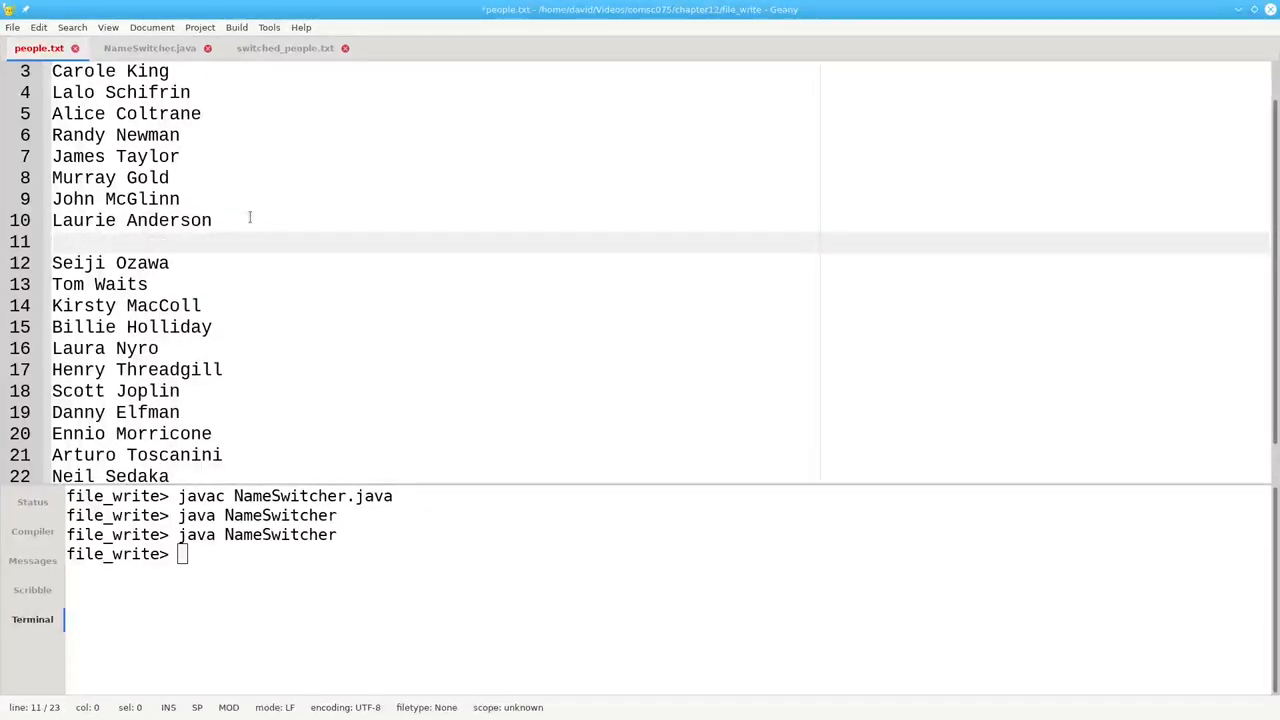
{"action": "type", "text": "P"}
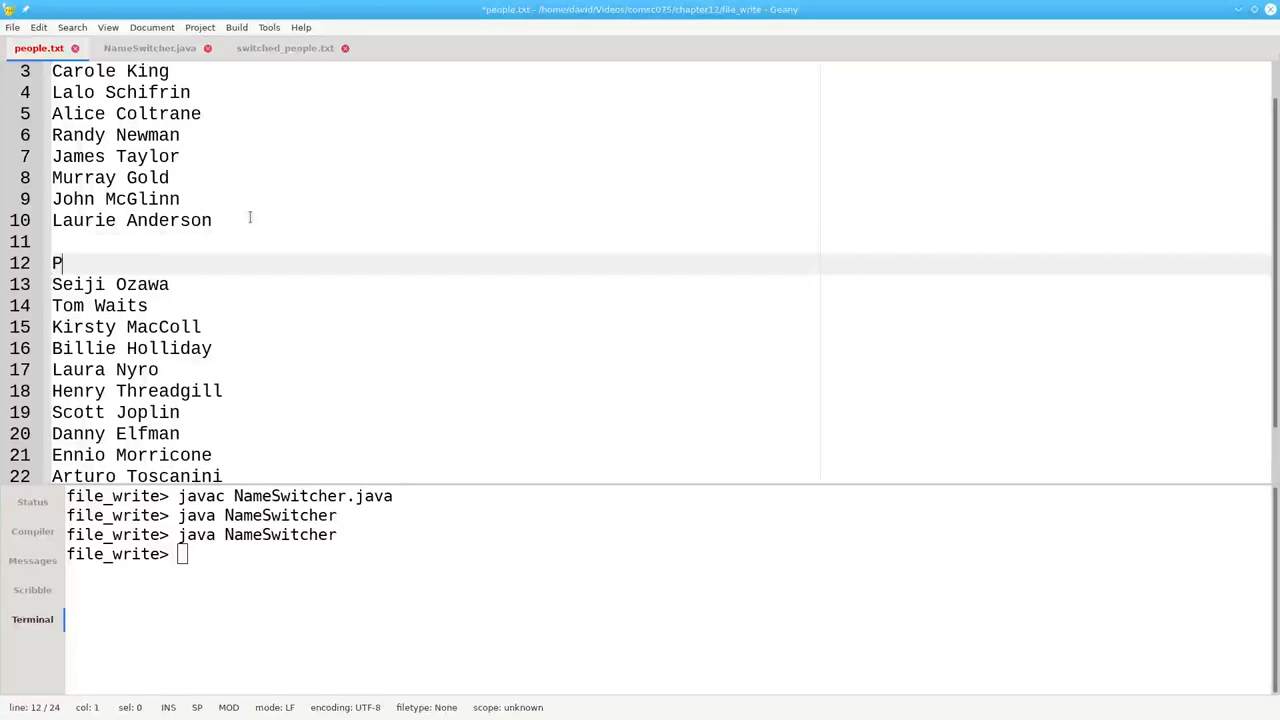
{"action": "type", "text": "rince"}
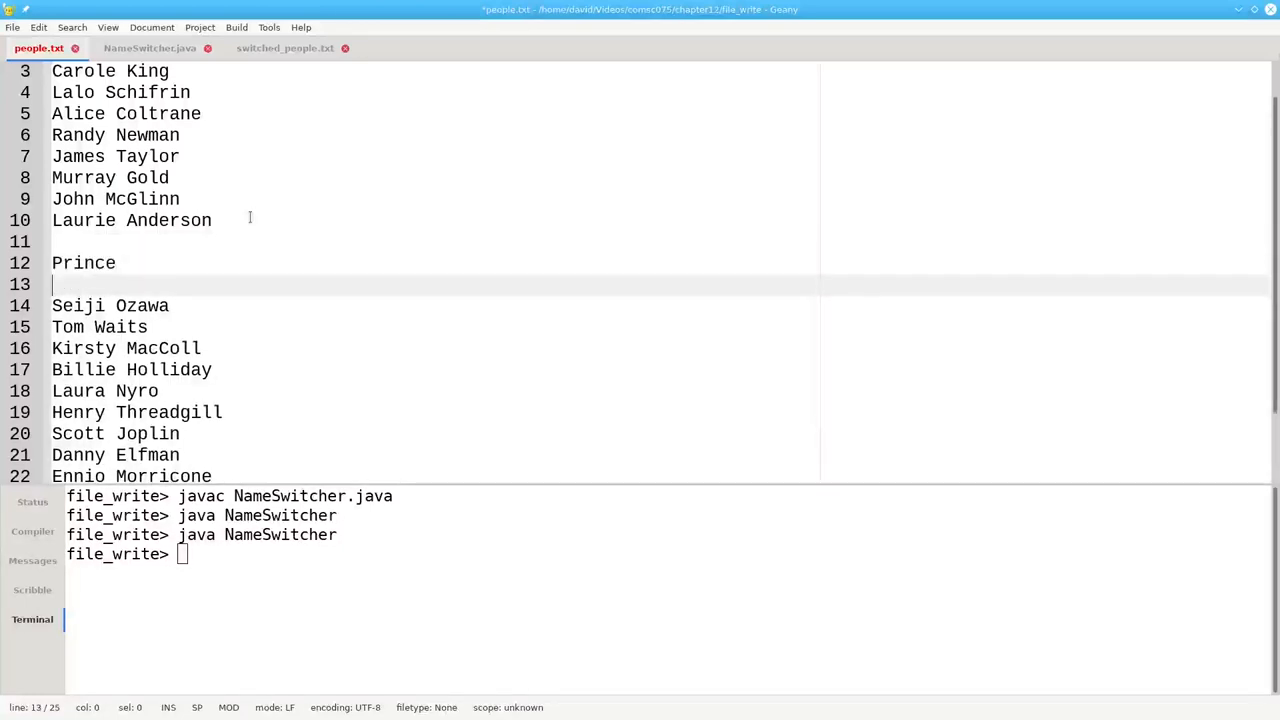
{"action": "type", "text": "Gil"}
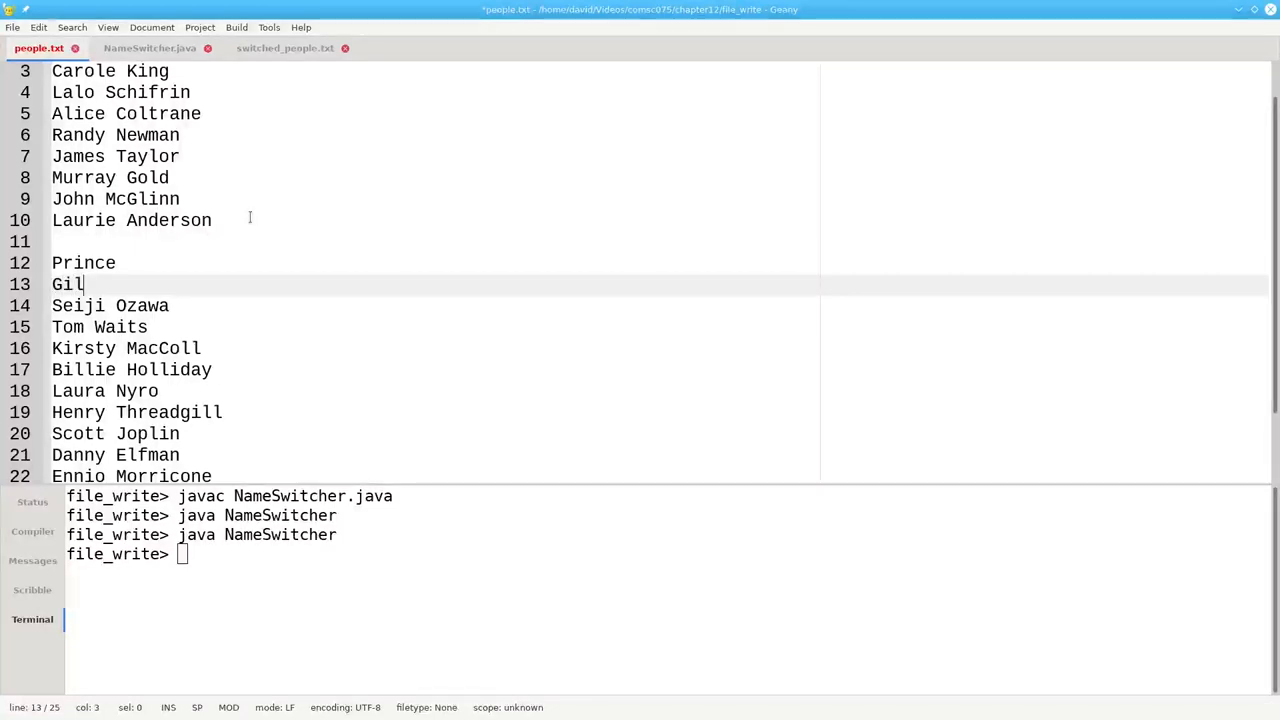
{"action": "type", "text": "Scott Hero"}
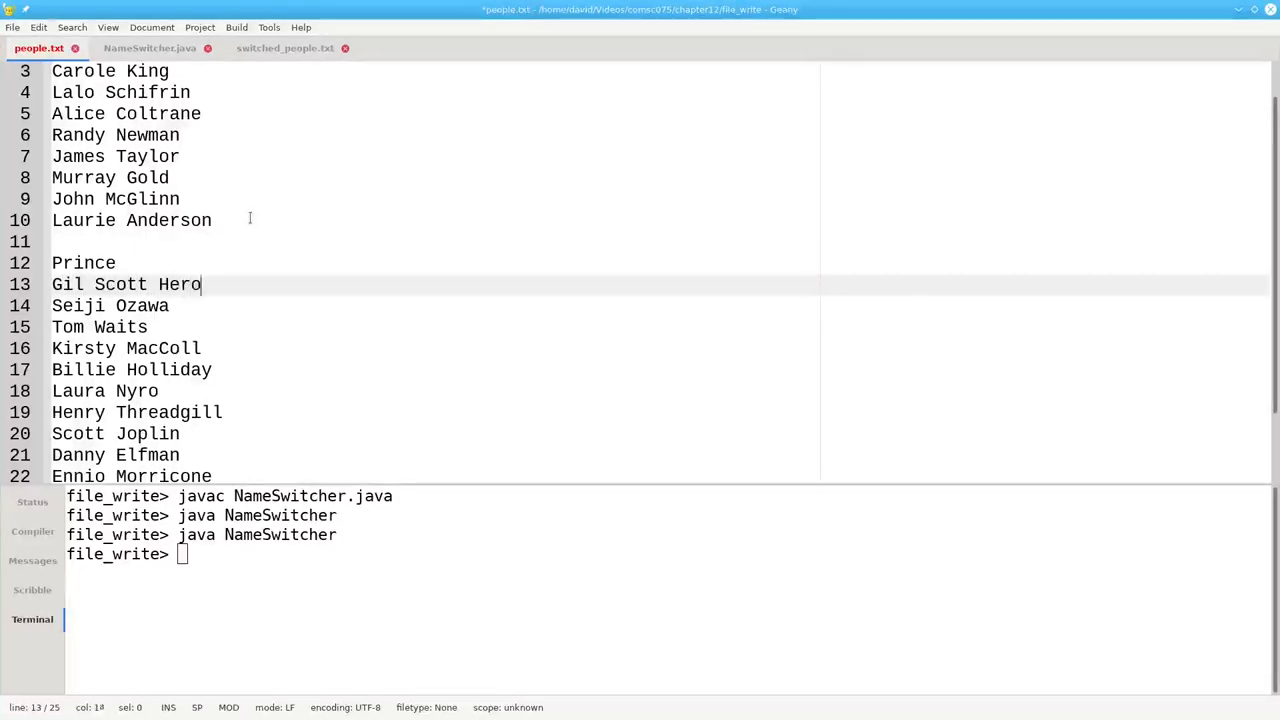
{"action": "type", "text": "n"}
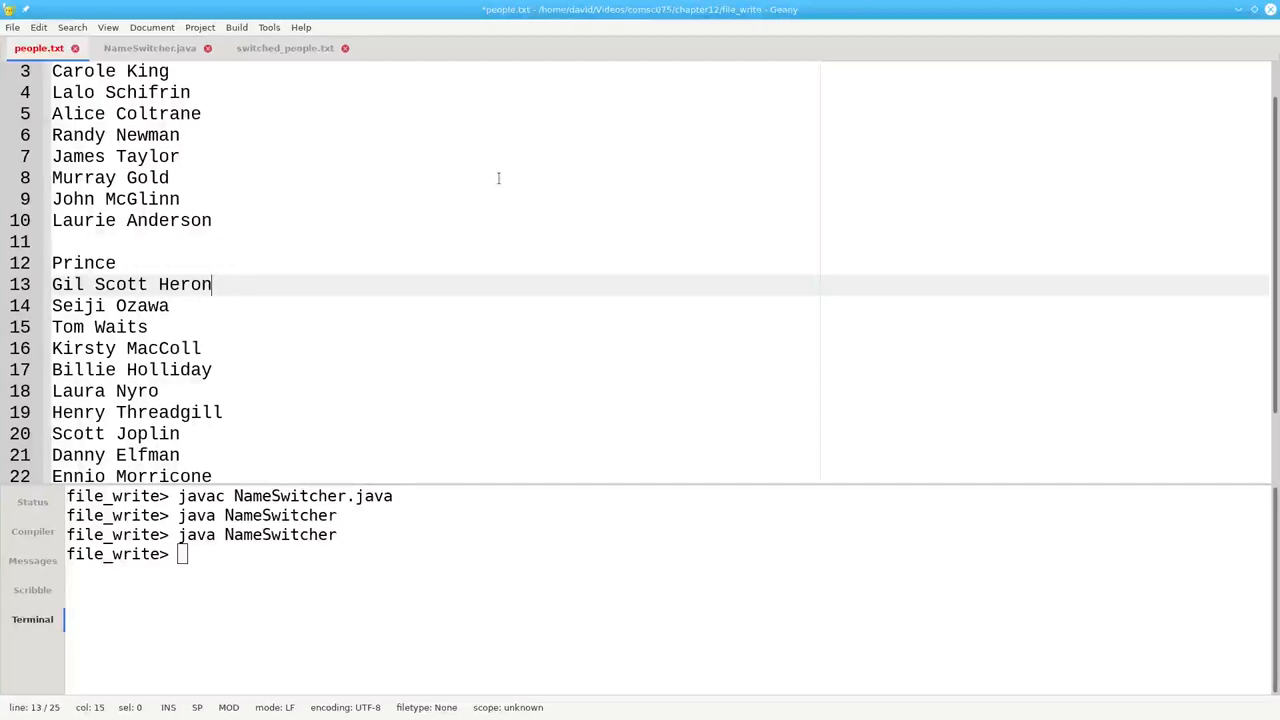
{"action": "left_click", "coordinate": [149, 48]}
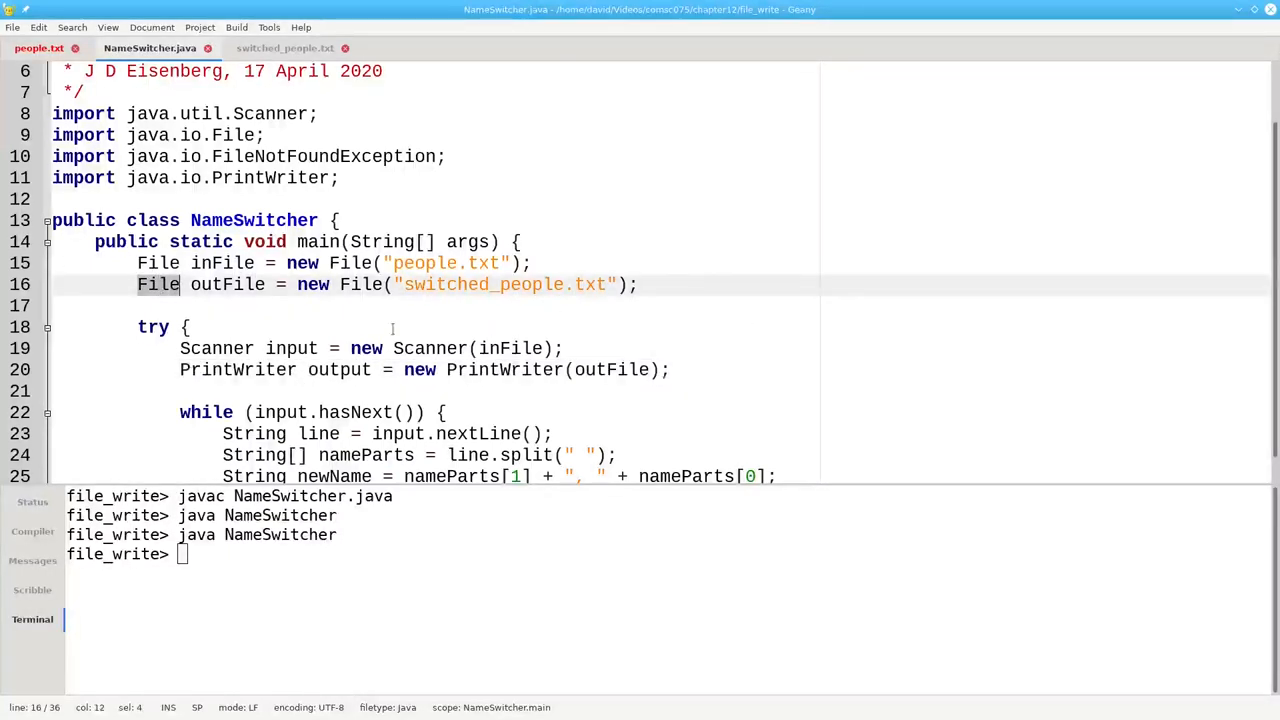
Scroll down to the while loop and select the output.write call
{"action": "scroll", "scroll_direction": "down", "scroll_amount": 3}
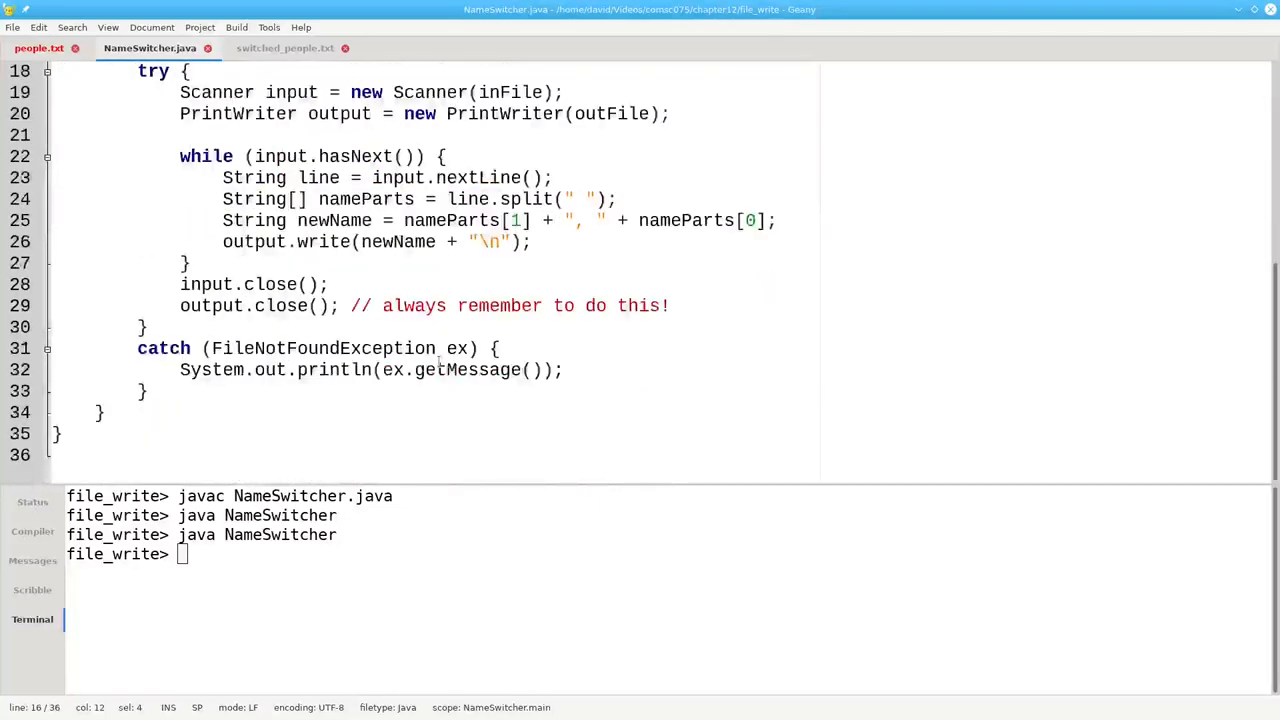
{"action": "double_click", "coordinate": [322, 241]}
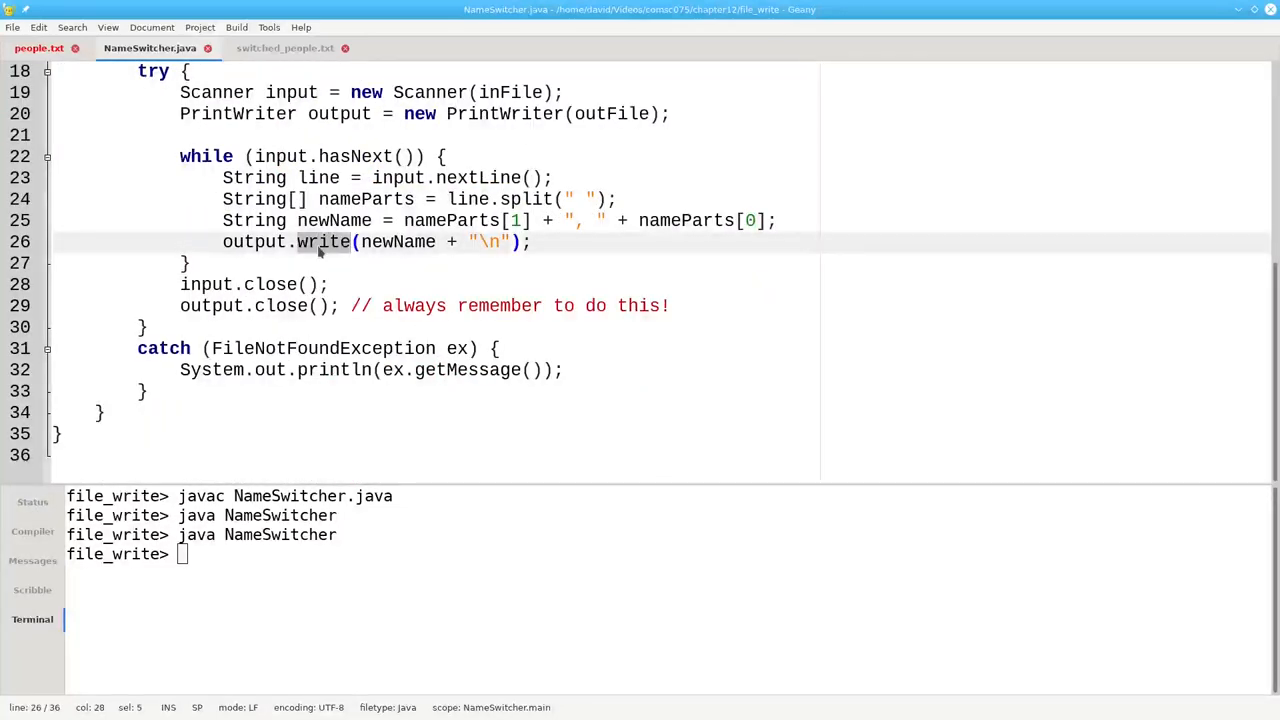